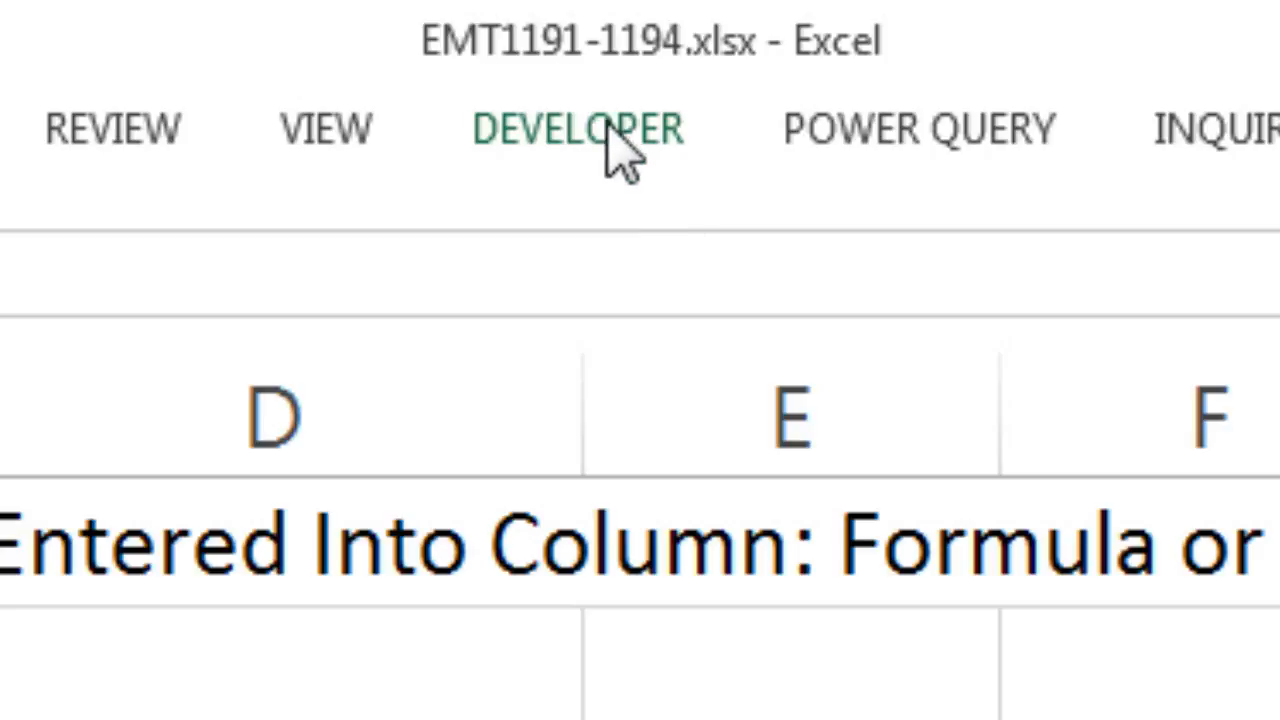
mouse_move(730, 96)
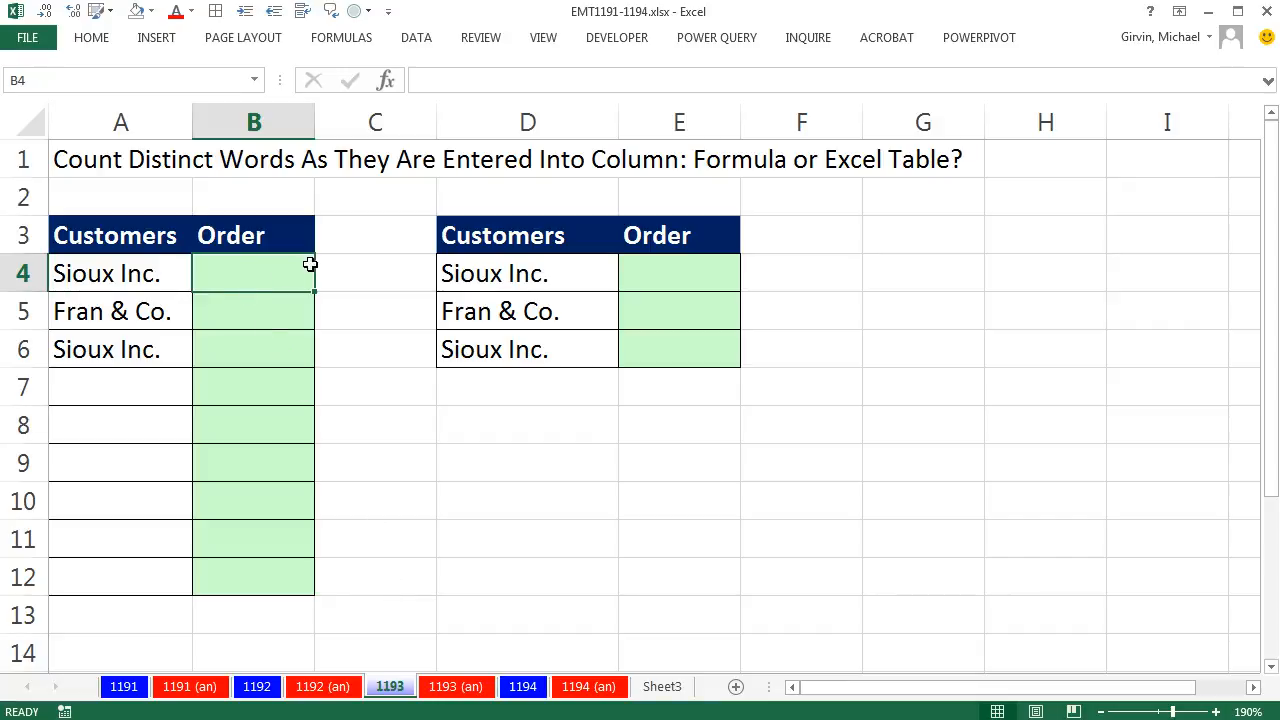
mouse_move(240, 258)
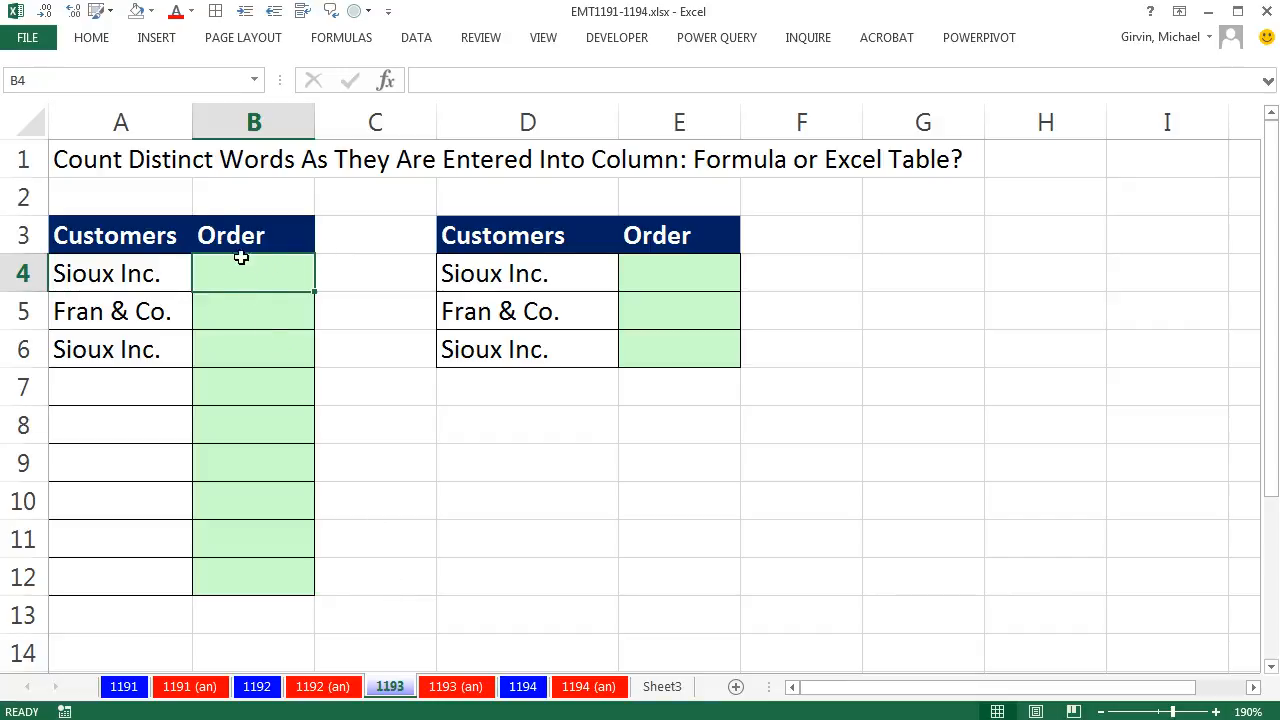
mouse_move(236, 284)
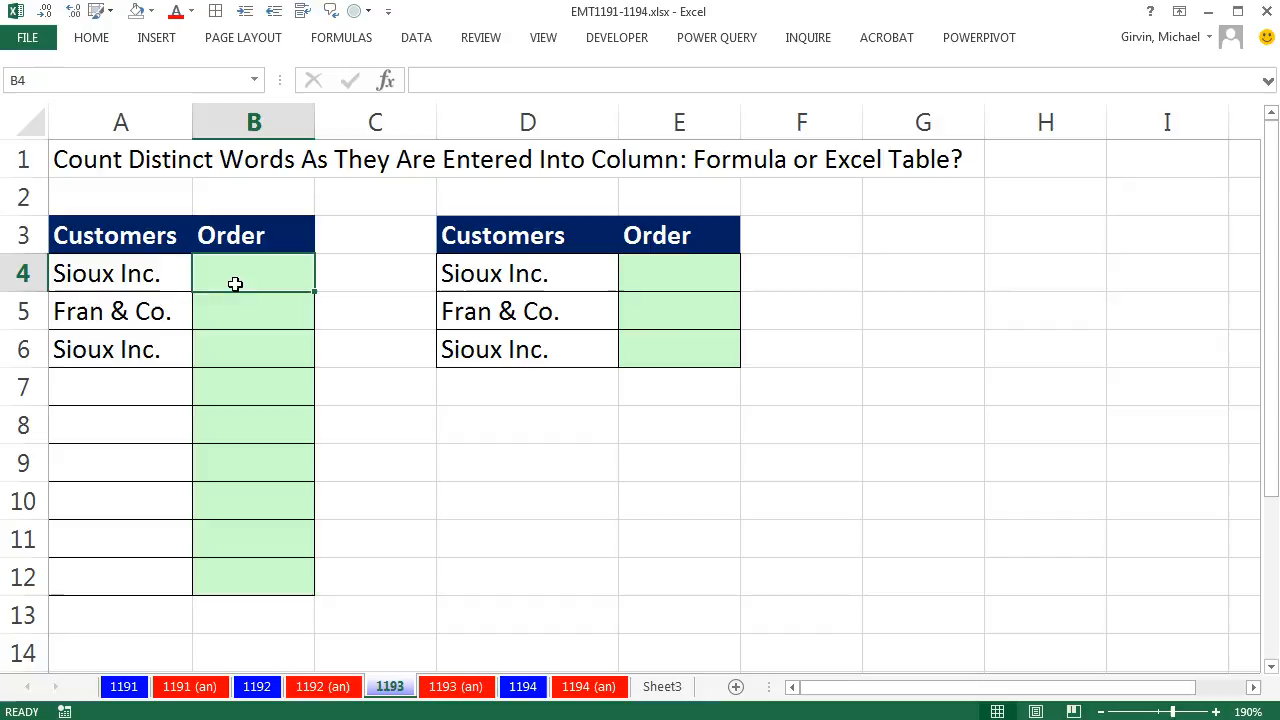
Review the empty Order cells and select B4:B12 to receive the running count
left_click(252, 312)
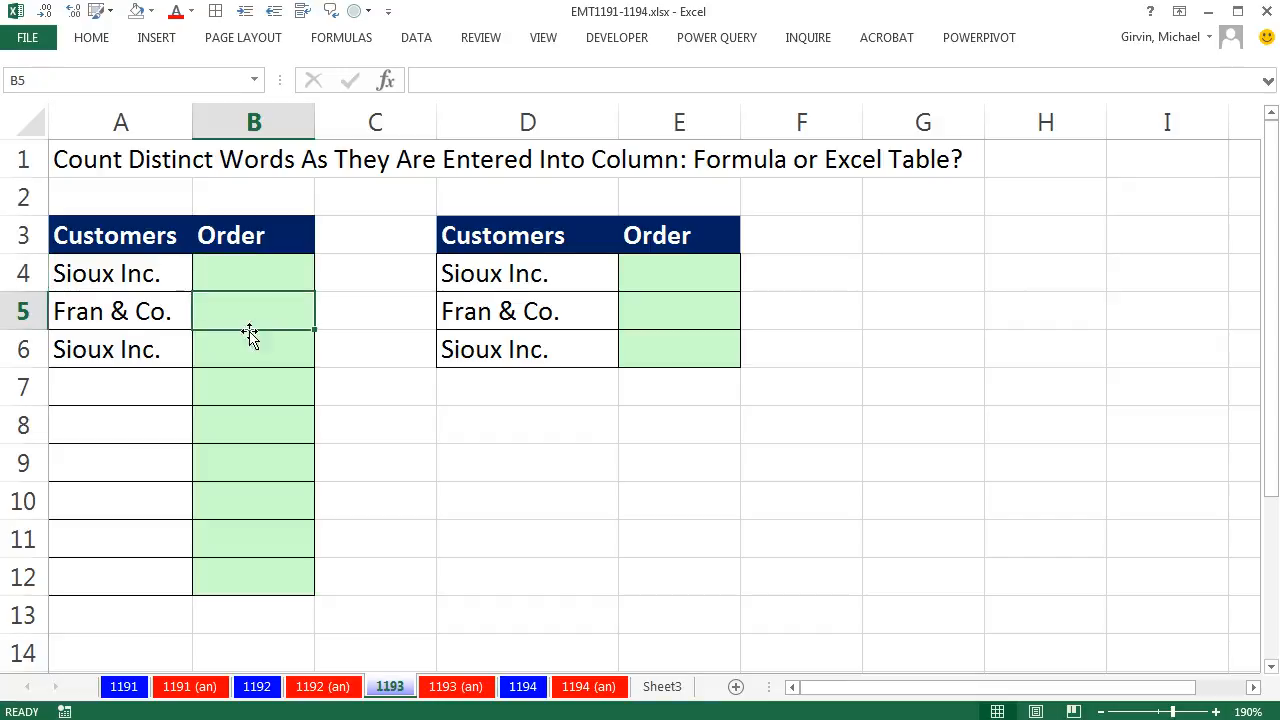
mouse_move(242, 348)
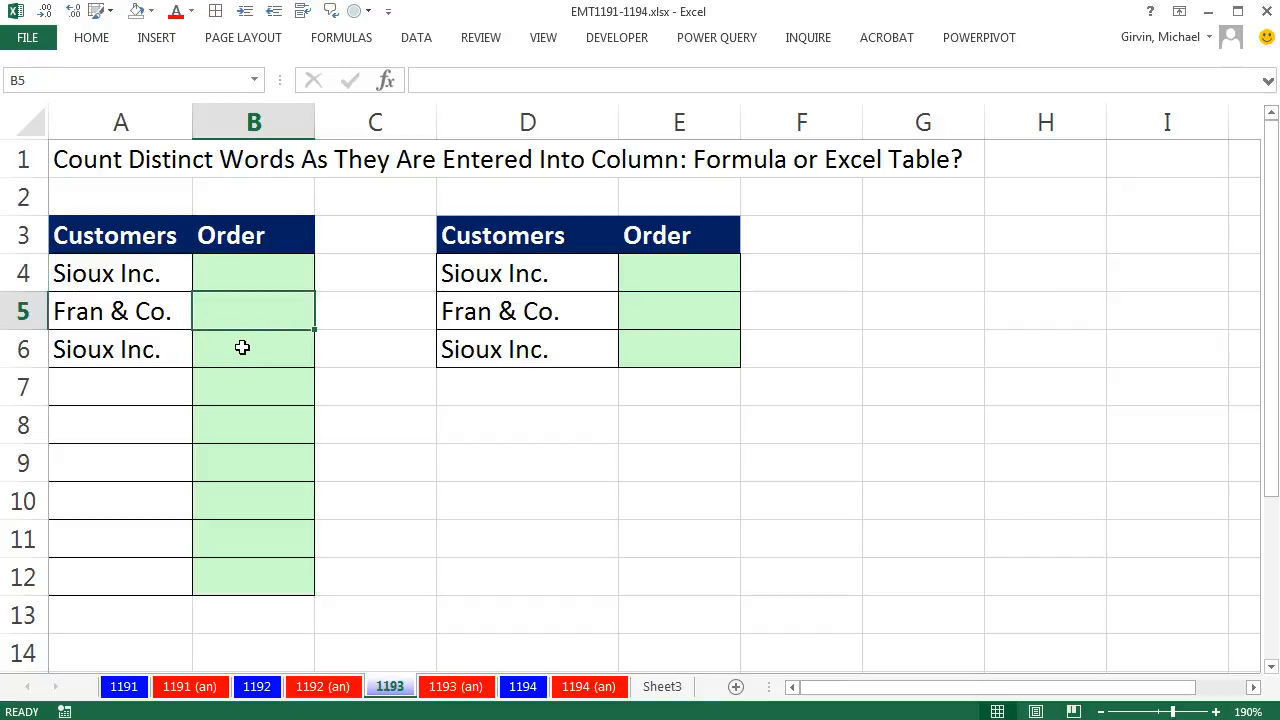
left_click(252, 348)
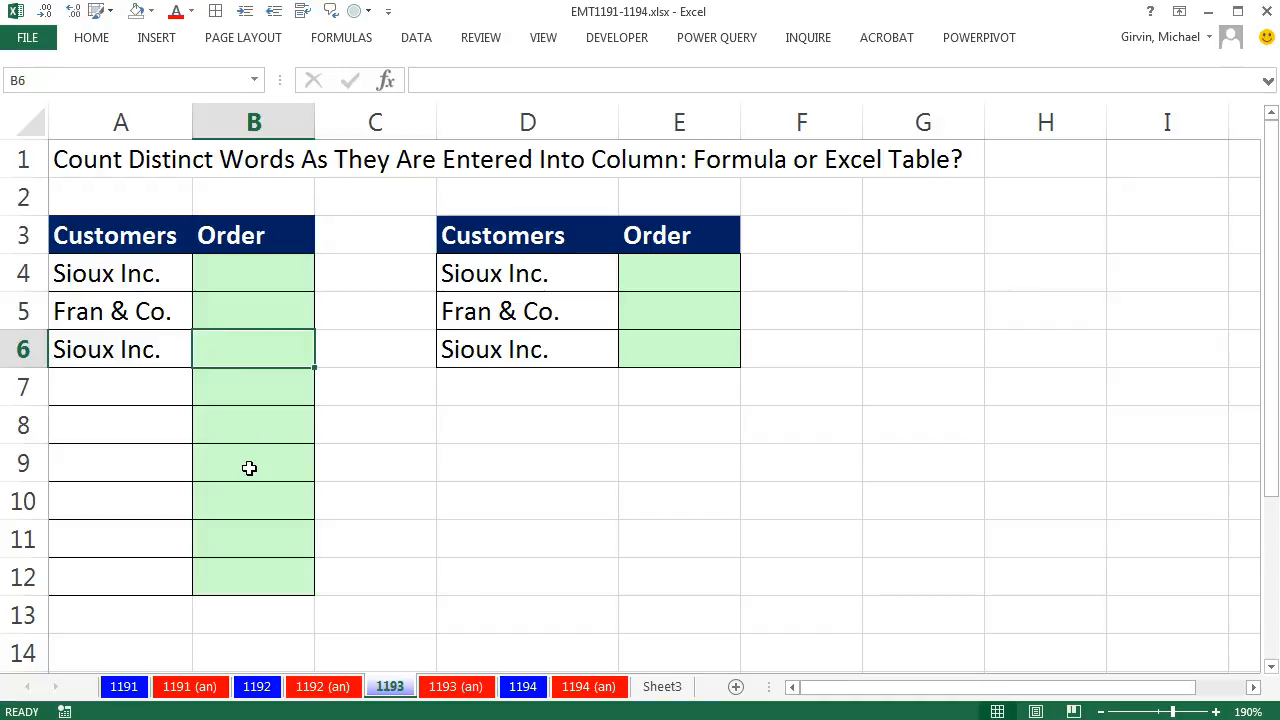
mouse_move(198, 288)
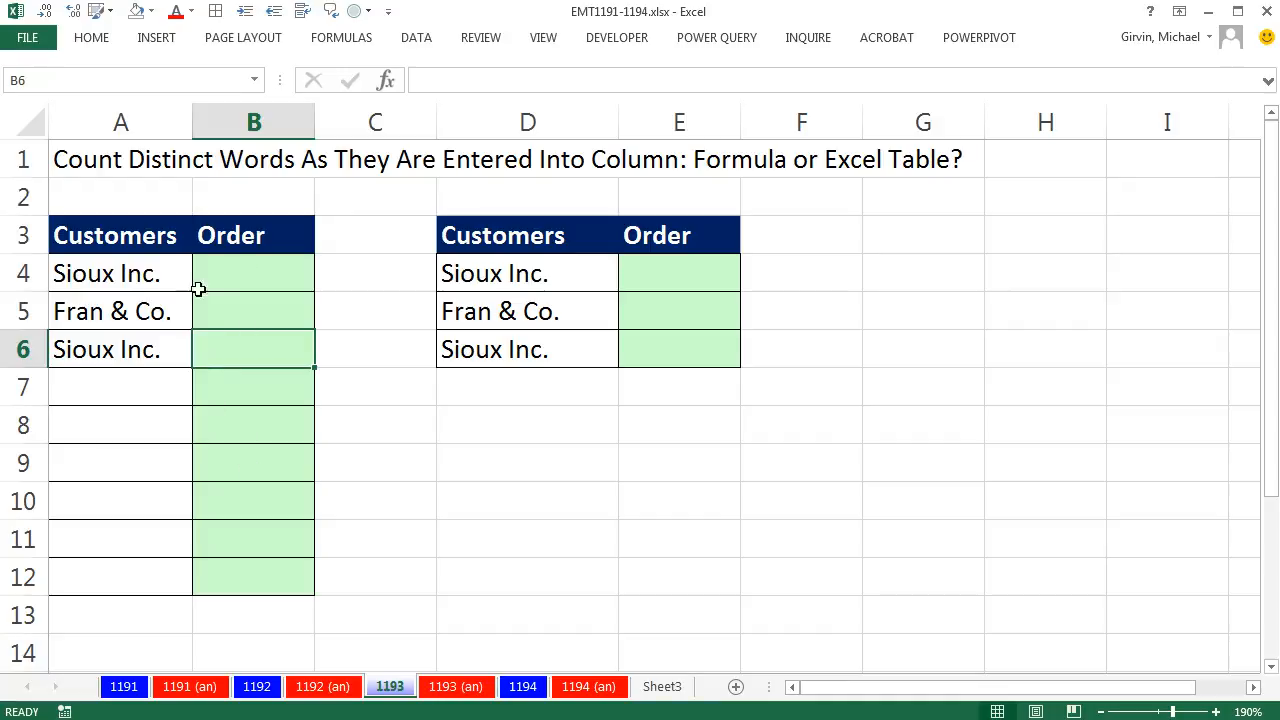
mouse_move(174, 472)
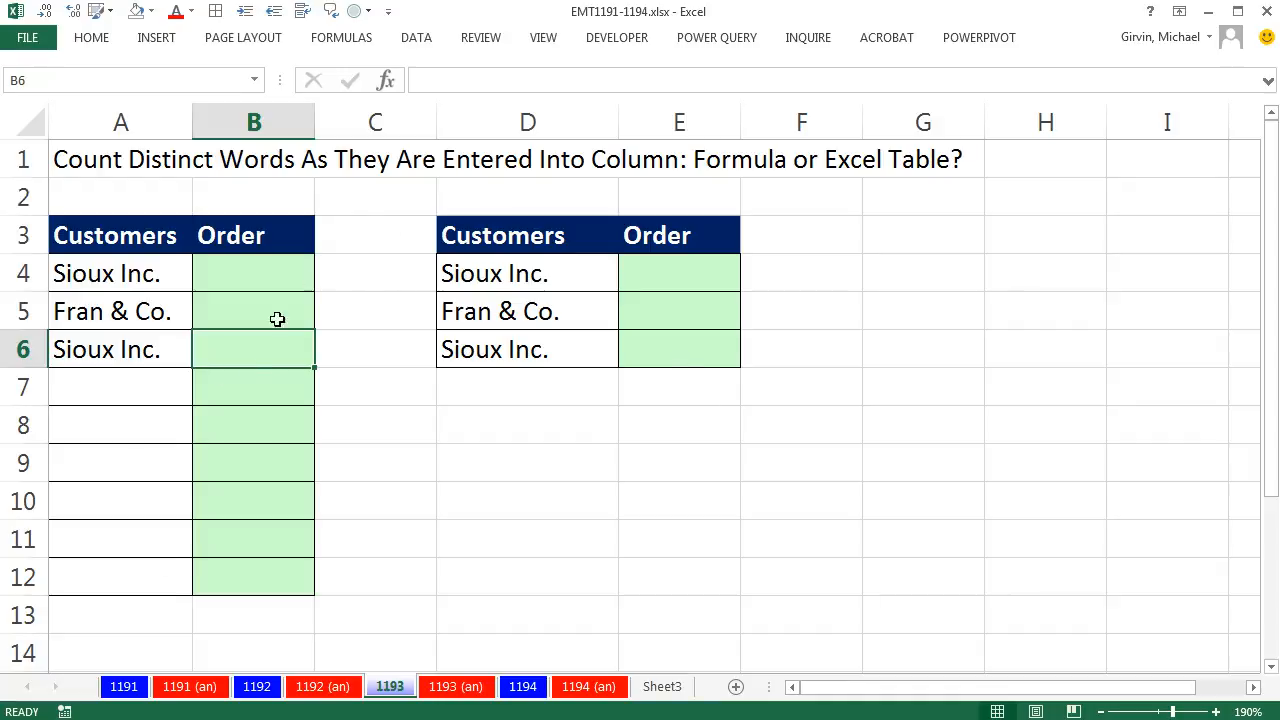
mouse_move(268, 284)
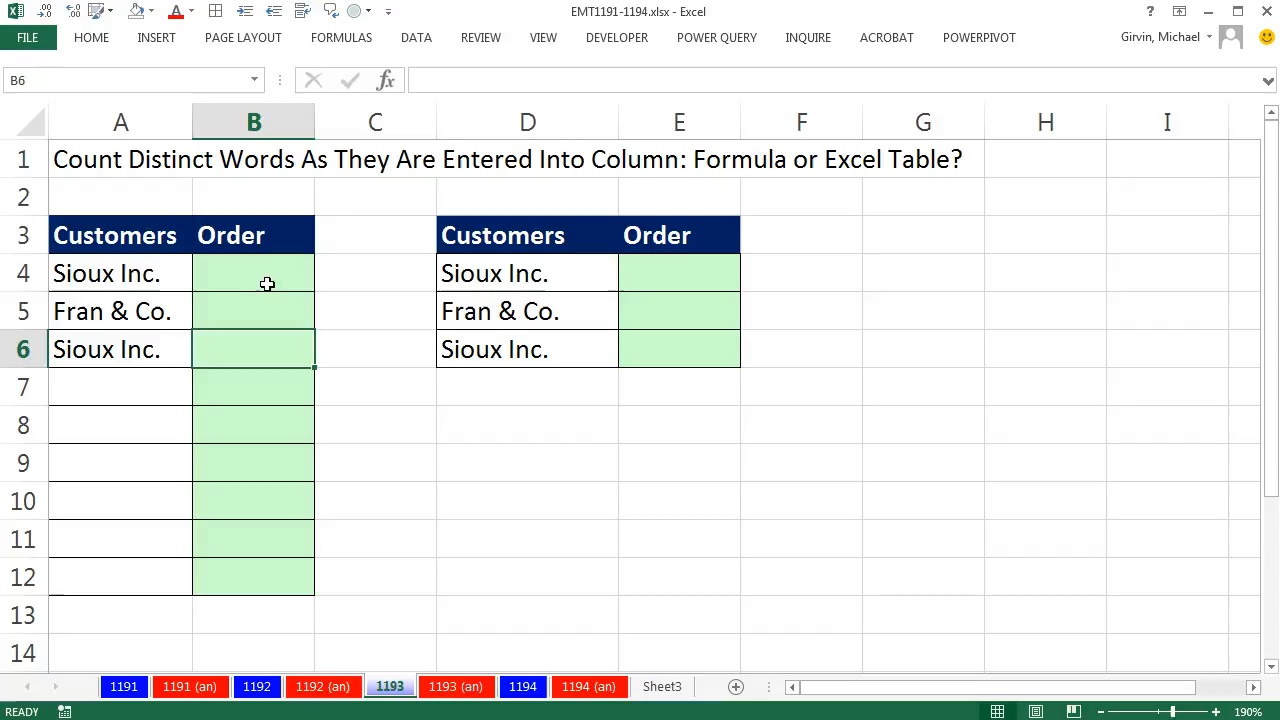
left_click_drag(252, 272, 252, 576)
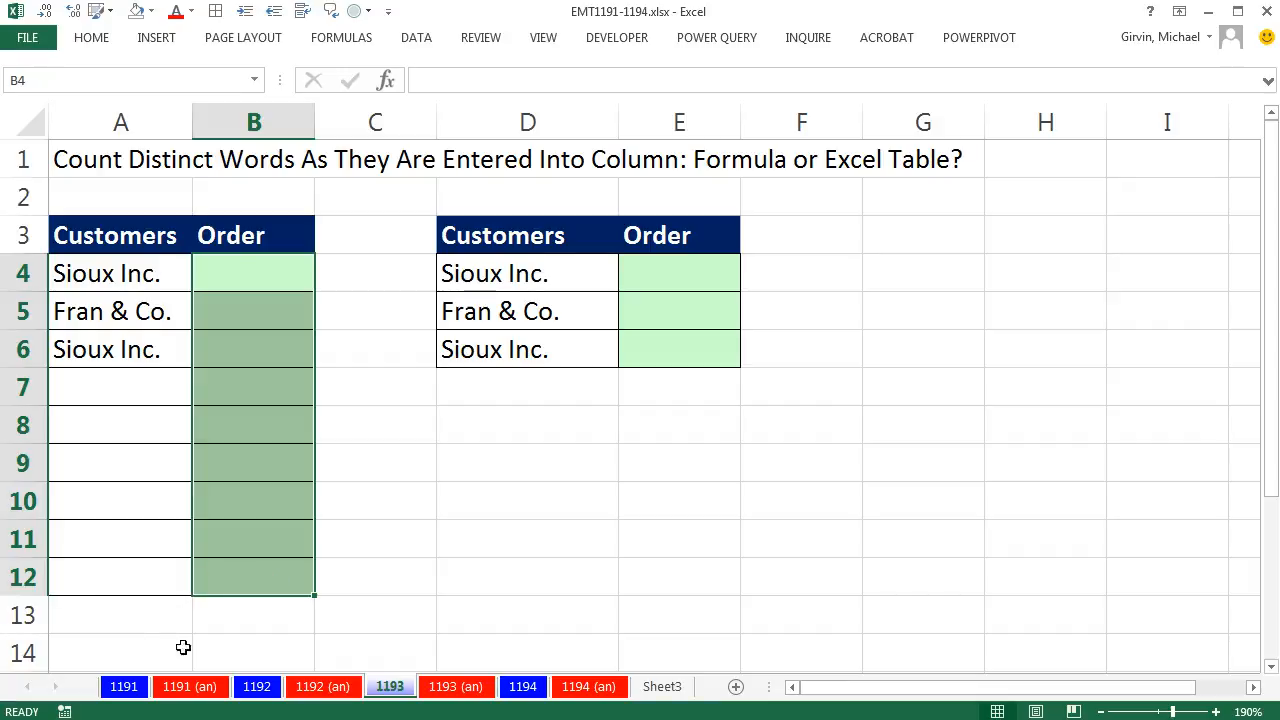
left_click(252, 576)
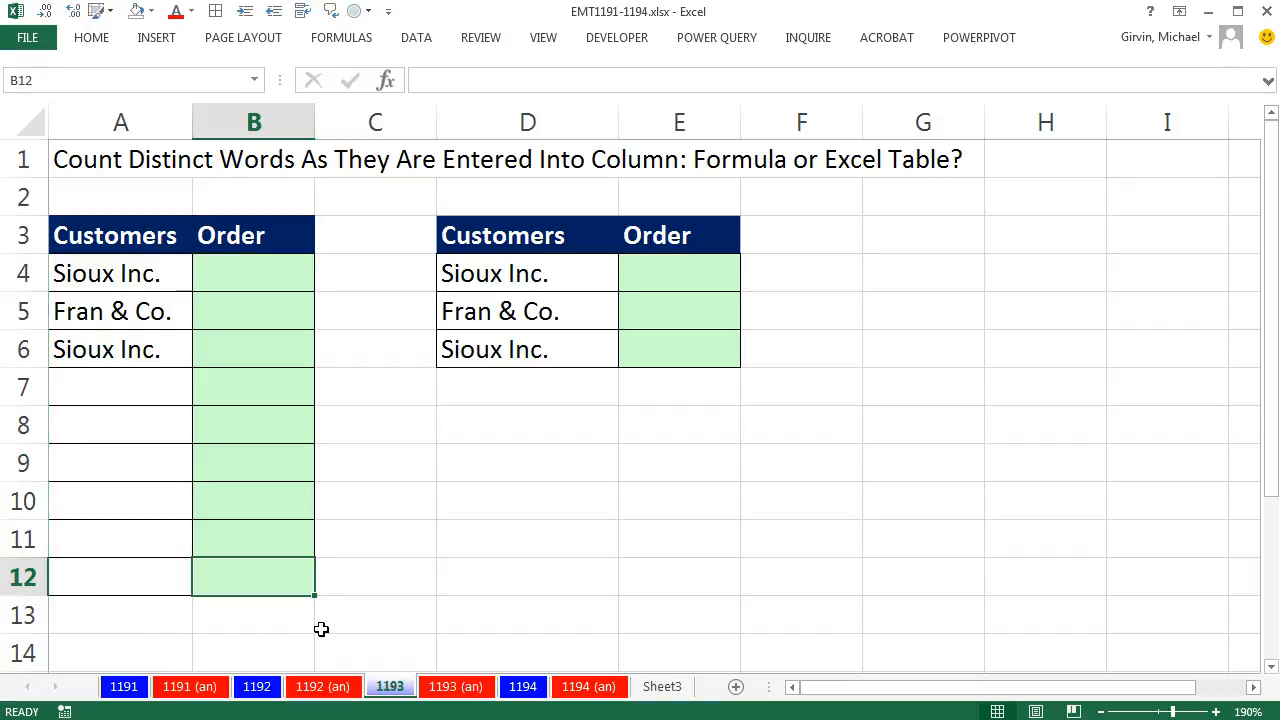
left_click(680, 236)
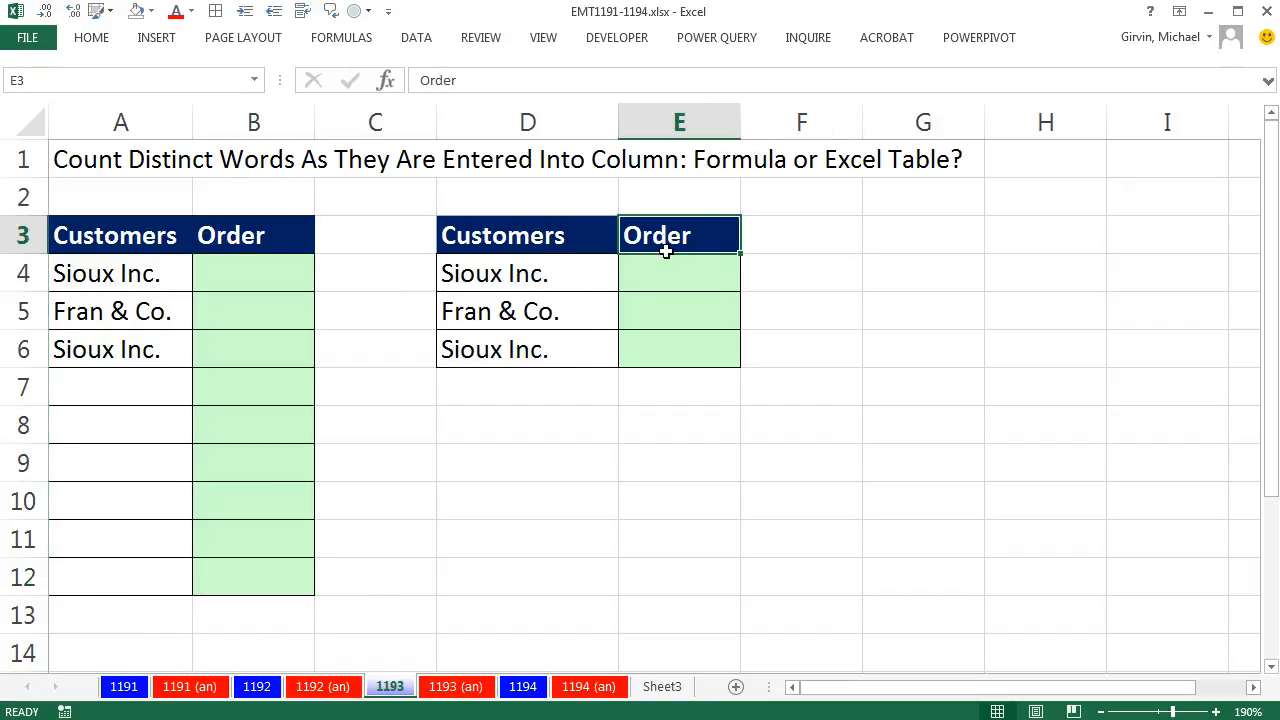
mouse_move(660, 276)
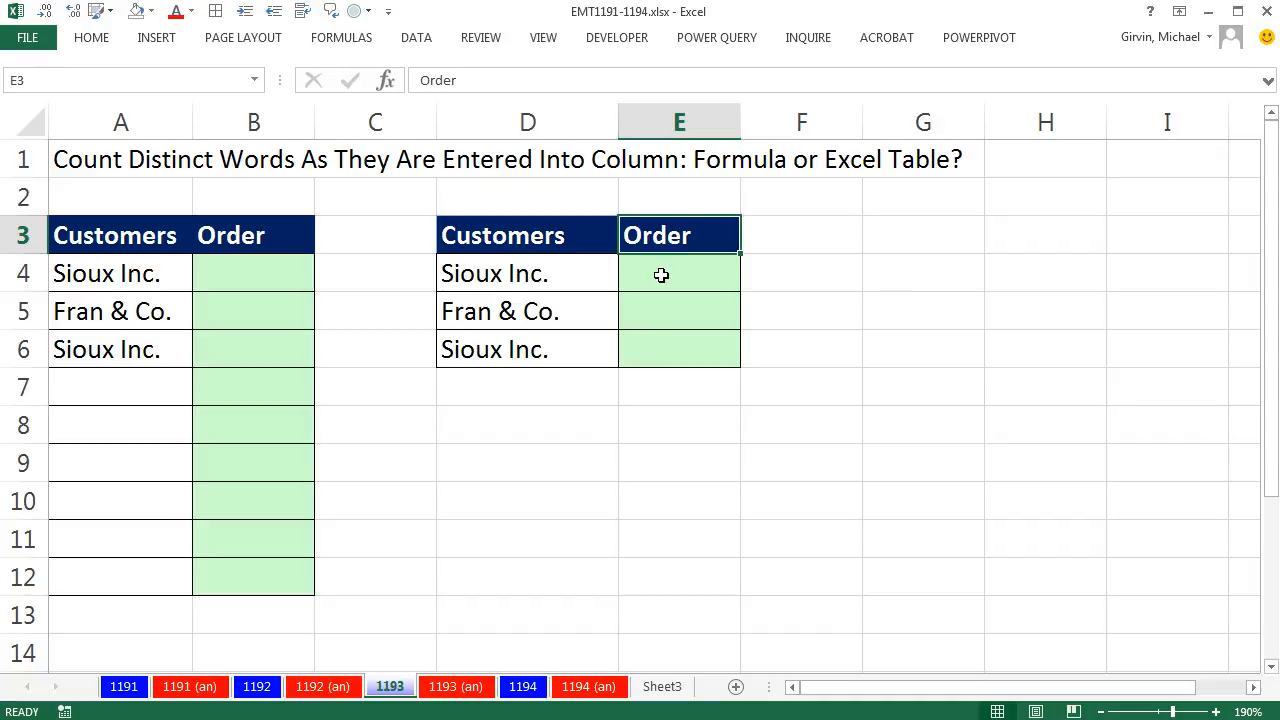
mouse_move(628, 590)
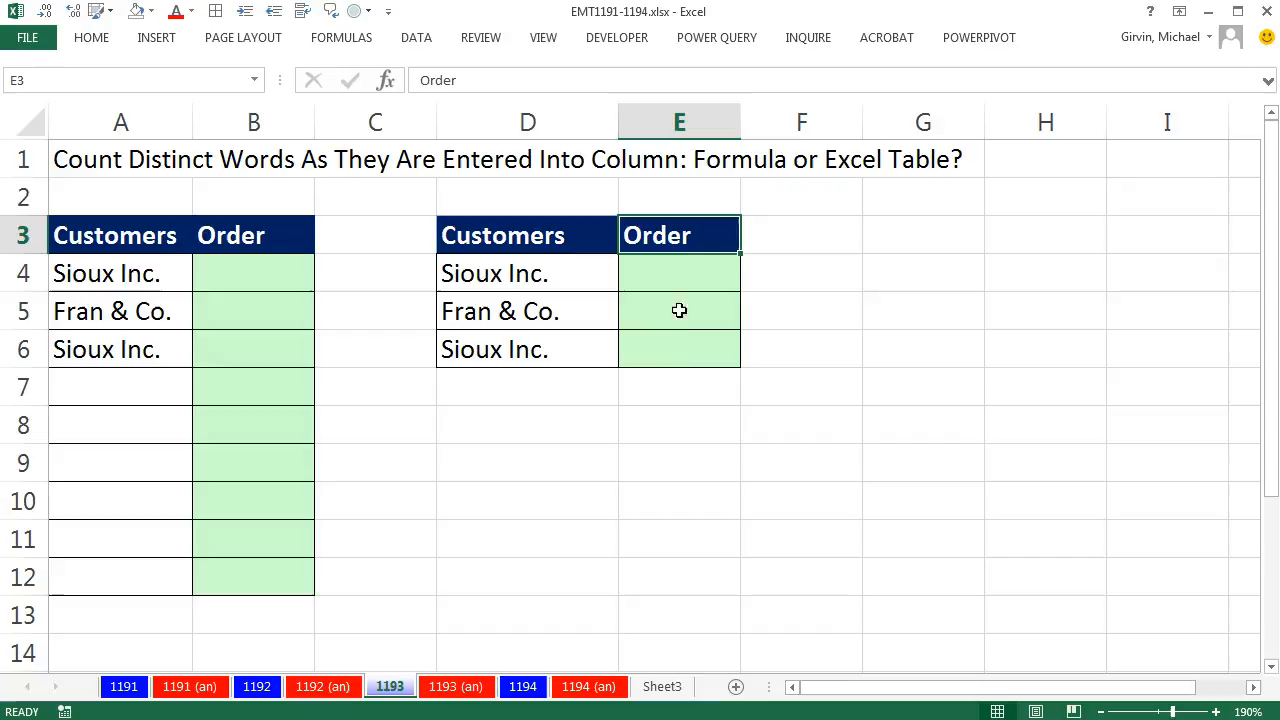
mouse_move(438, 198)
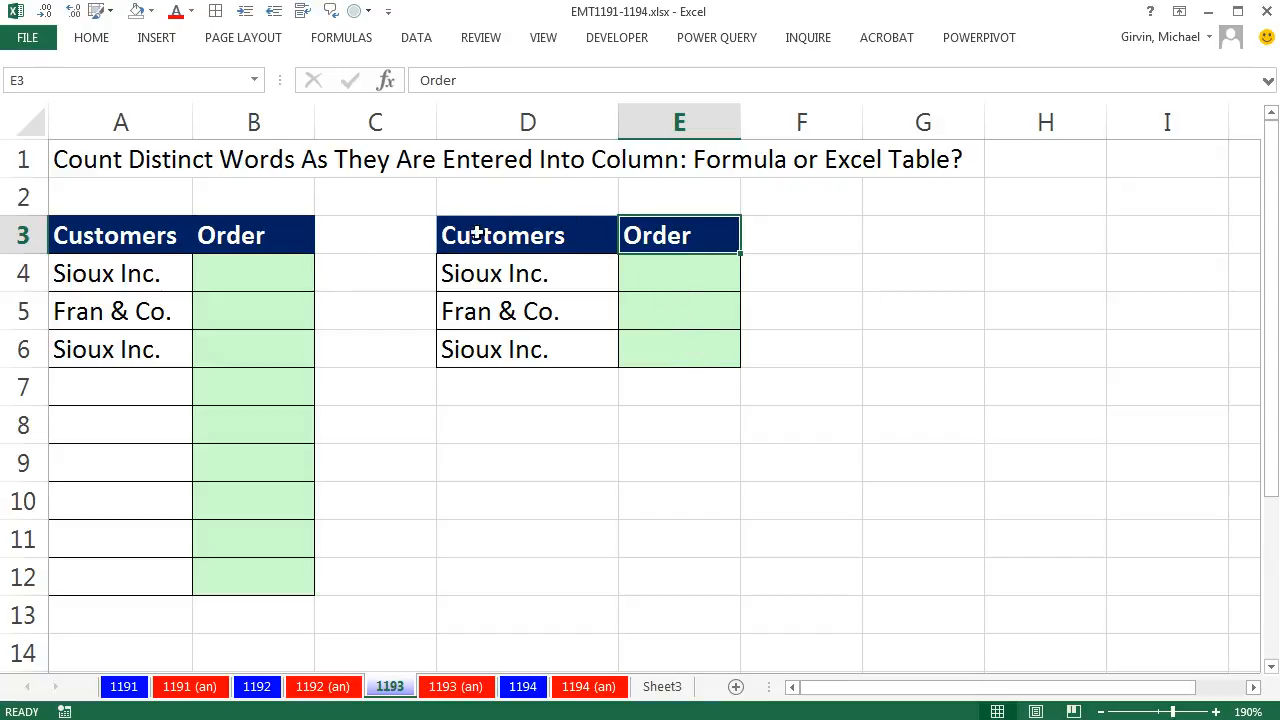
left_click(252, 272)
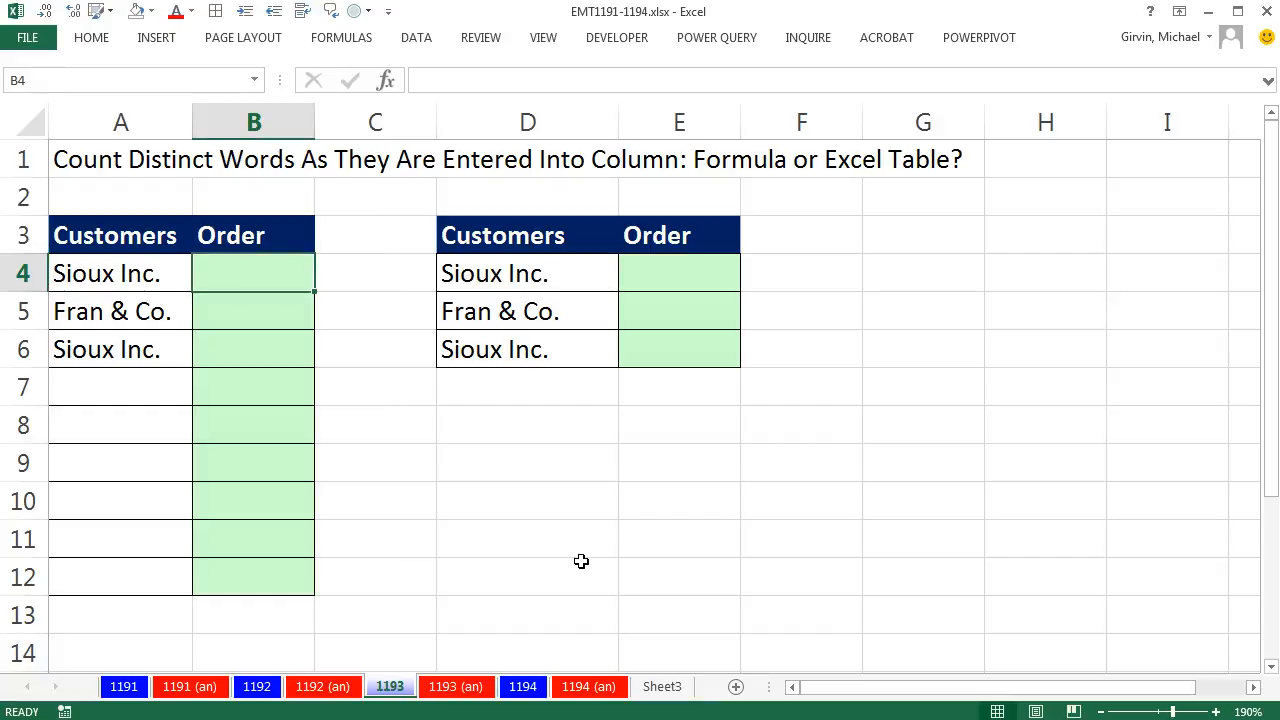
Enter =COUNTIFS(A$4:A4,A4) with only the starting row locked via F4
type("=coun")
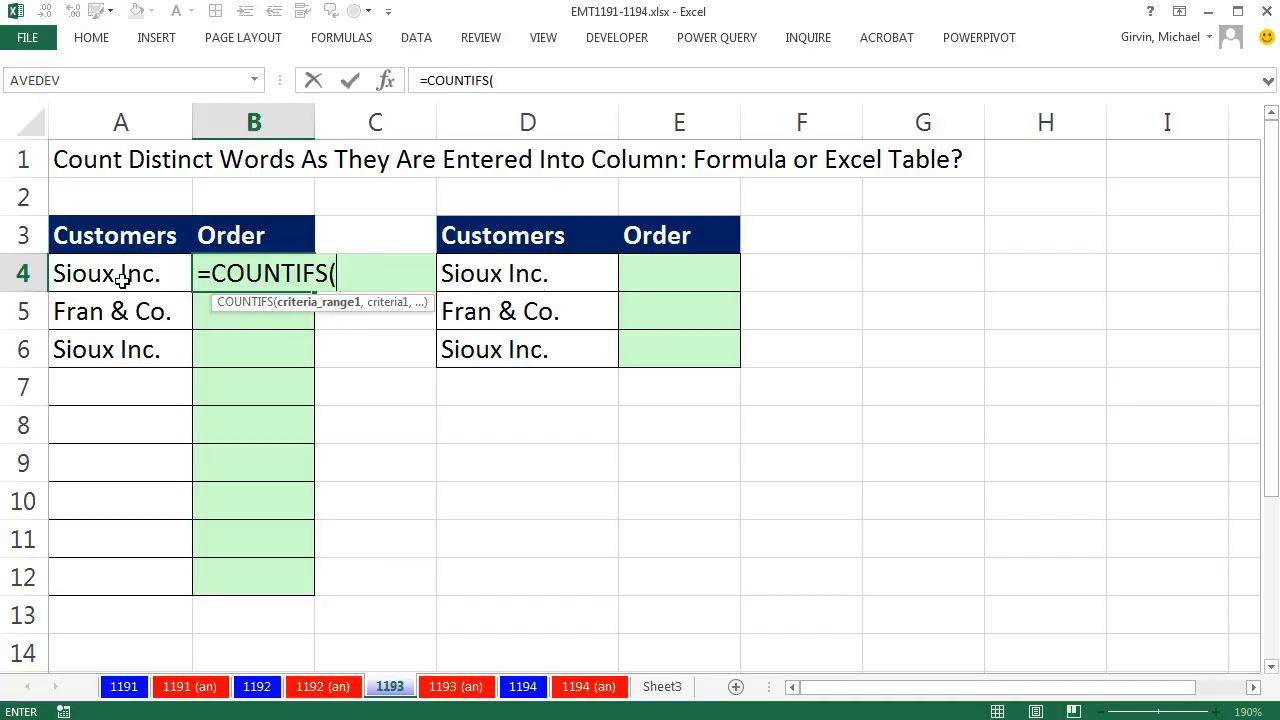
left_click(106, 272)
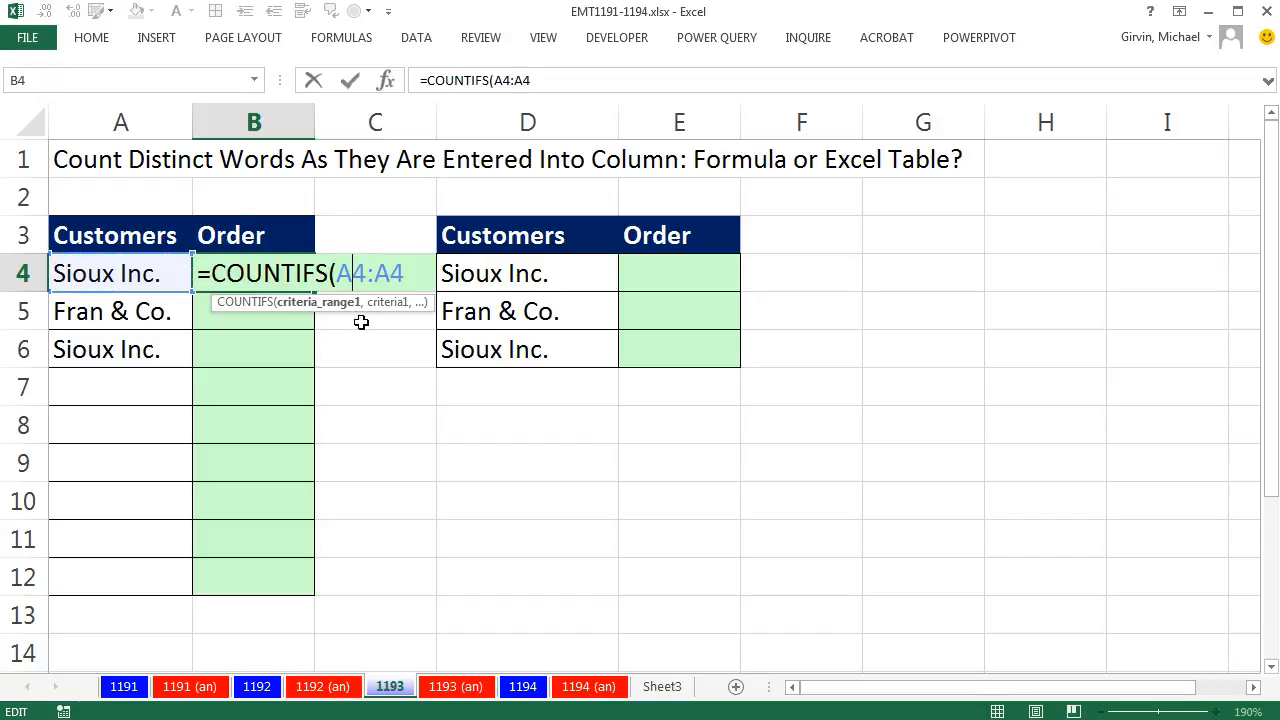
key("f4")
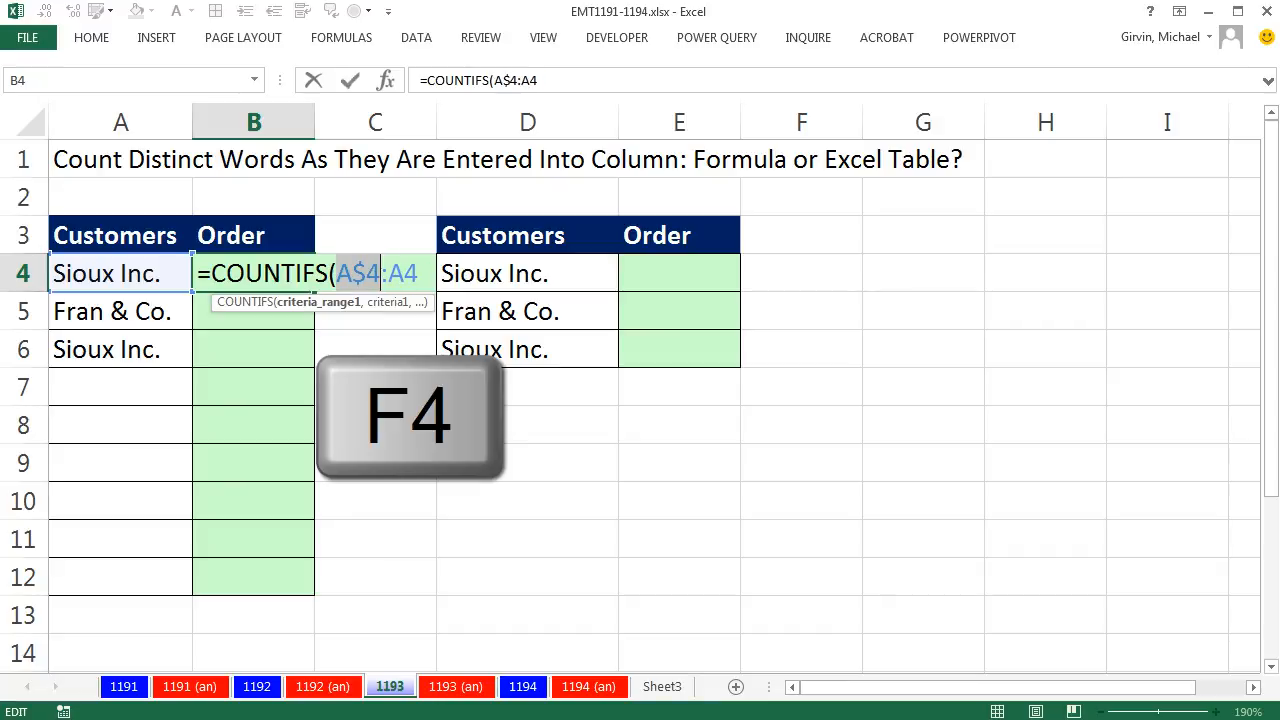
key("F4")
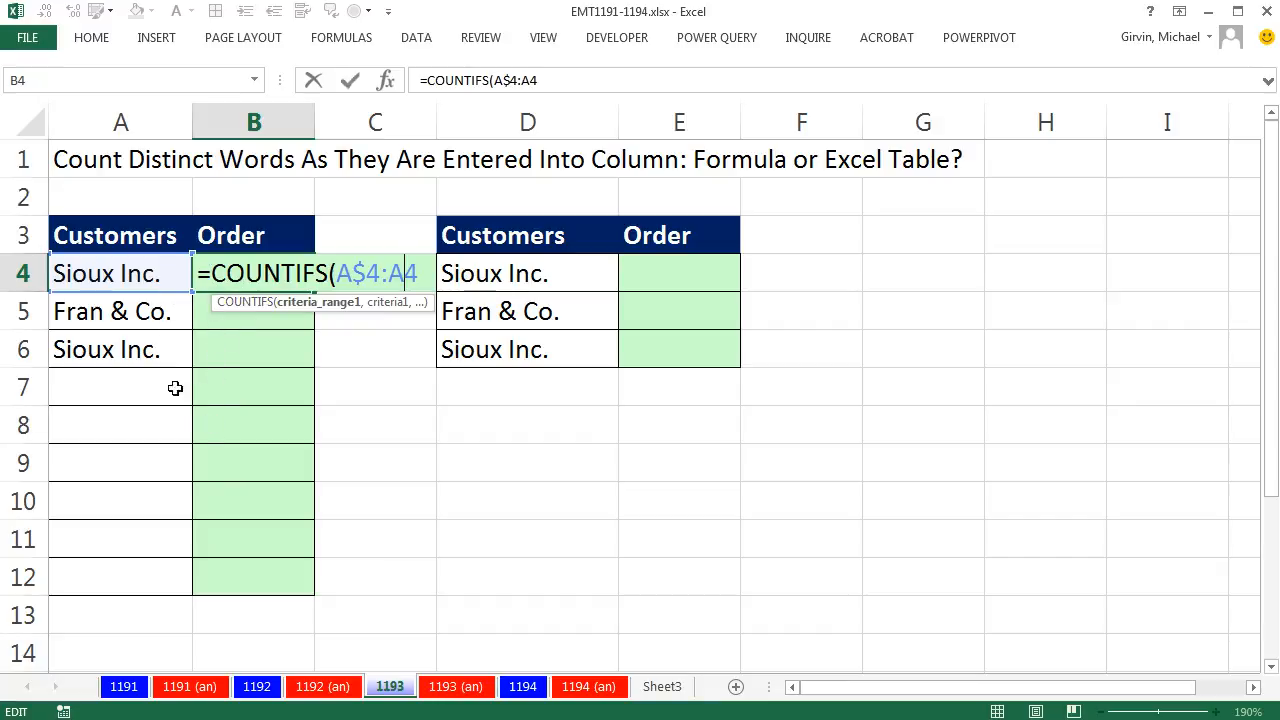
mouse_move(420, 320)
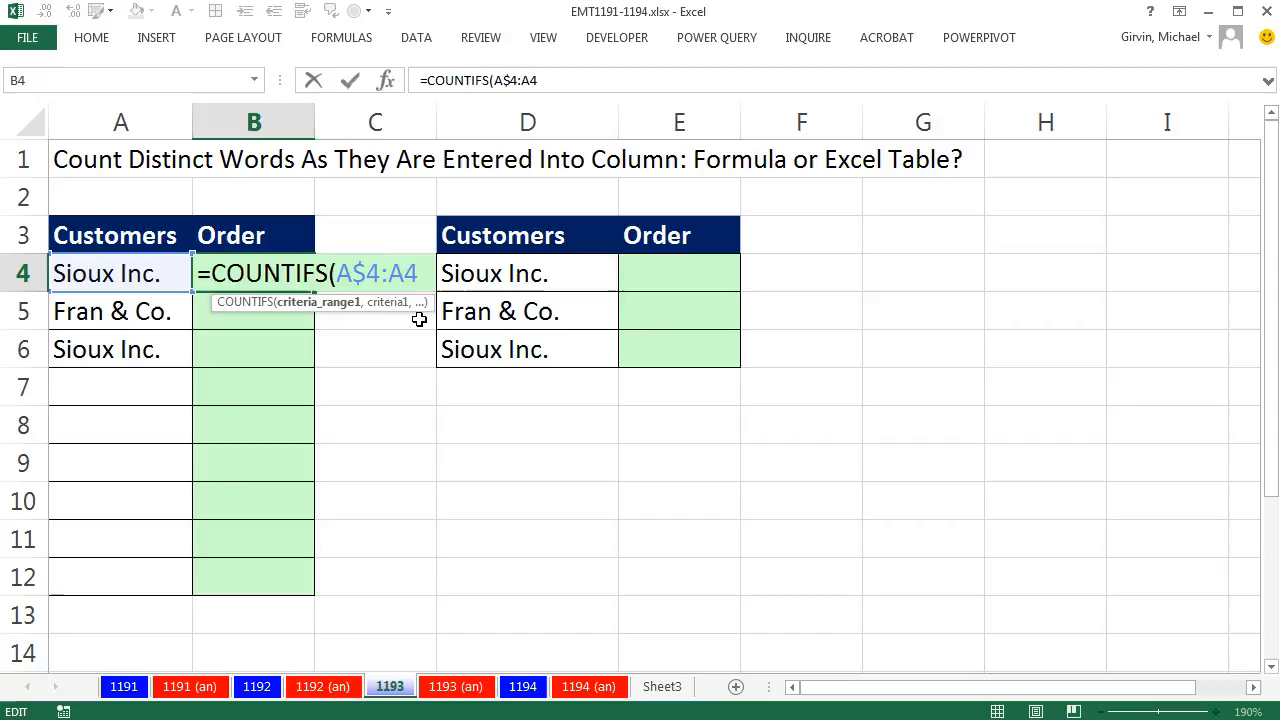
mouse_move(372, 260)
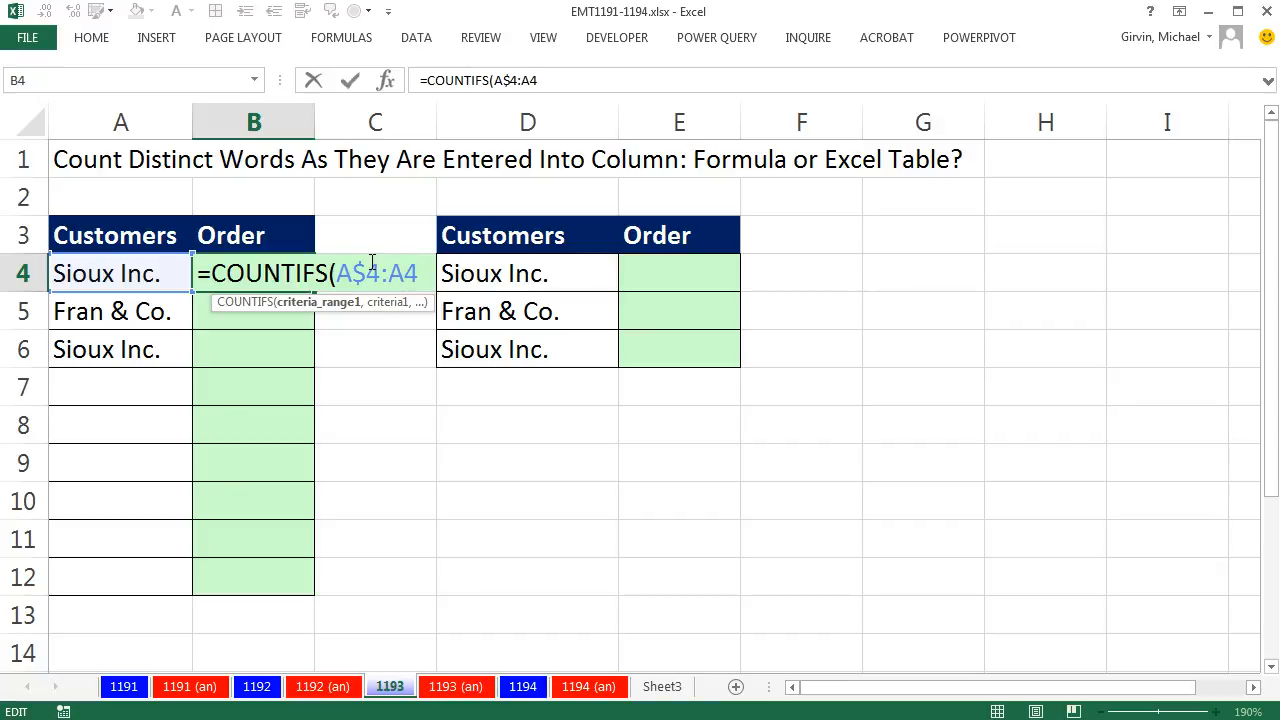
type(",A6)")
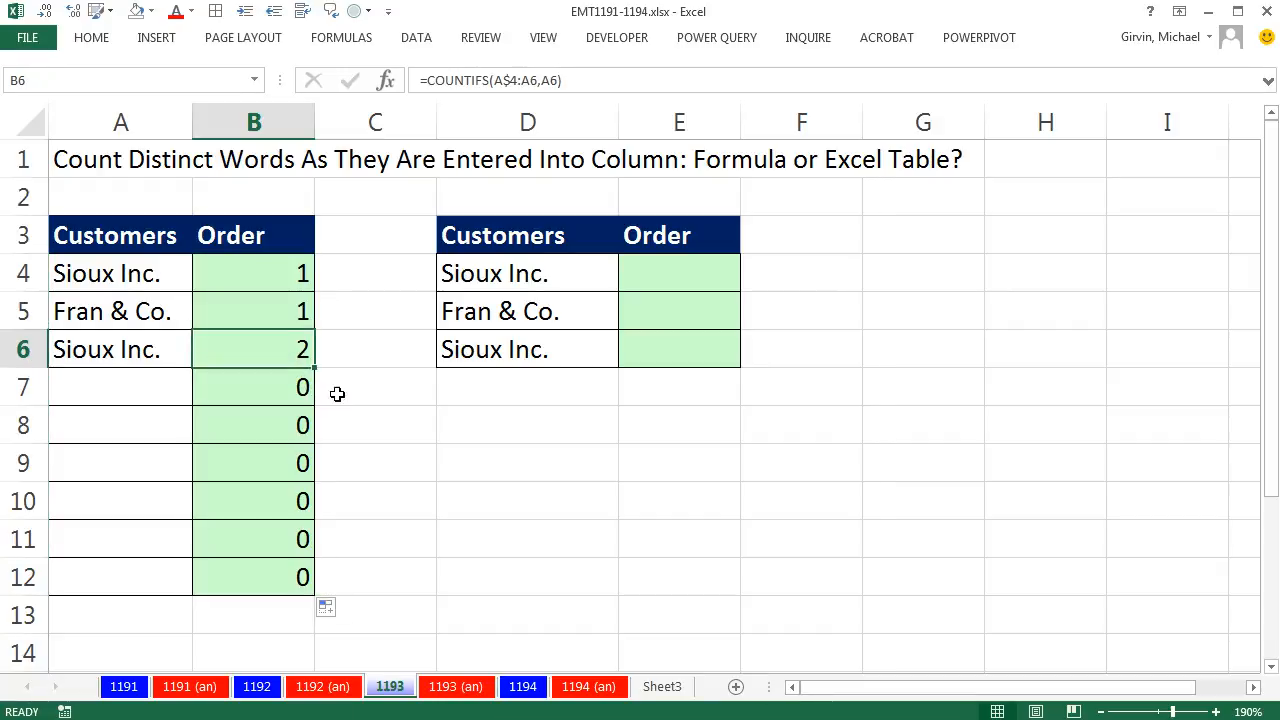
Check the filled-down count formula, then add Fran & Co. so its count updates to 2
double_click(252, 348)
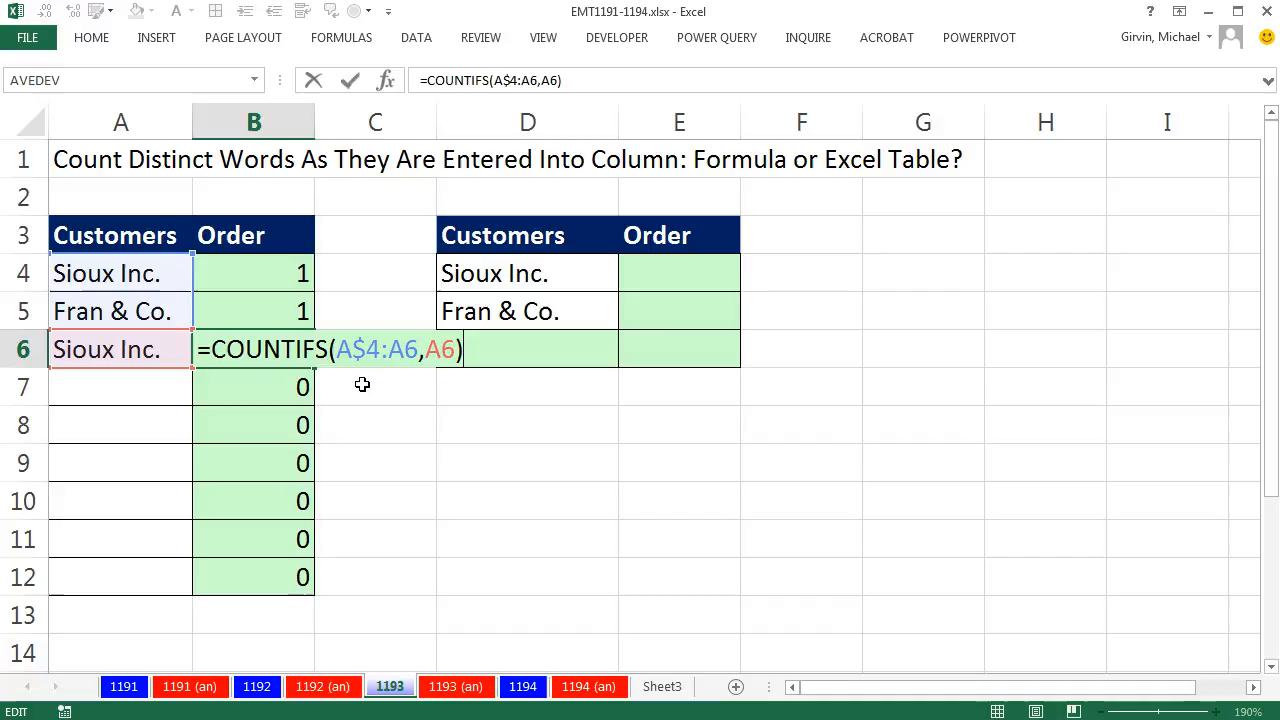
mouse_move(278, 338)
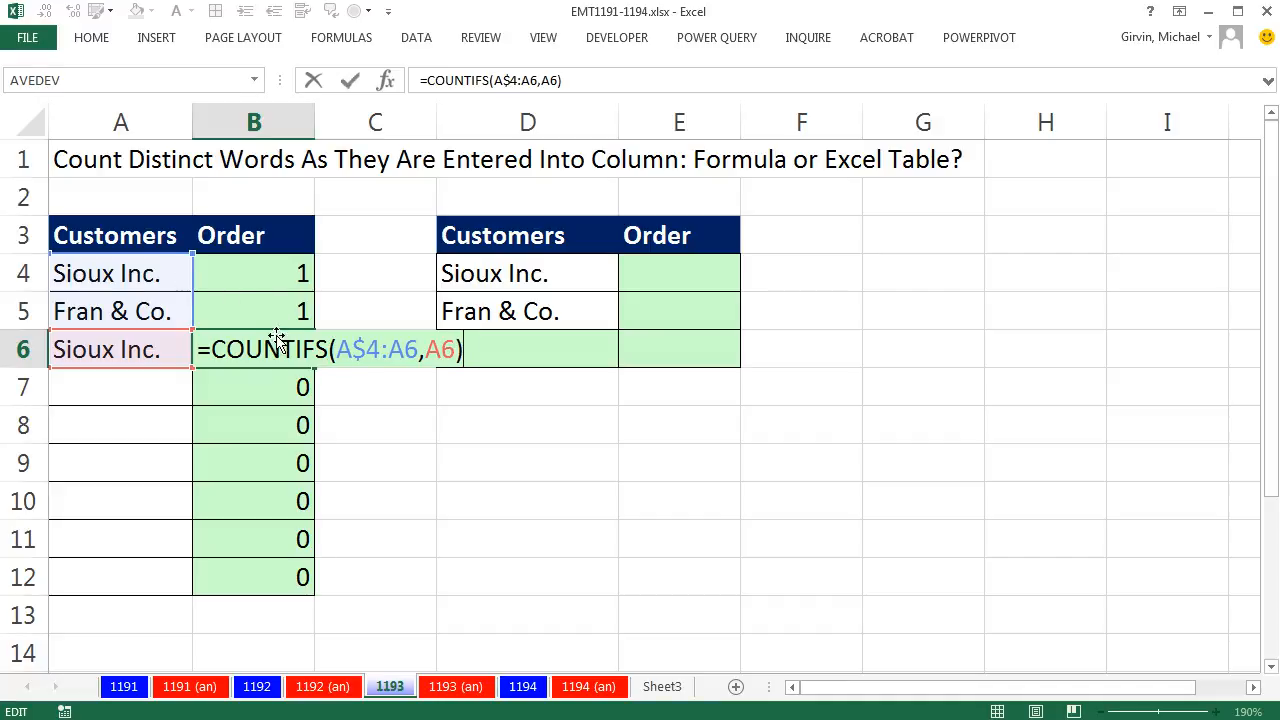
mouse_move(400, 368)
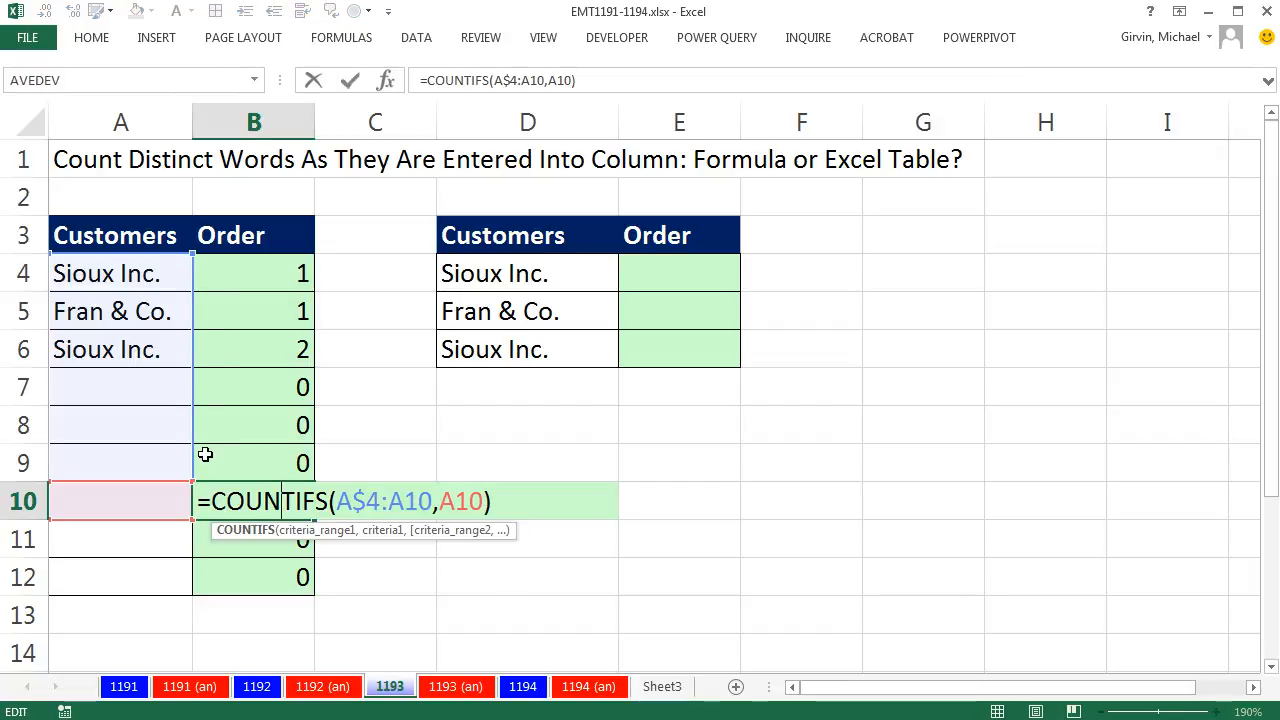
key("Enter")
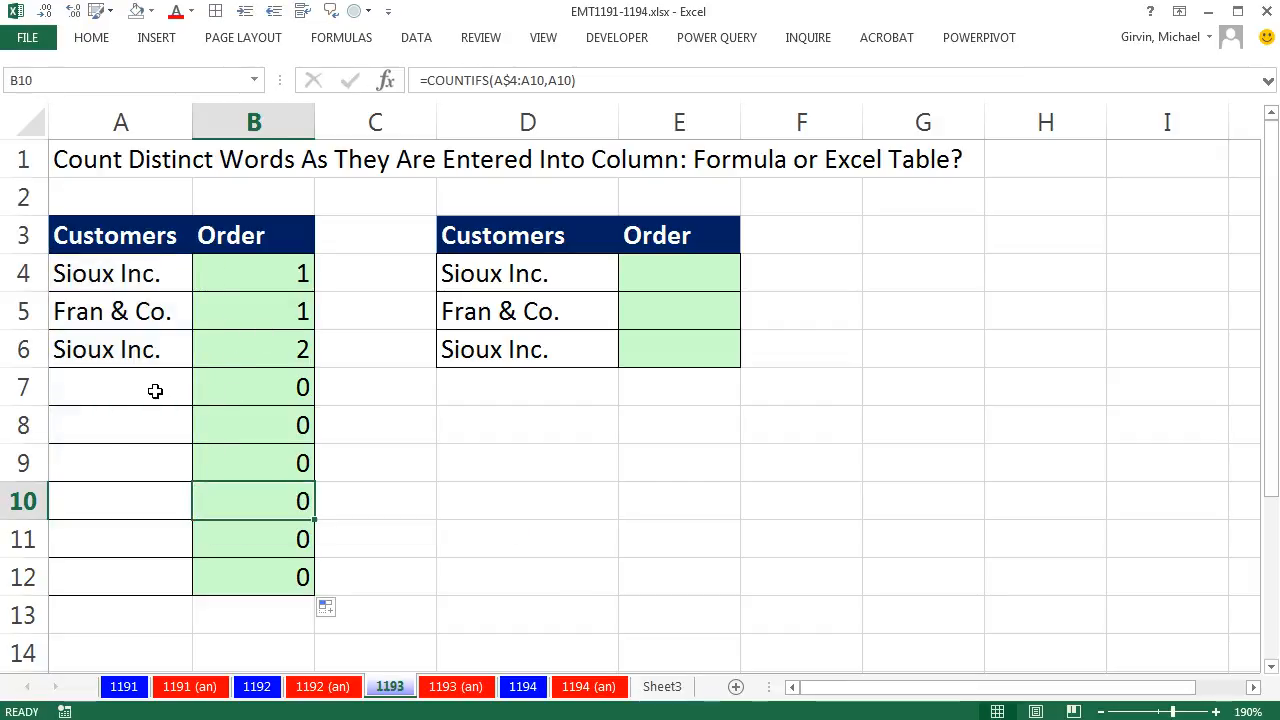
type("Fran & Co.")
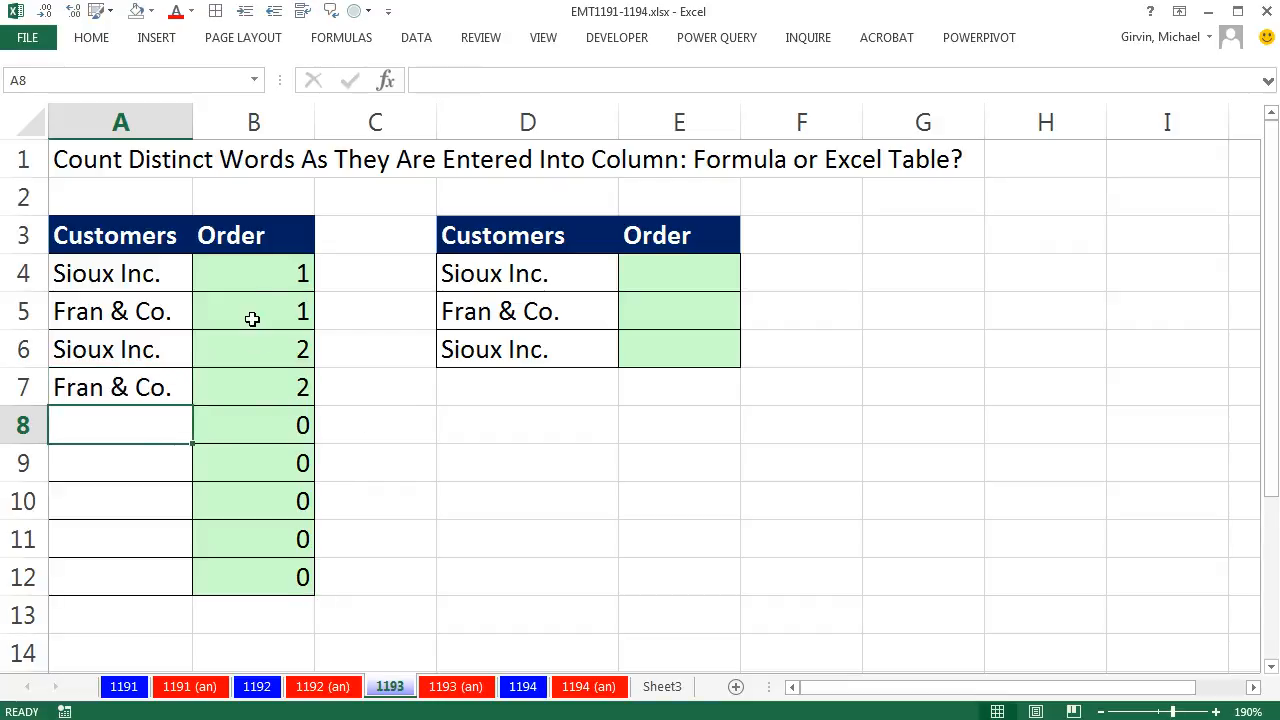
mouse_move(272, 568)
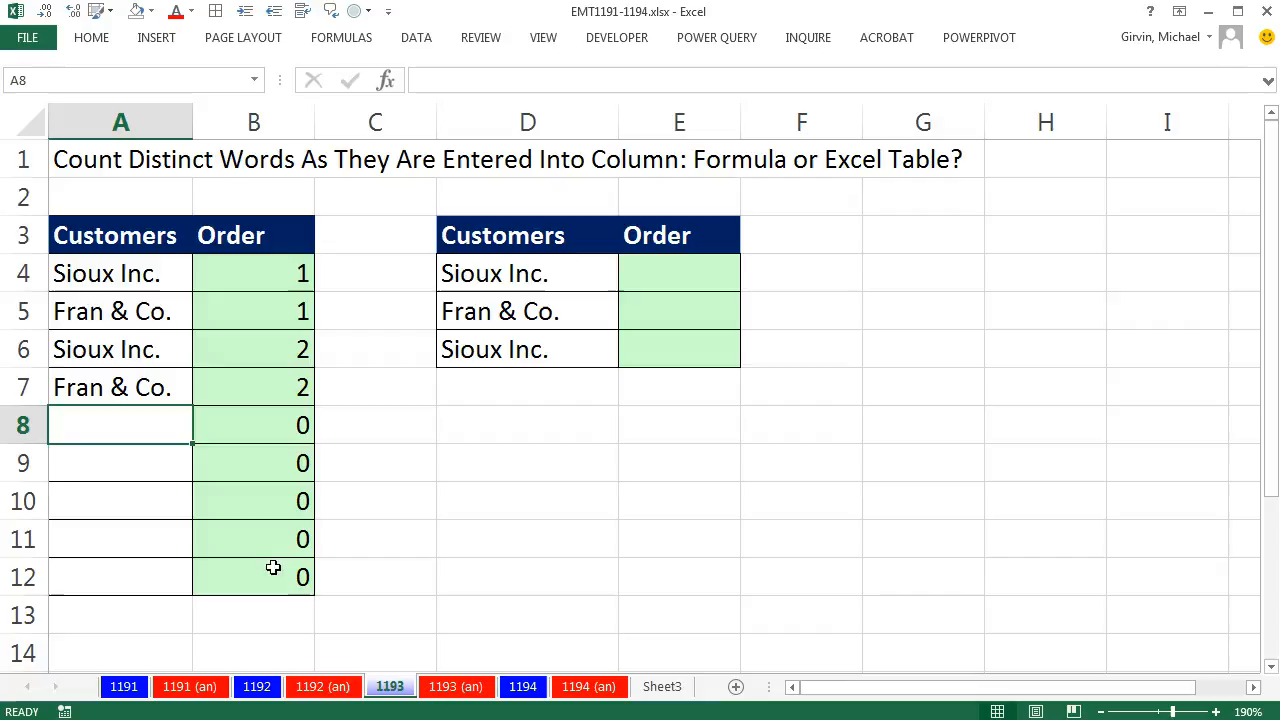
left_click(252, 272)
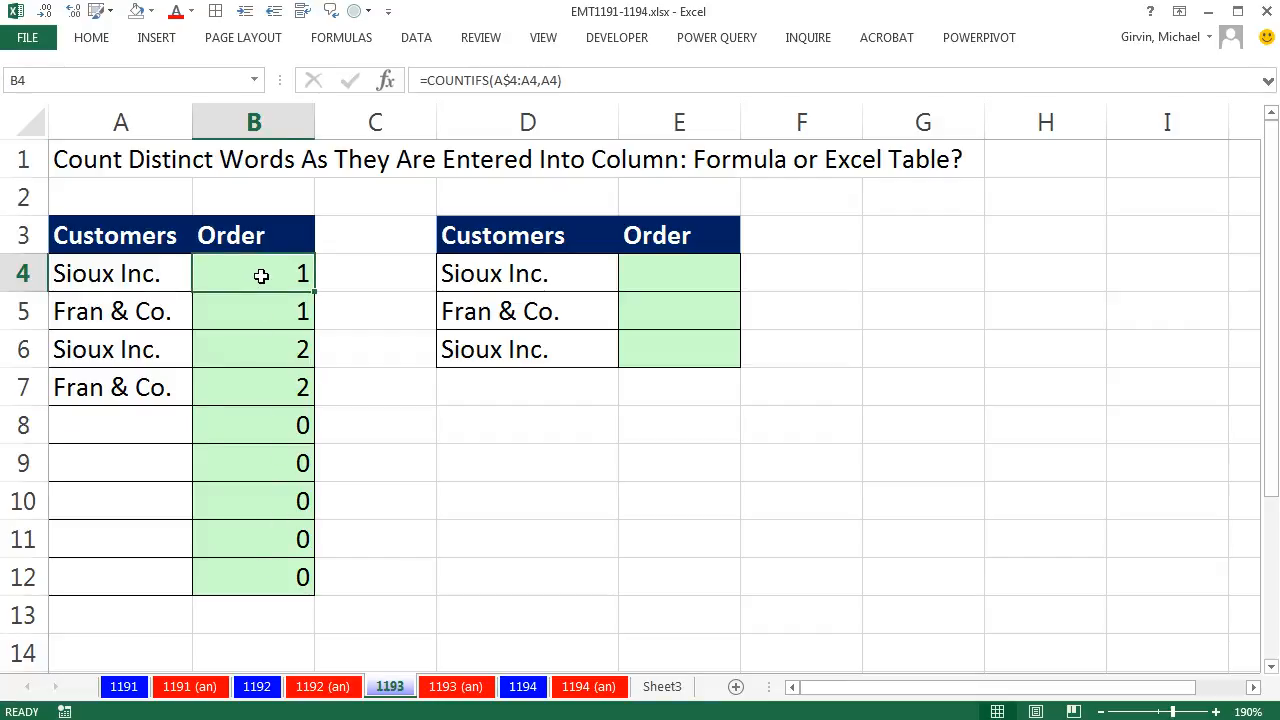
Wrap B4 as =IF(ISBLANK(A4),"",COUNTIFS(A$4:A4,A4)) so empty customers show blank
double_click(252, 272)
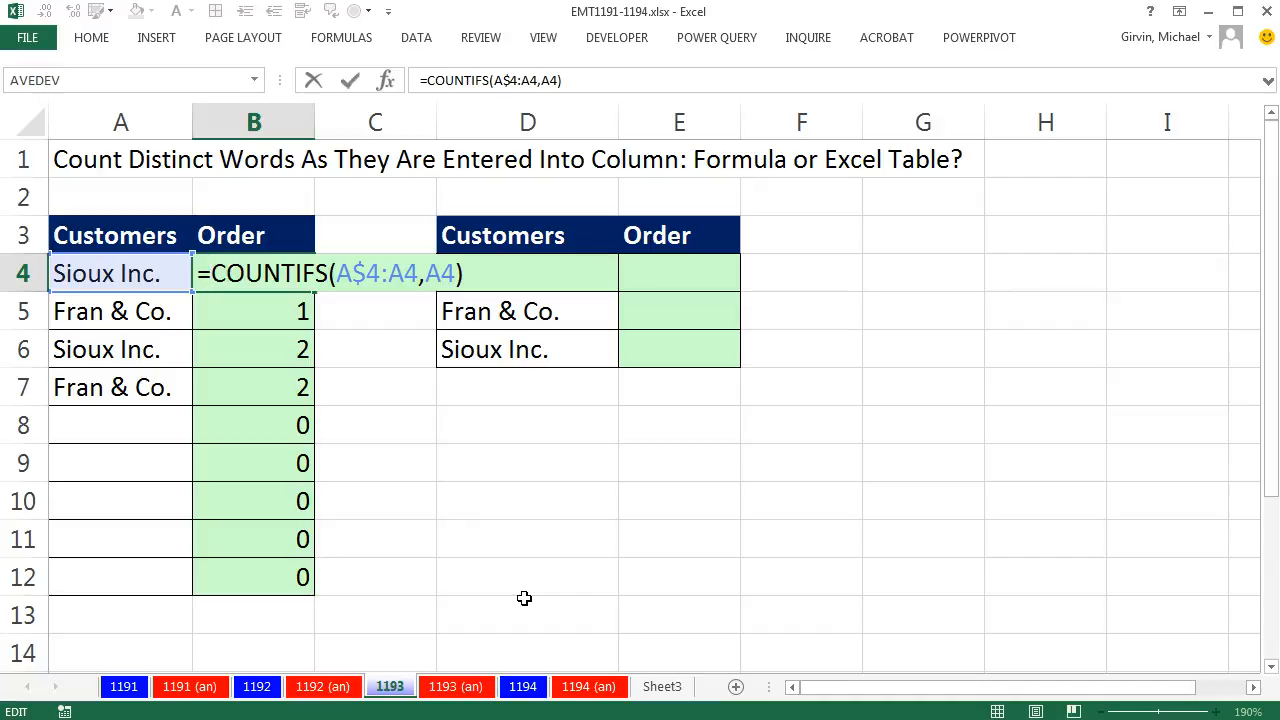
type("IF(")
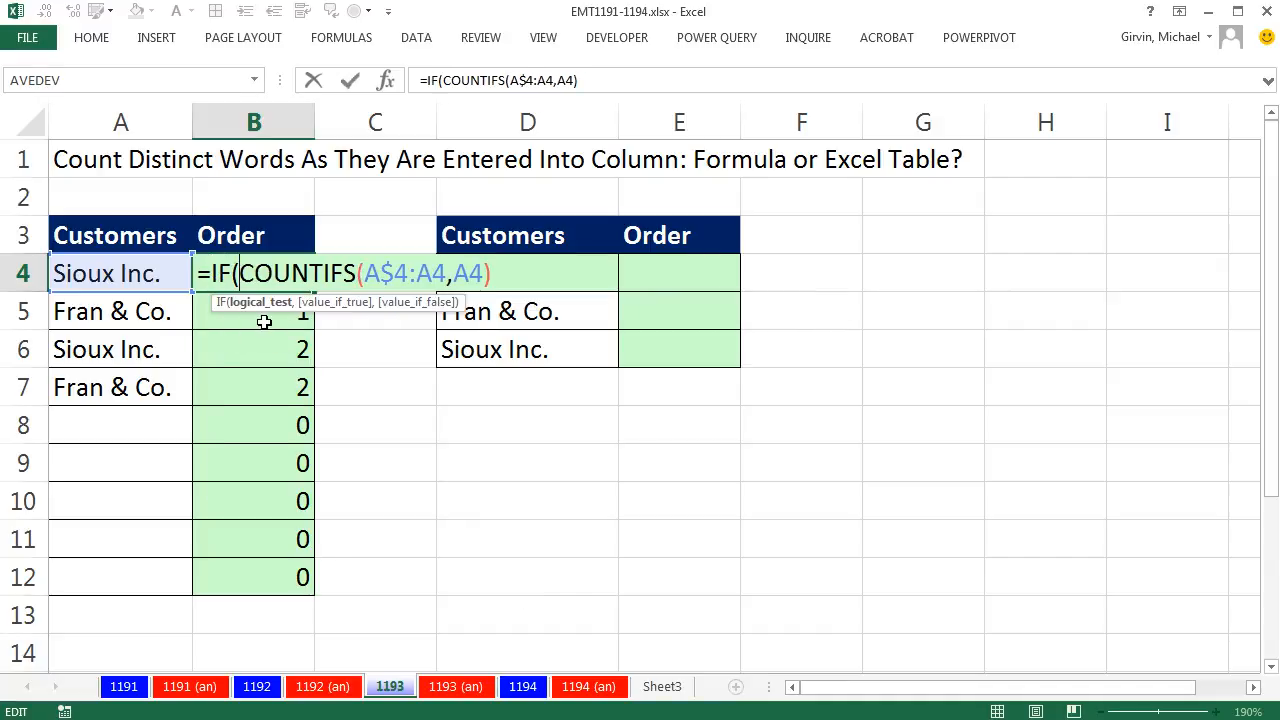
mouse_move(268, 356)
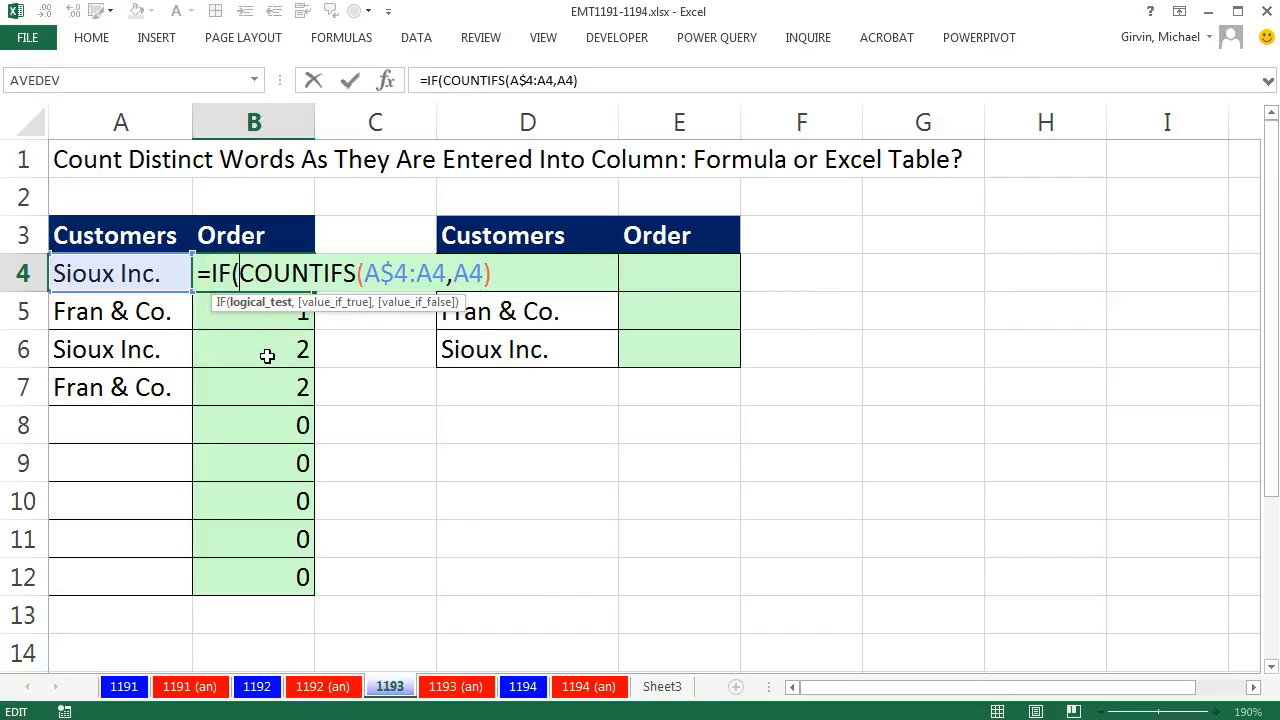
type("is")
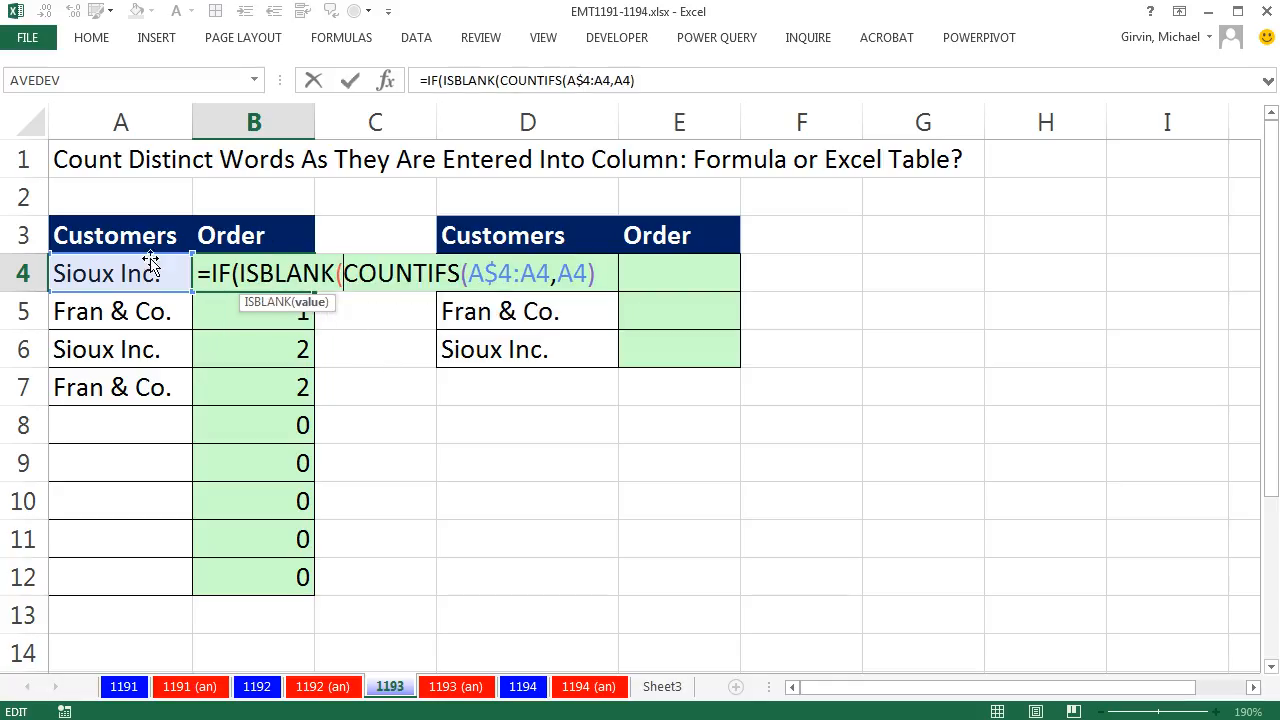
left_click(120, 272)
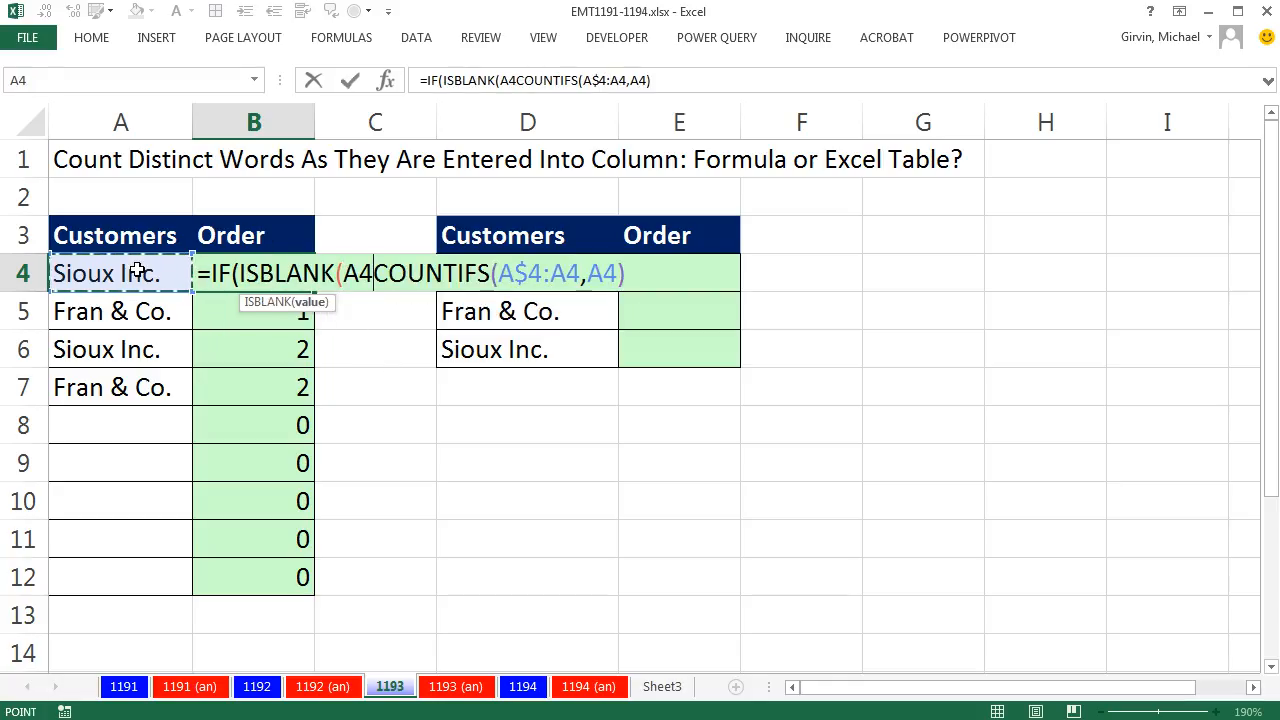
type(")")
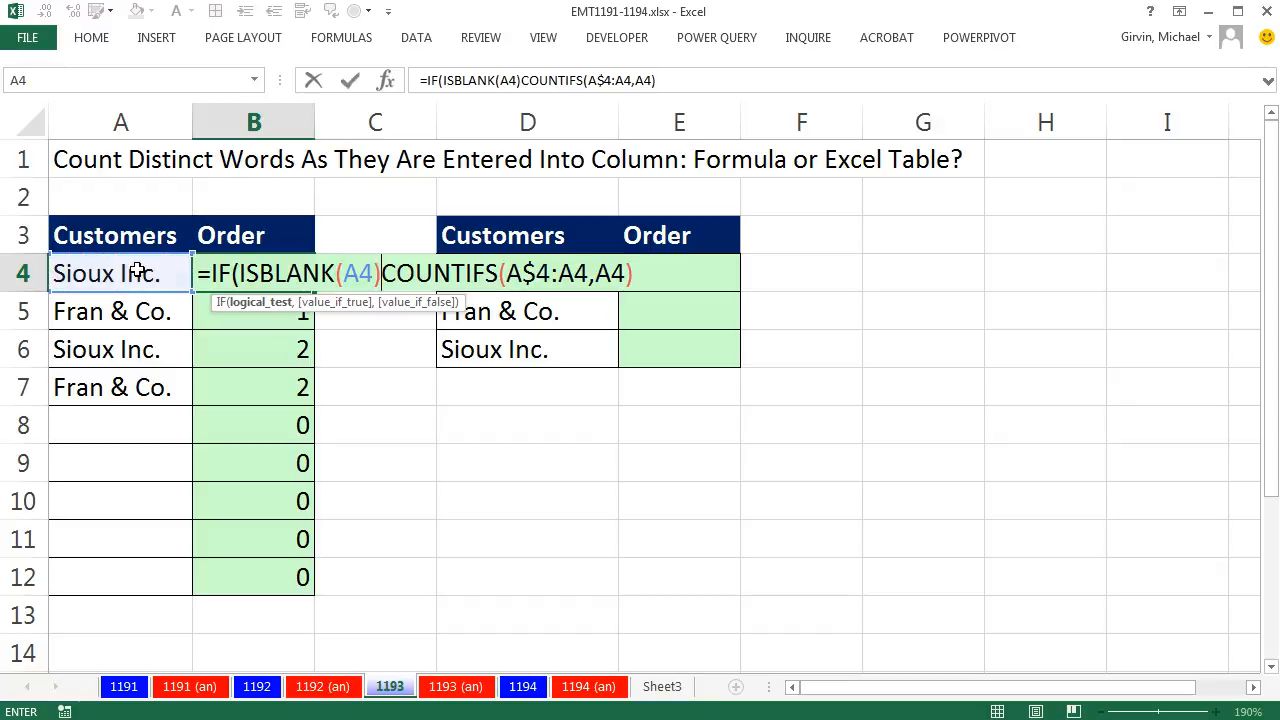
type(",")
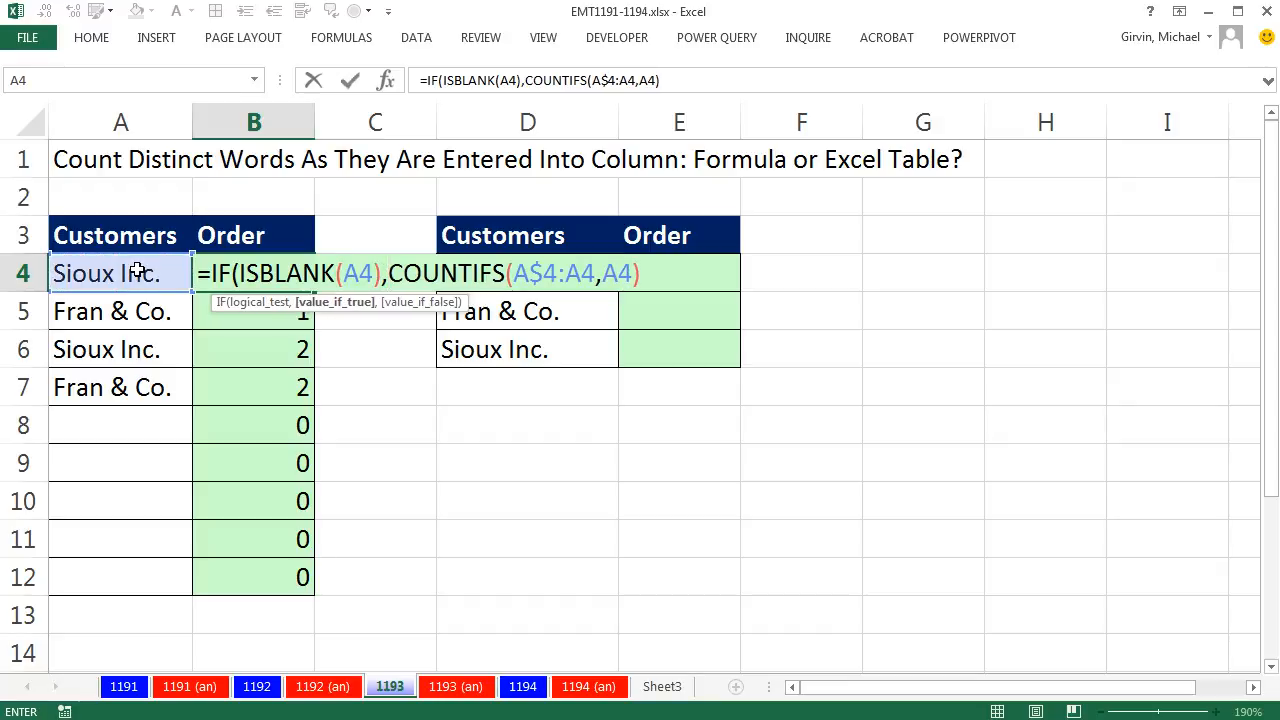
type(",\"")
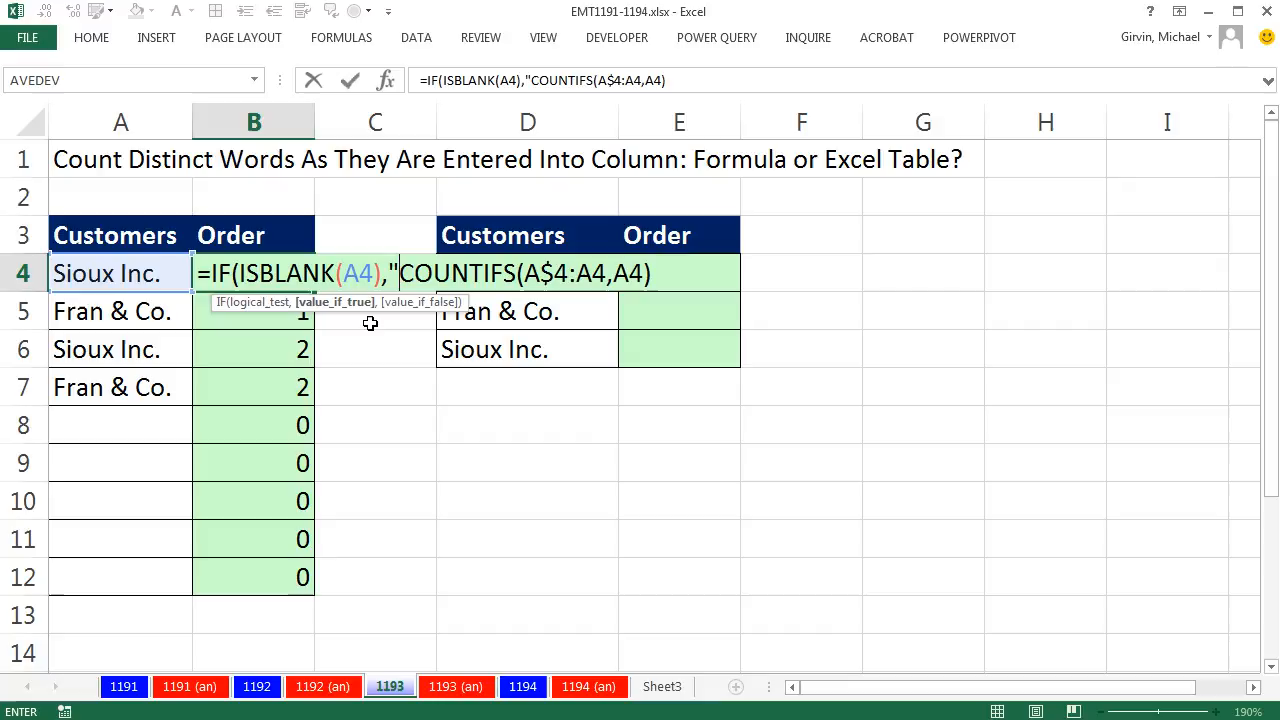
type("\"")
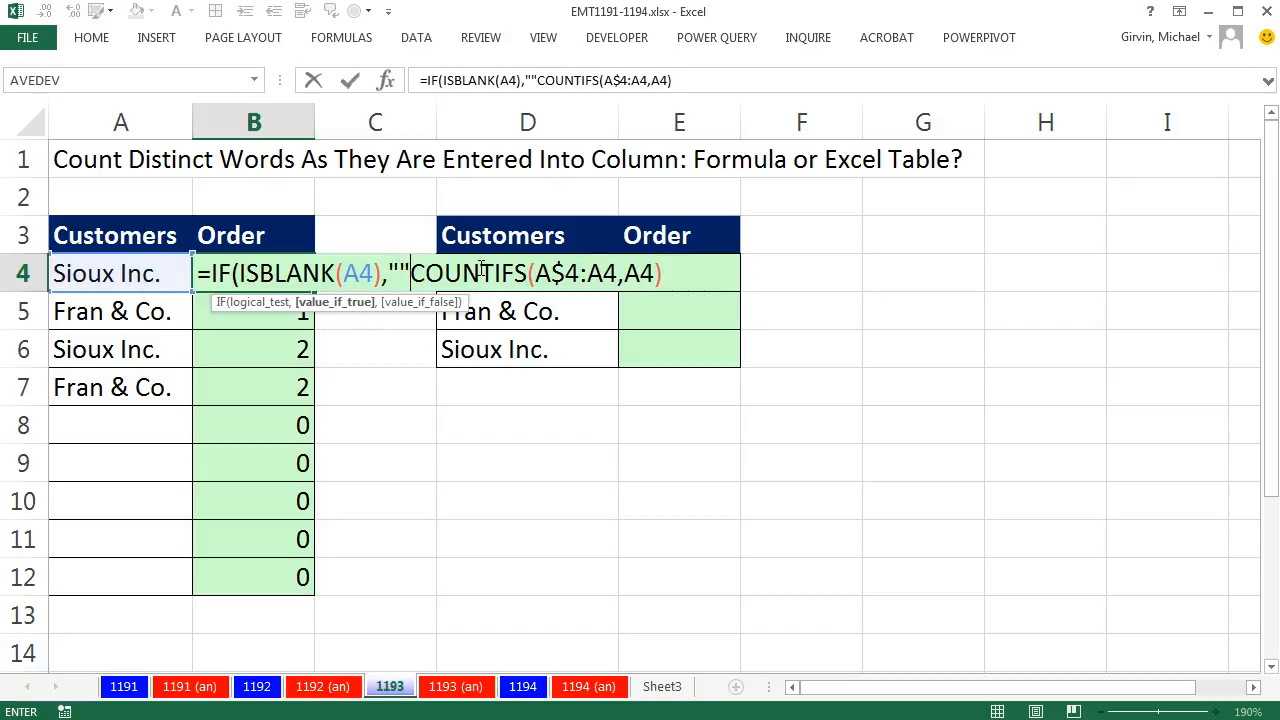
mouse_move(416, 292)
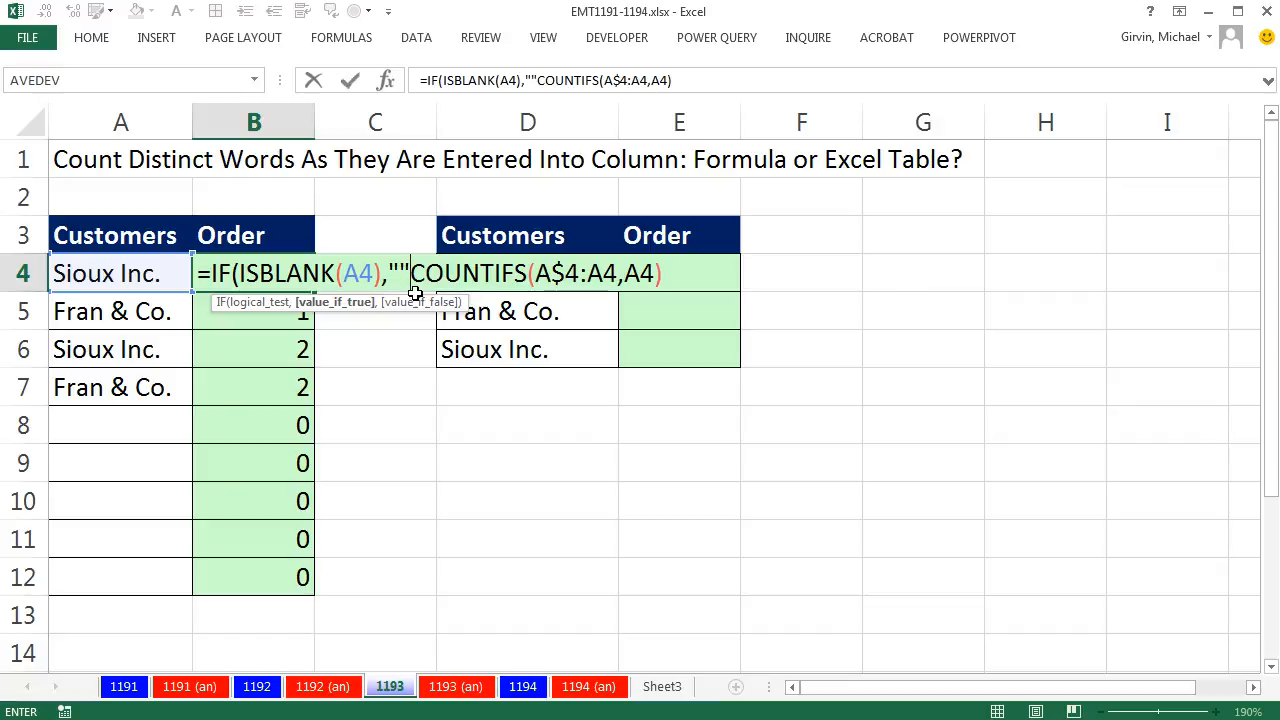
mouse_move(420, 330)
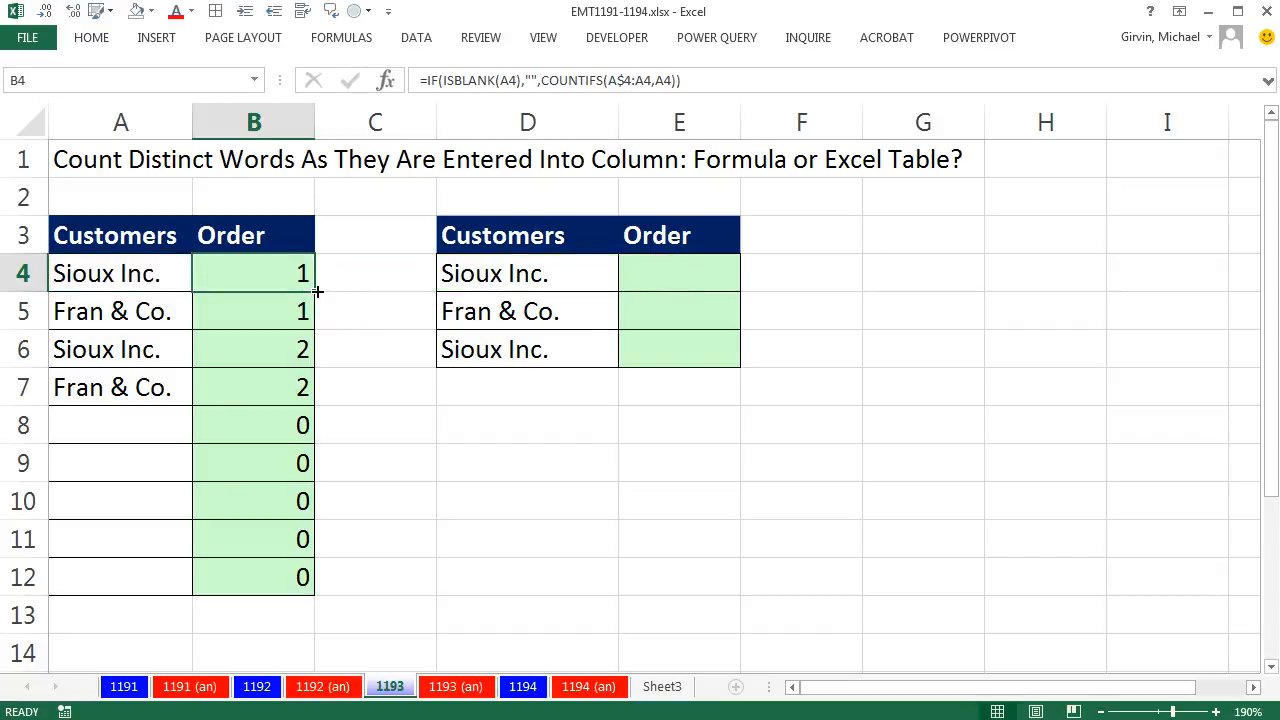
Fill the IF/ISBLANK formula down to B12 and add Sioux Inc. (3) and Rim Co. (1)
left_click_drag(252, 272, 252, 576)
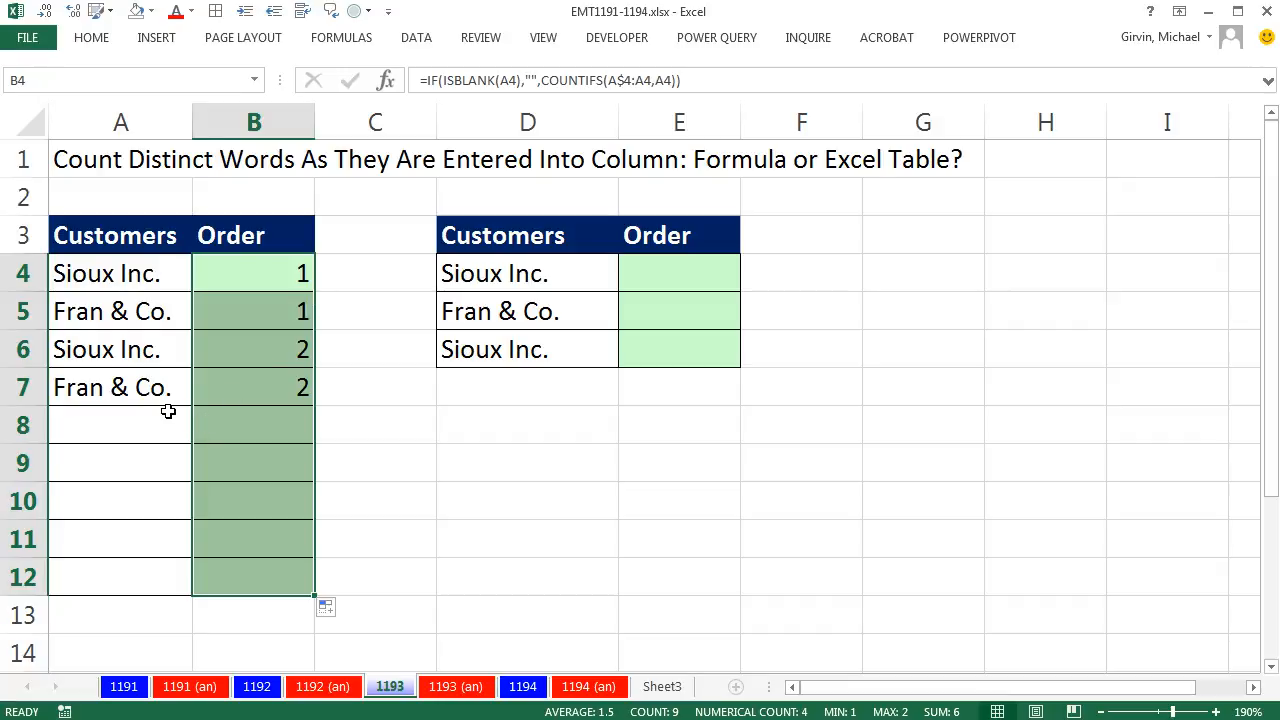
type("Sioux Inc.")
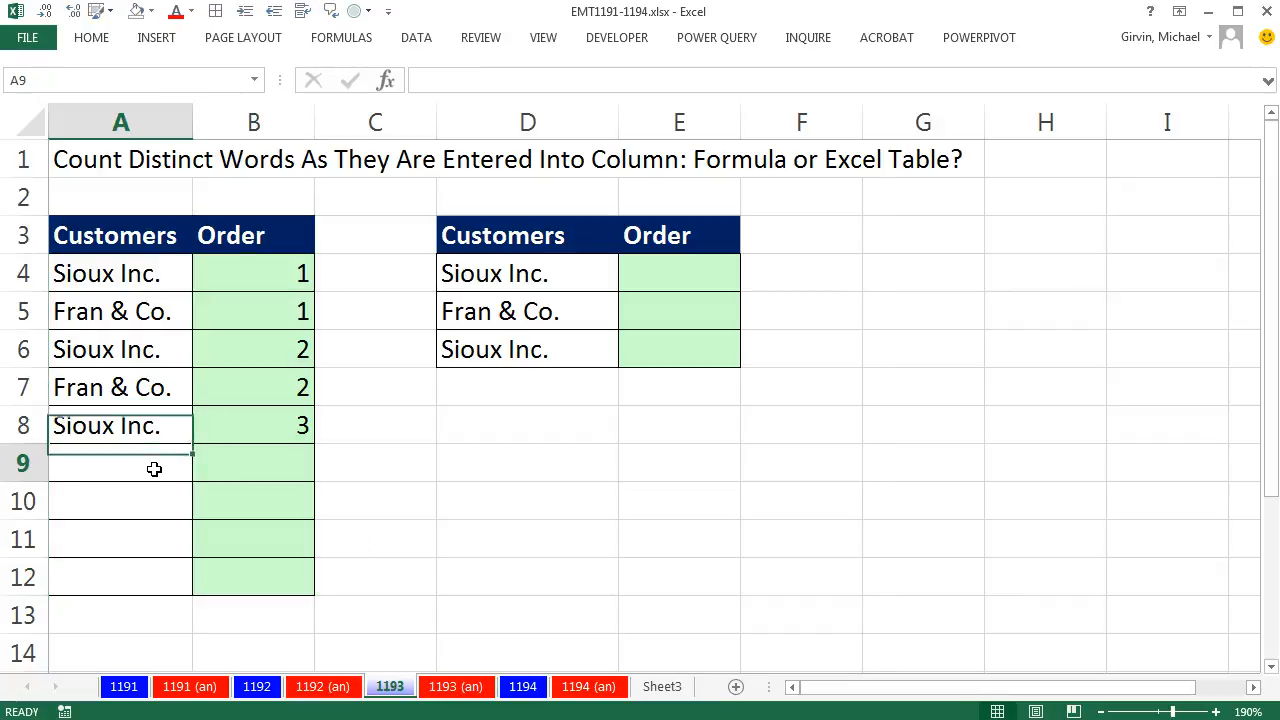
type("Rim Co.")
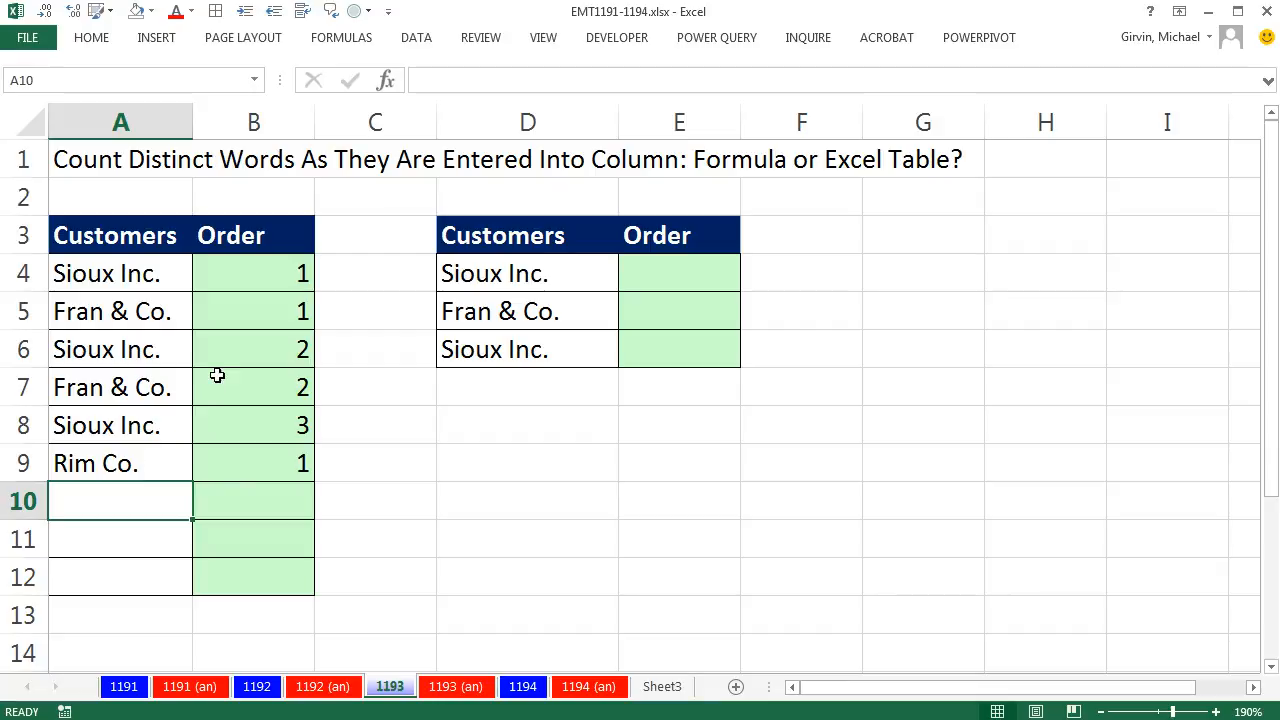
type("=IF(ISBLANK(A12),\"\",COUNTIFS(A$4:A12,A12))")
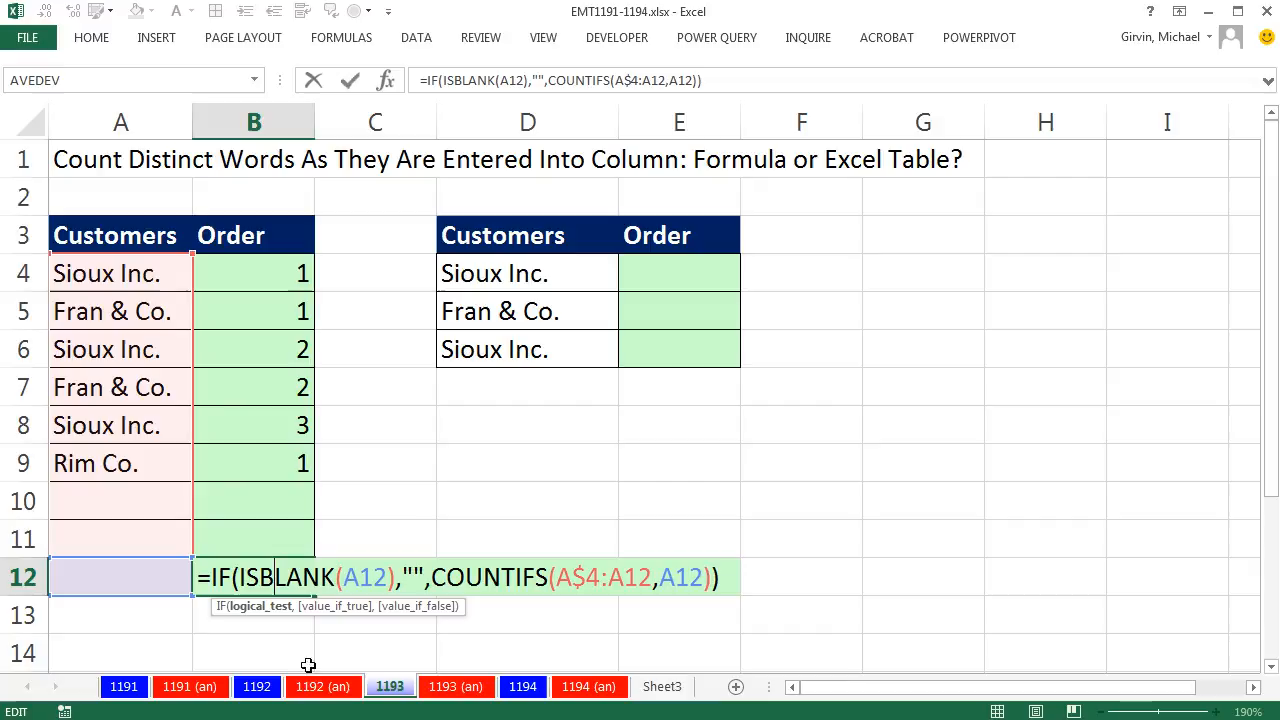
key("Escape")
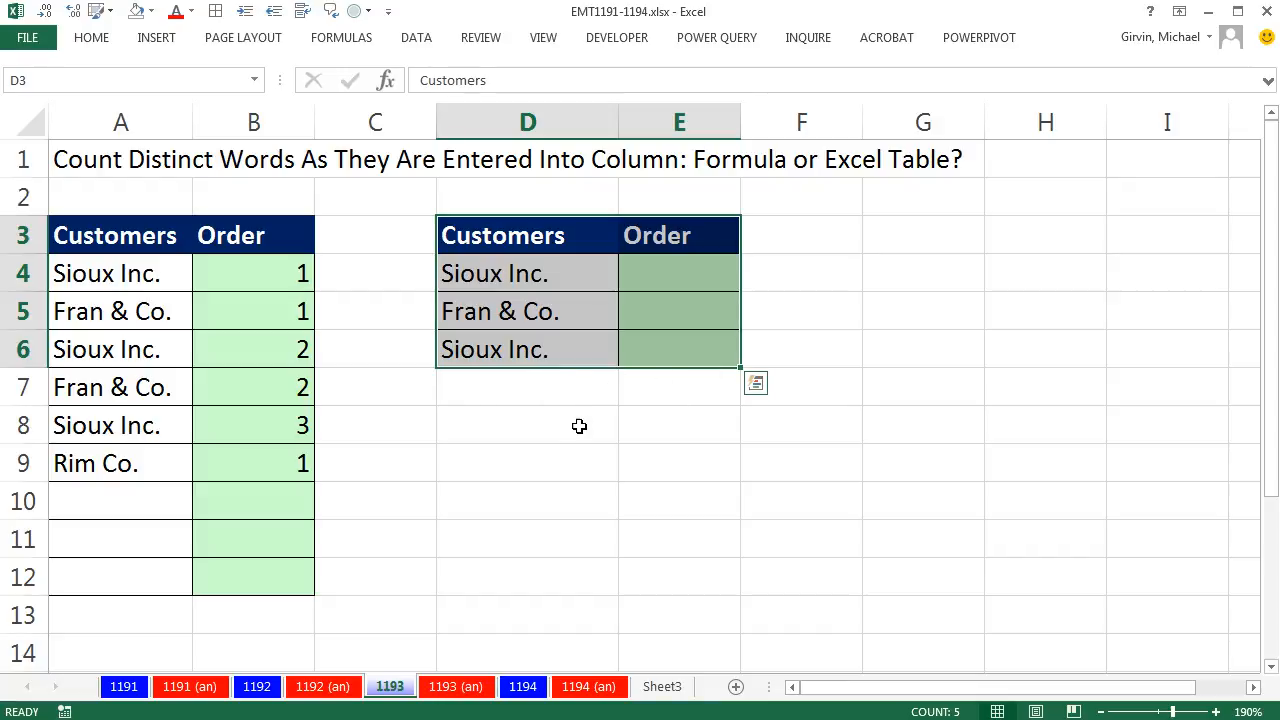
mouse_move(704, 424)
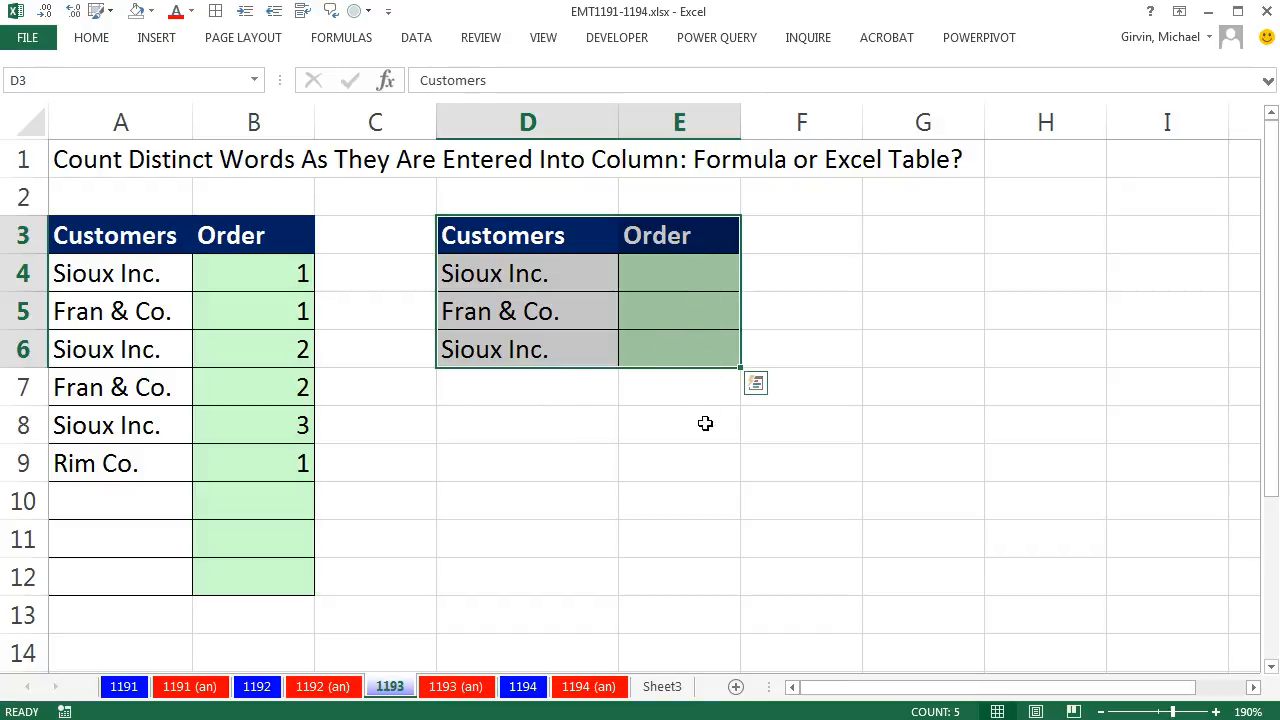
mouse_move(700, 454)
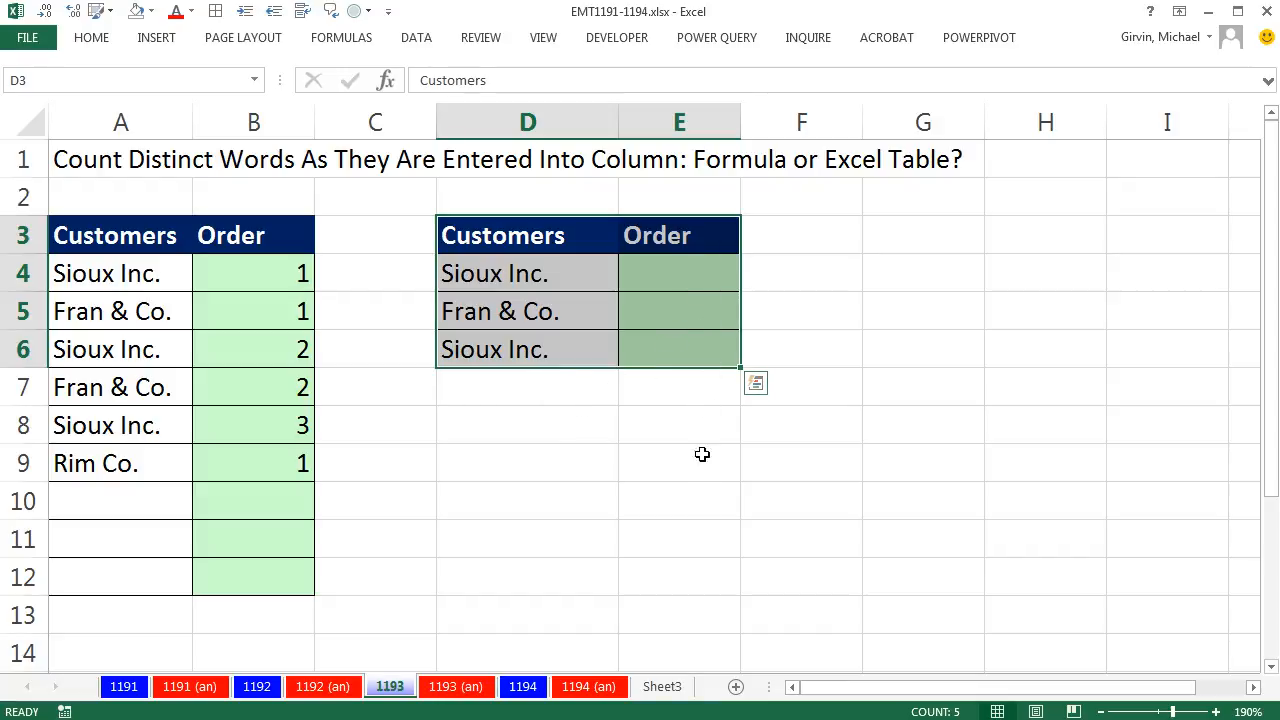
mouse_move(580, 248)
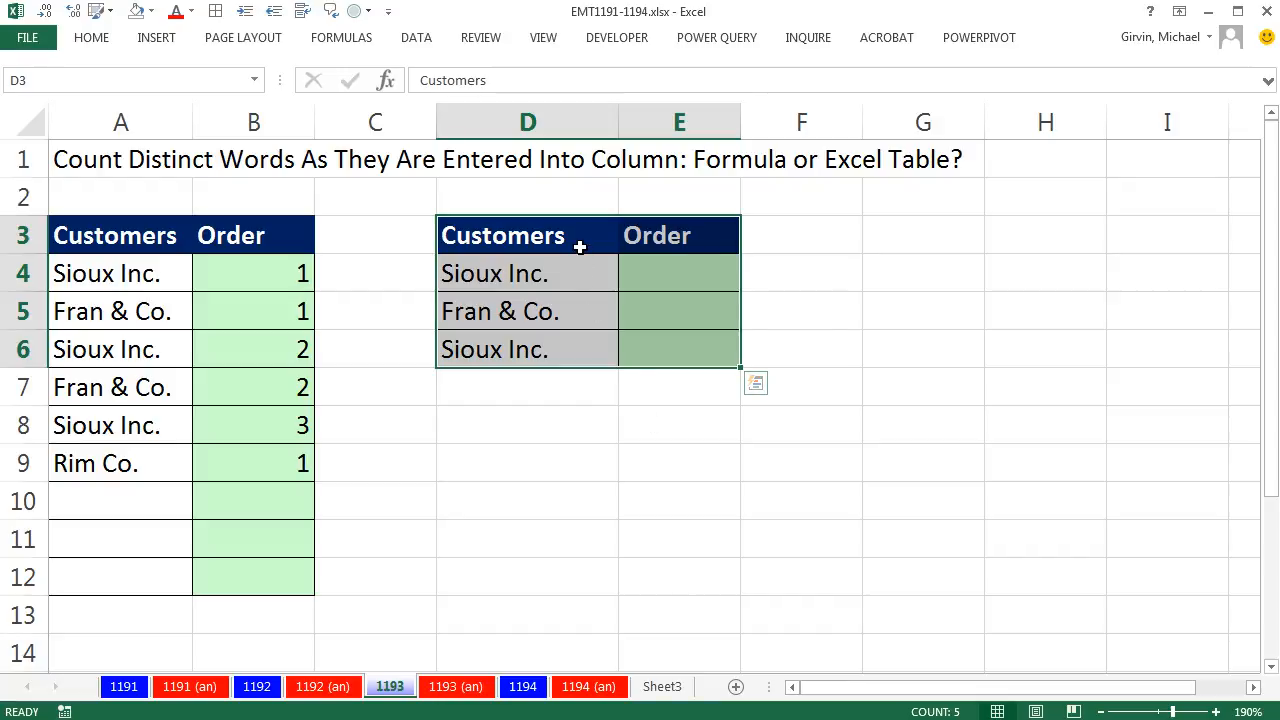
Convert the second Customers/Order list into an Excel table with headers and test it with sioux Inc
left_click(156, 36)
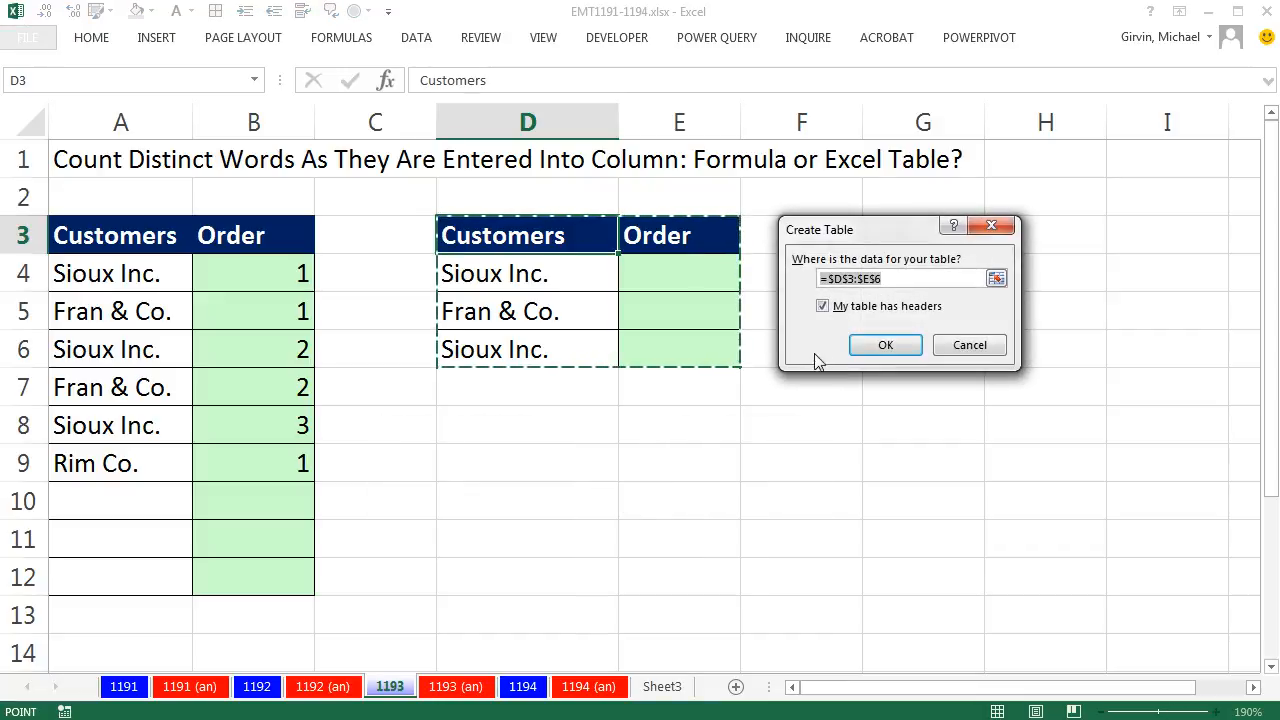
left_click(884, 344)
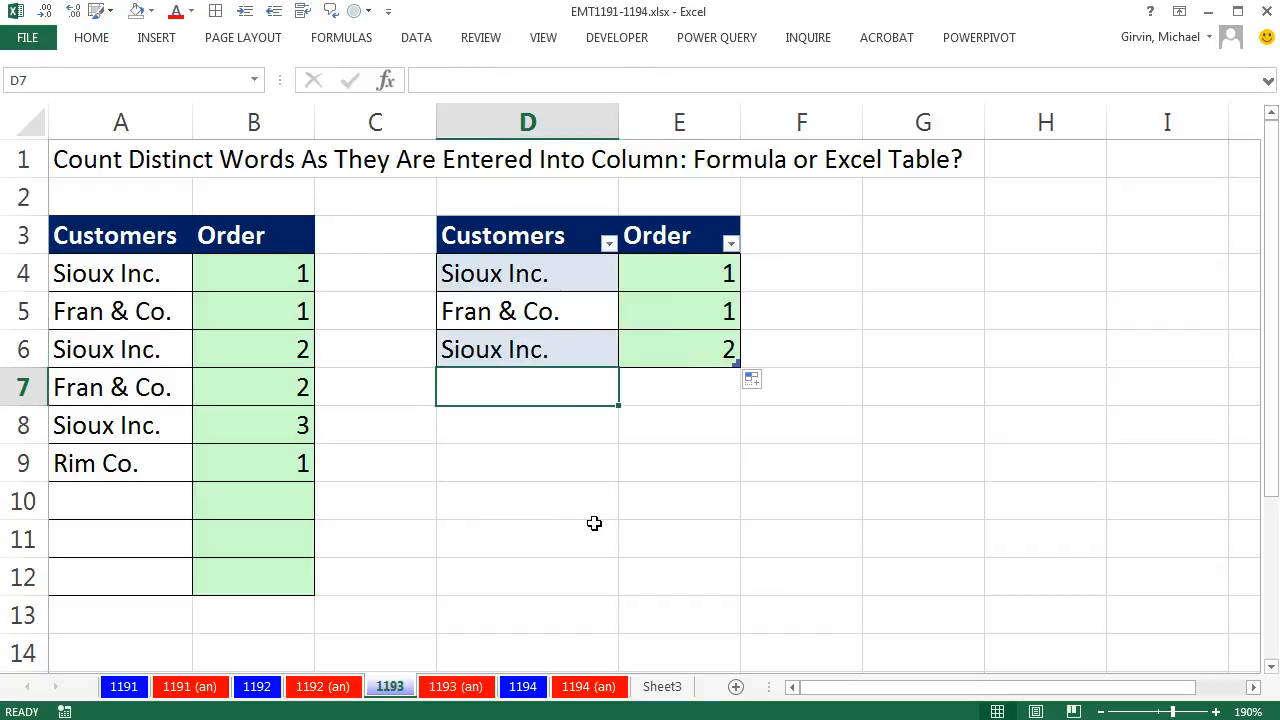
type("sioux Inc.")
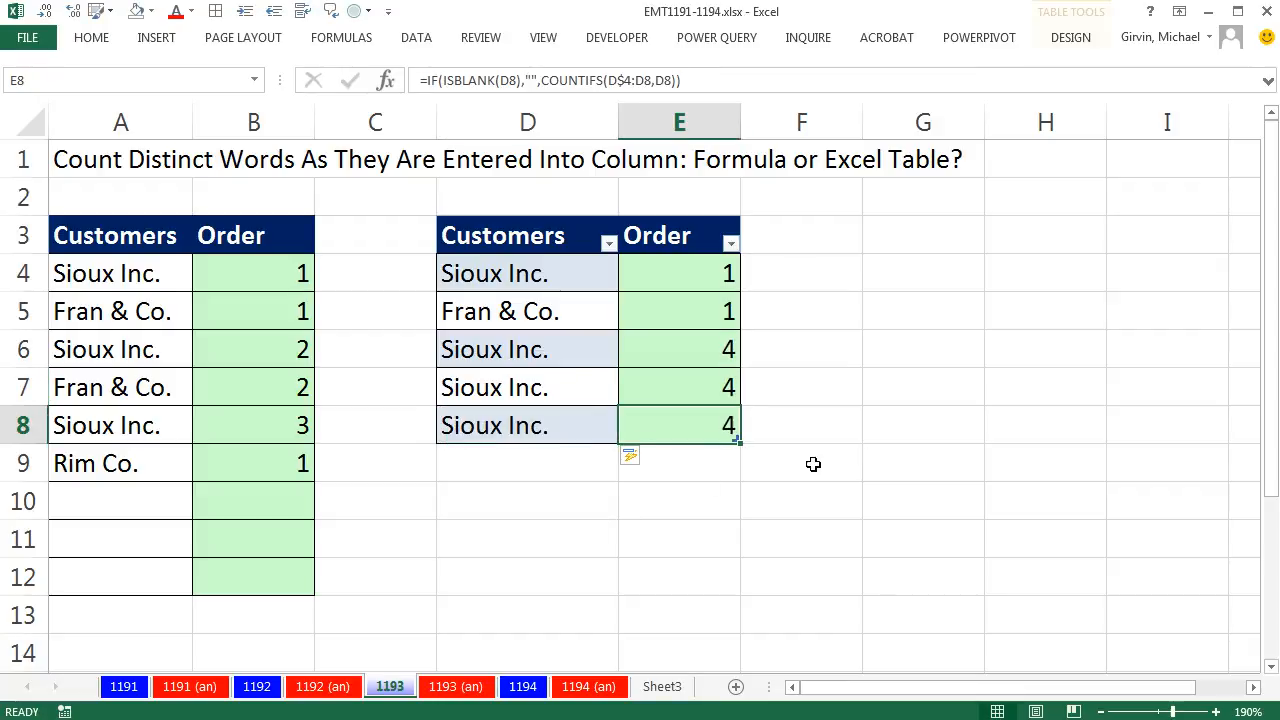
mouse_move(756, 340)
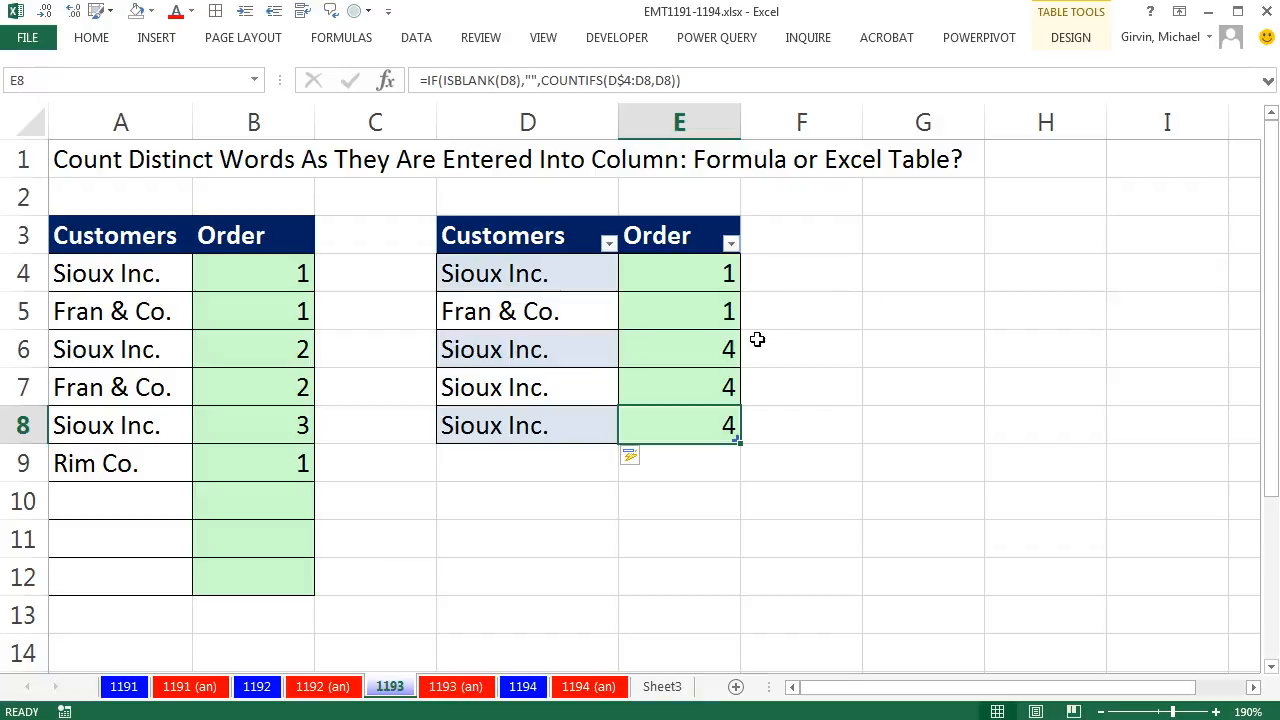
double_click(680, 348)
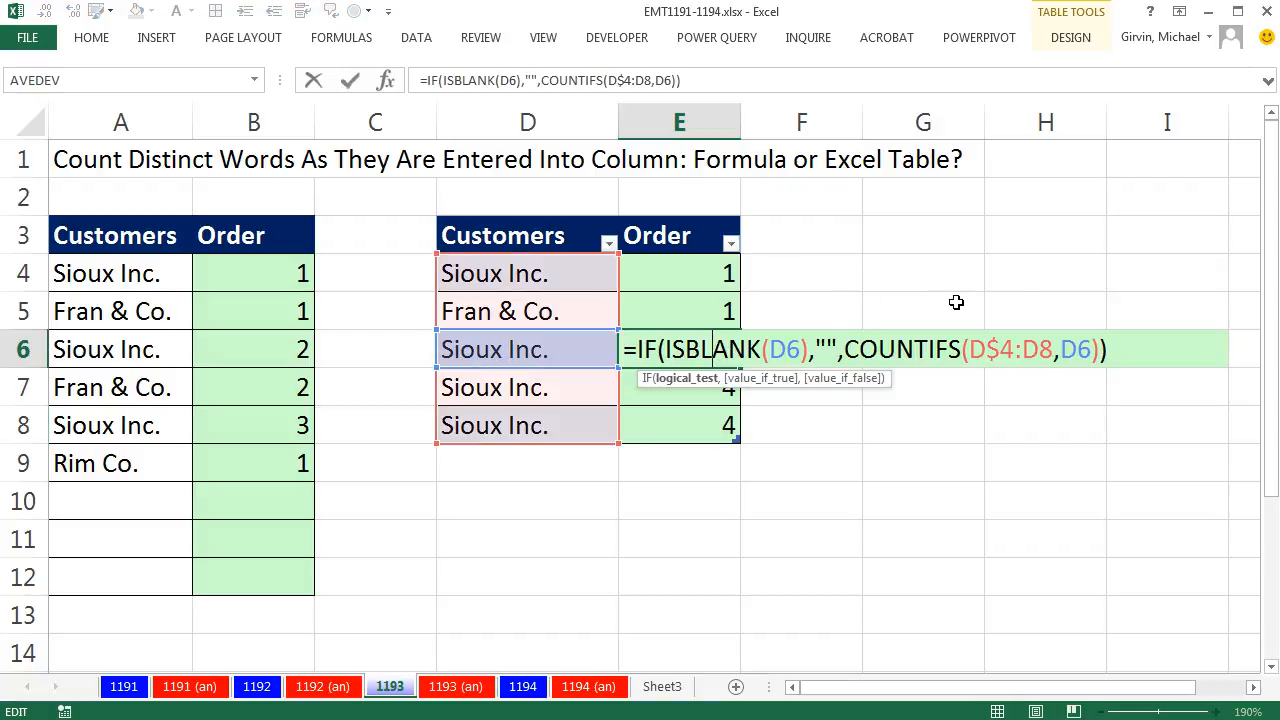
key("Enter")
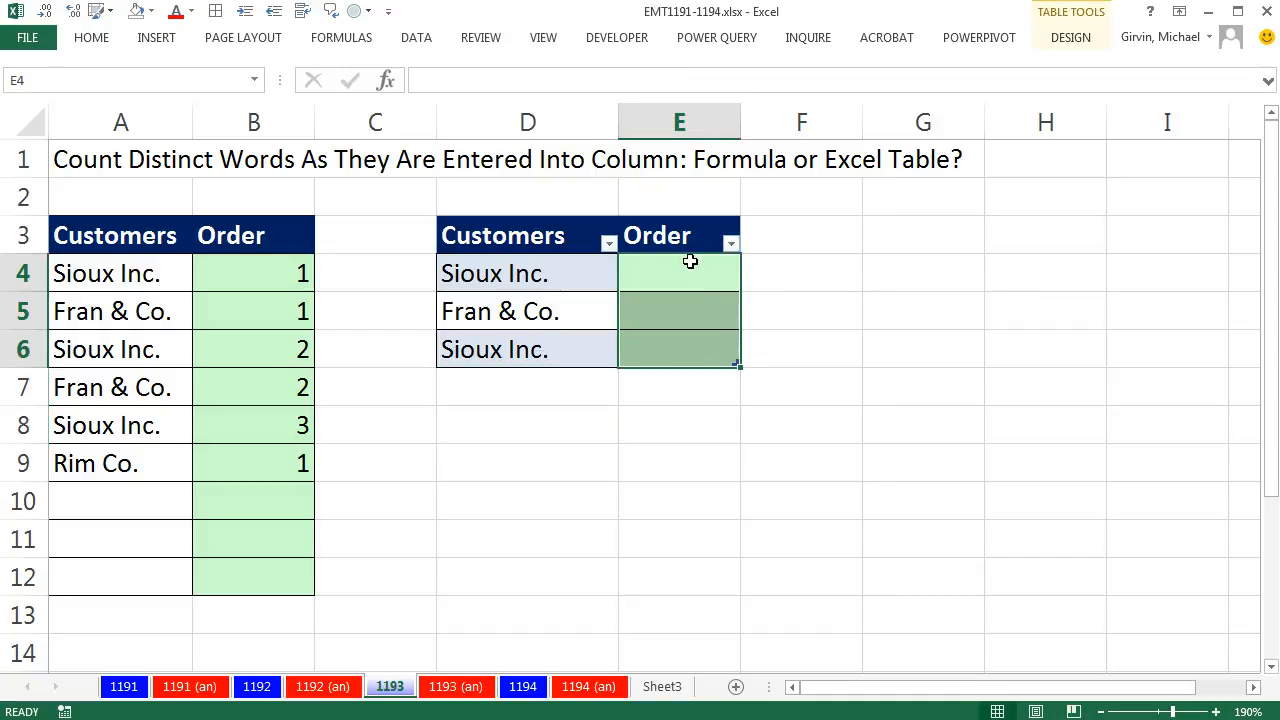
type("=c")
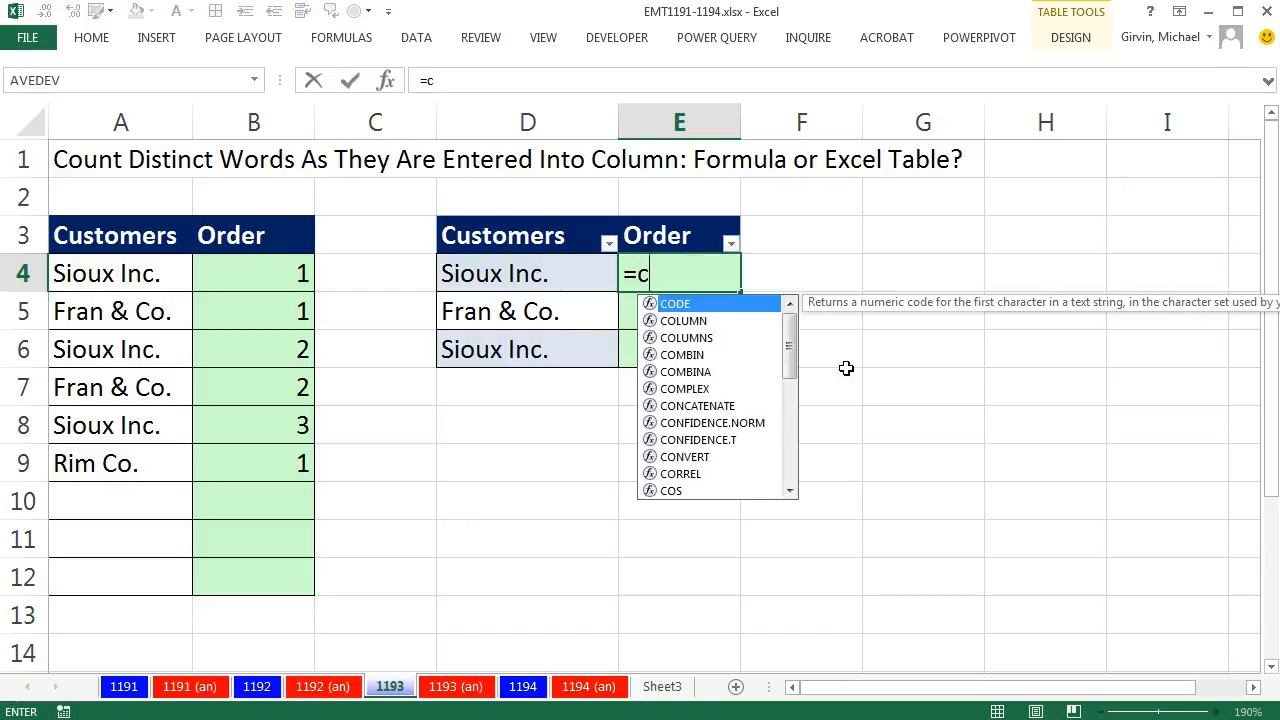
type("OUNTIFS(")
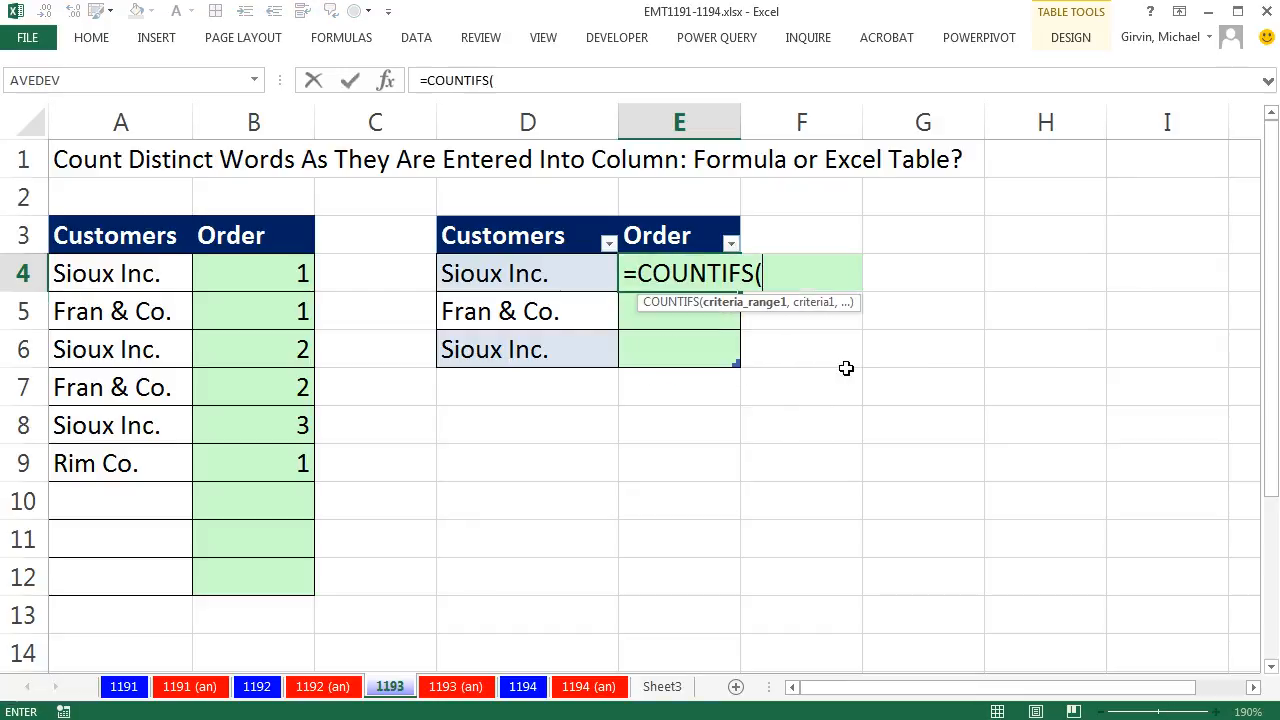
left_click(494, 272)
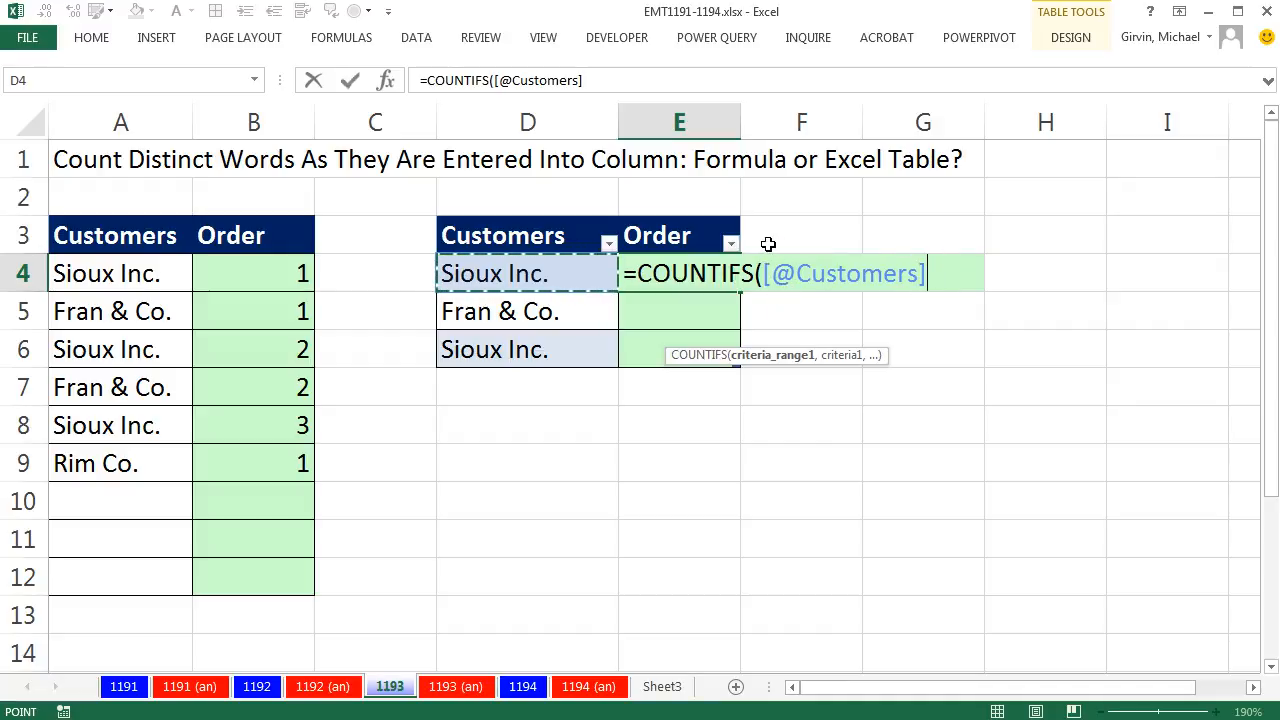
mouse_move(868, 332)
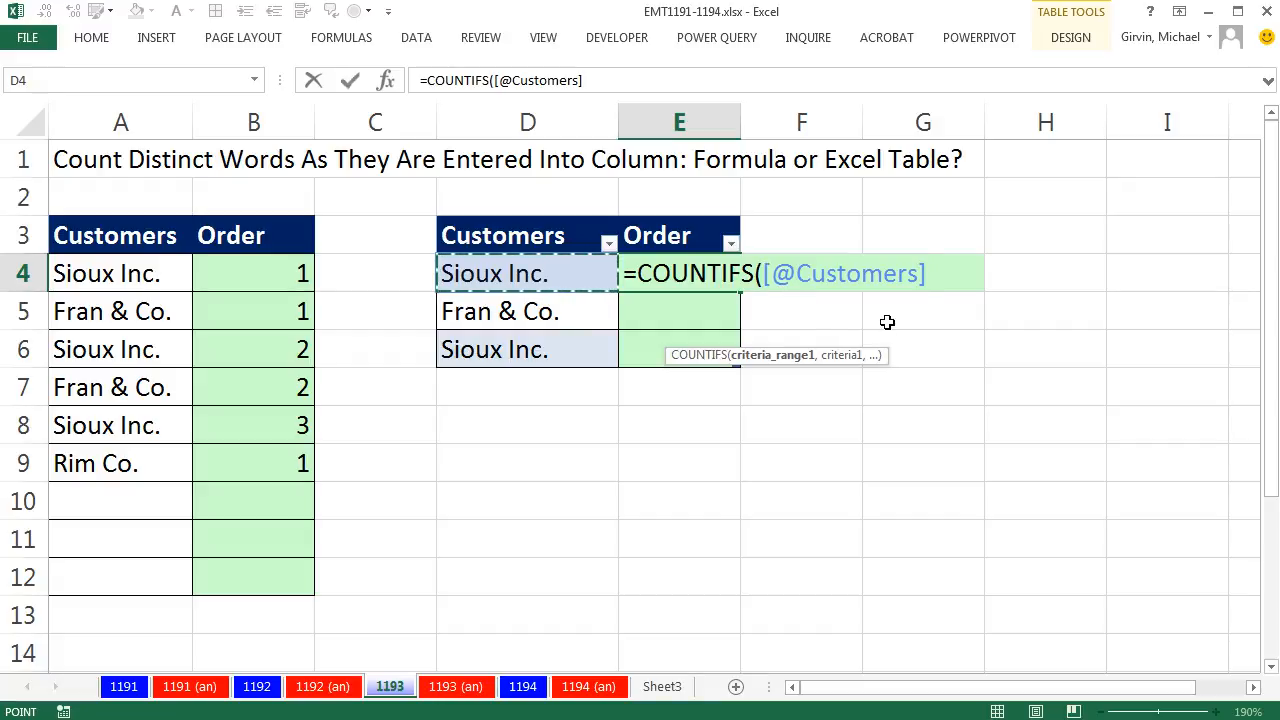
type(":")
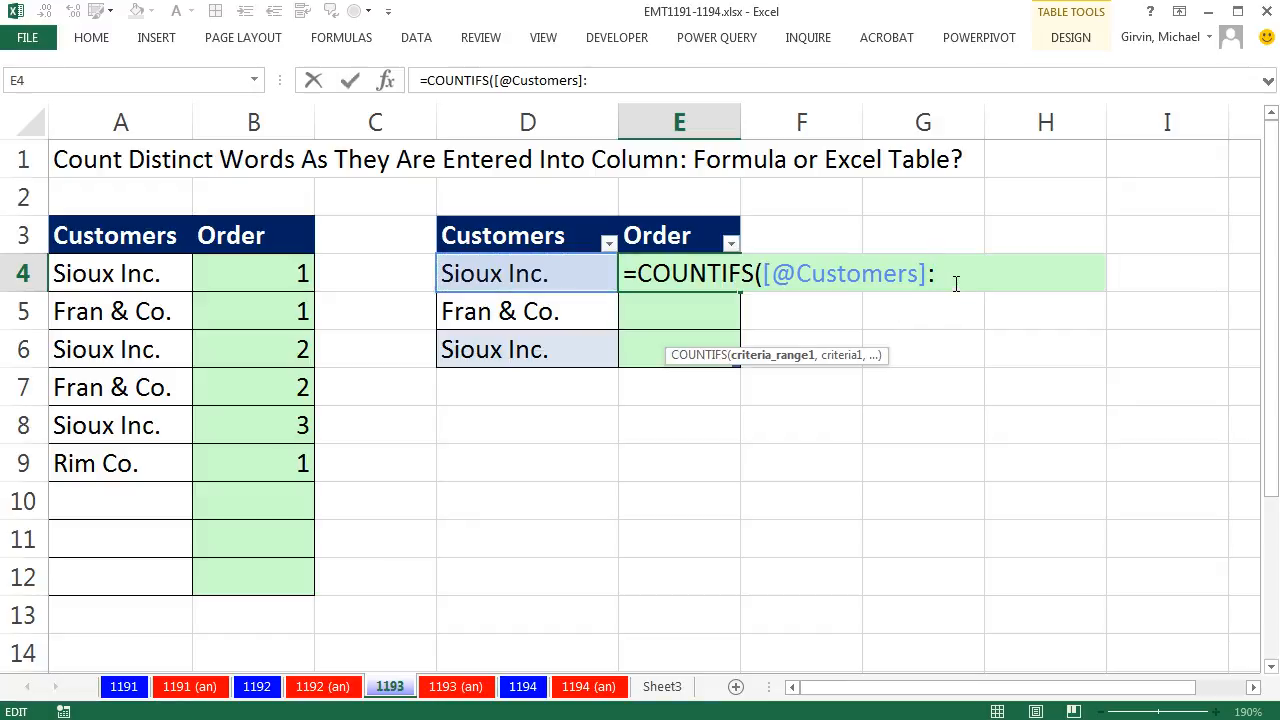
mouse_move(552, 272)
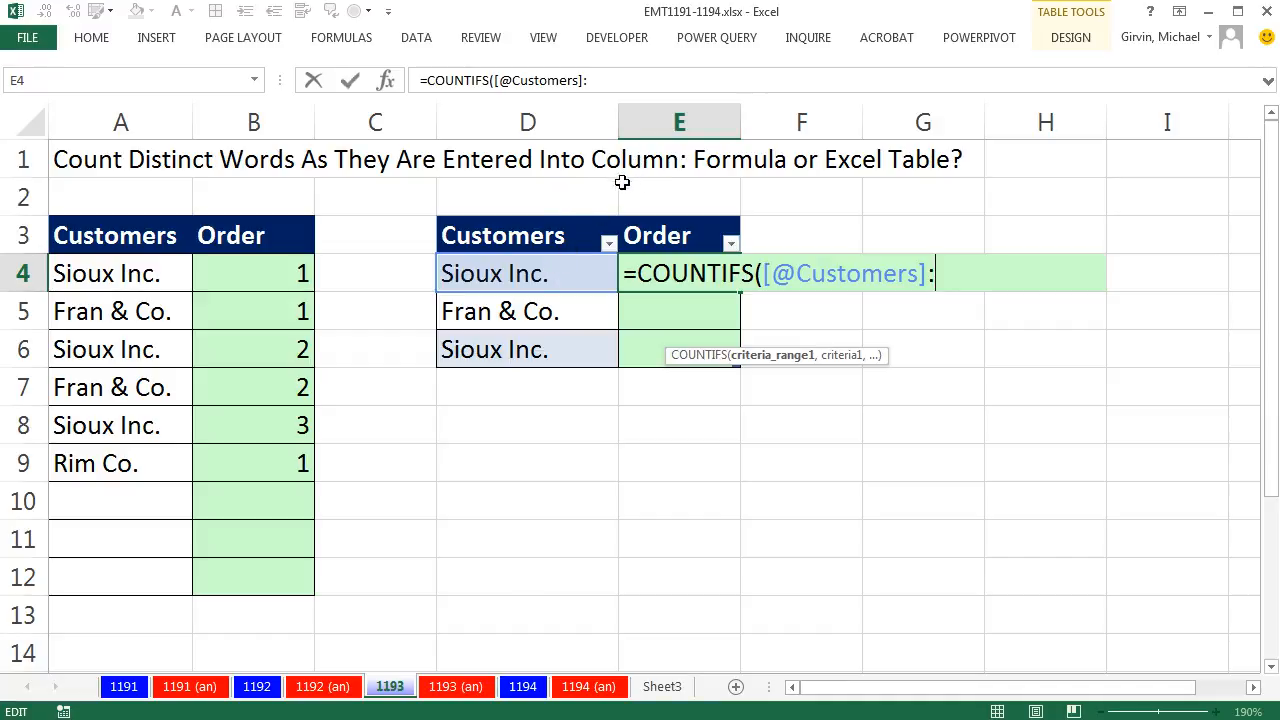
mouse_move(884, 364)
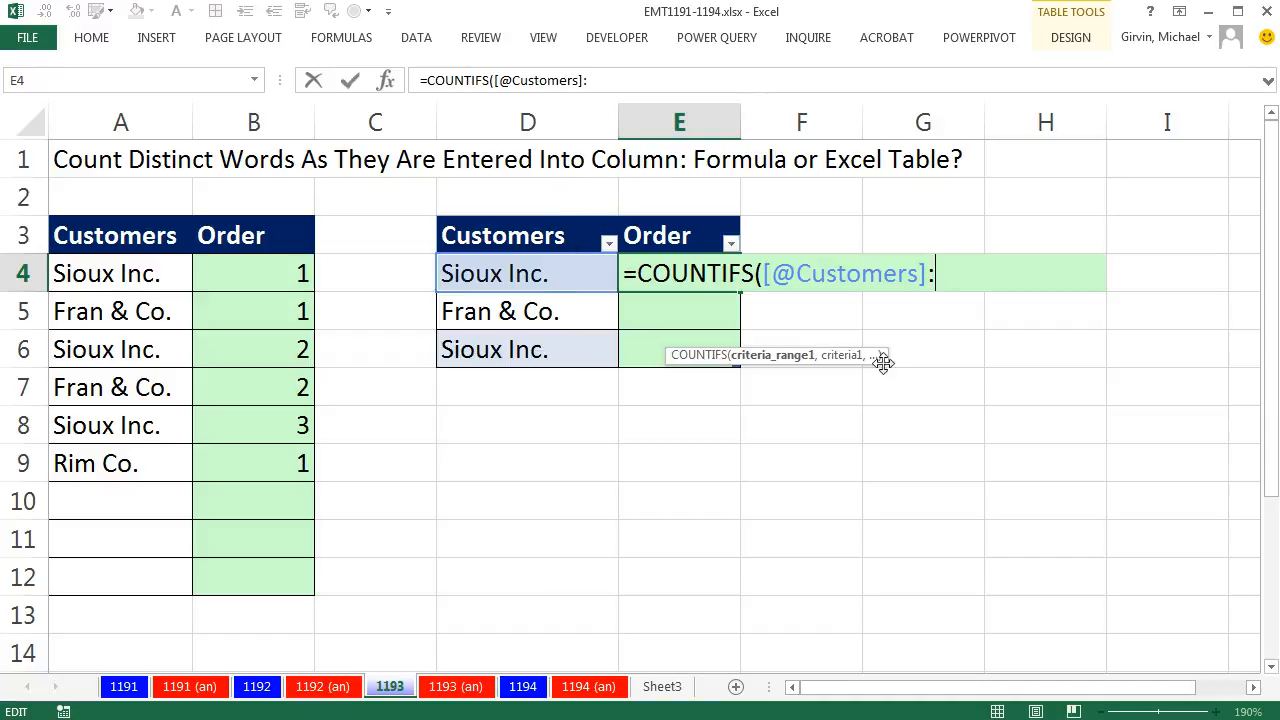
type(":INDEX([Customers")
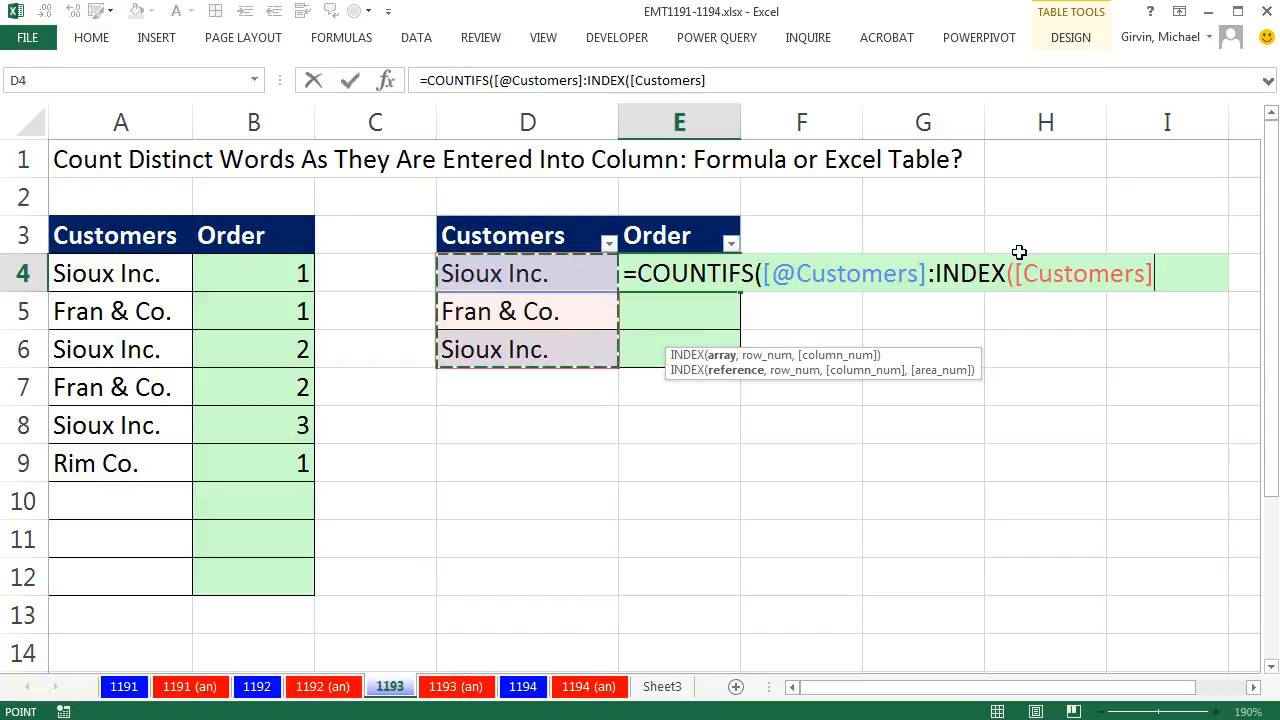
mouse_move(1032, 302)
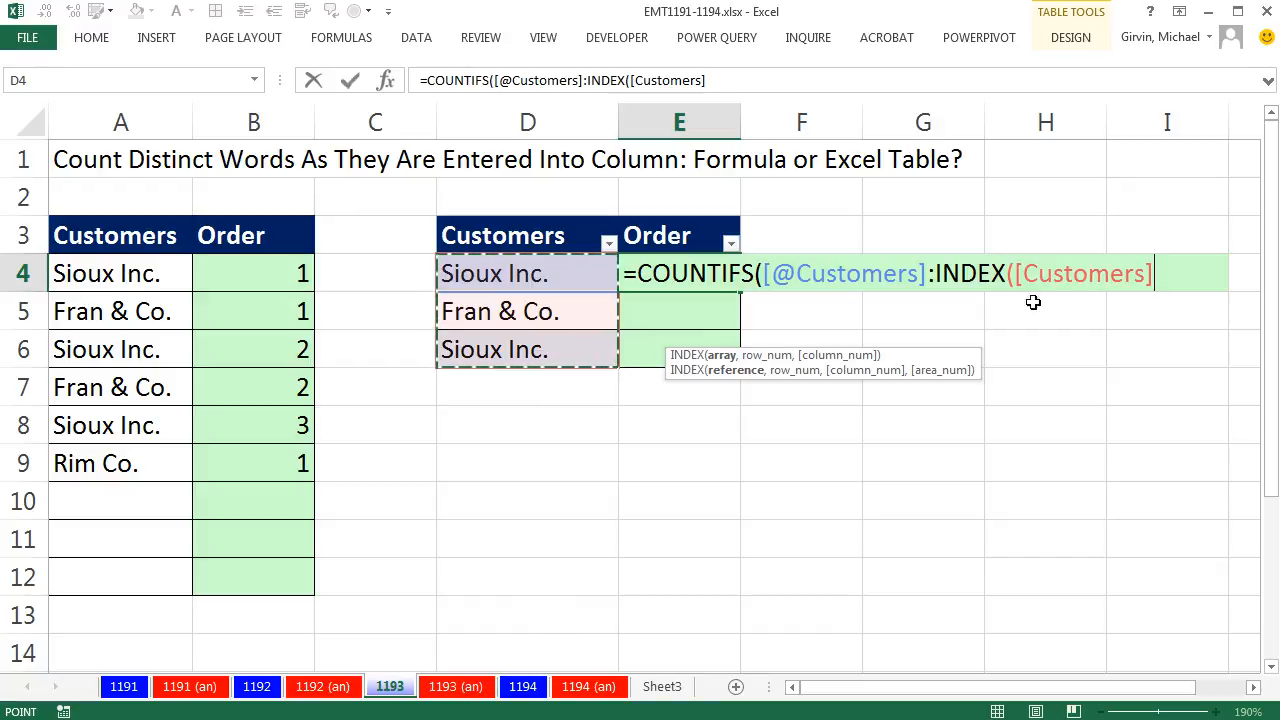
mouse_move(1066, 304)
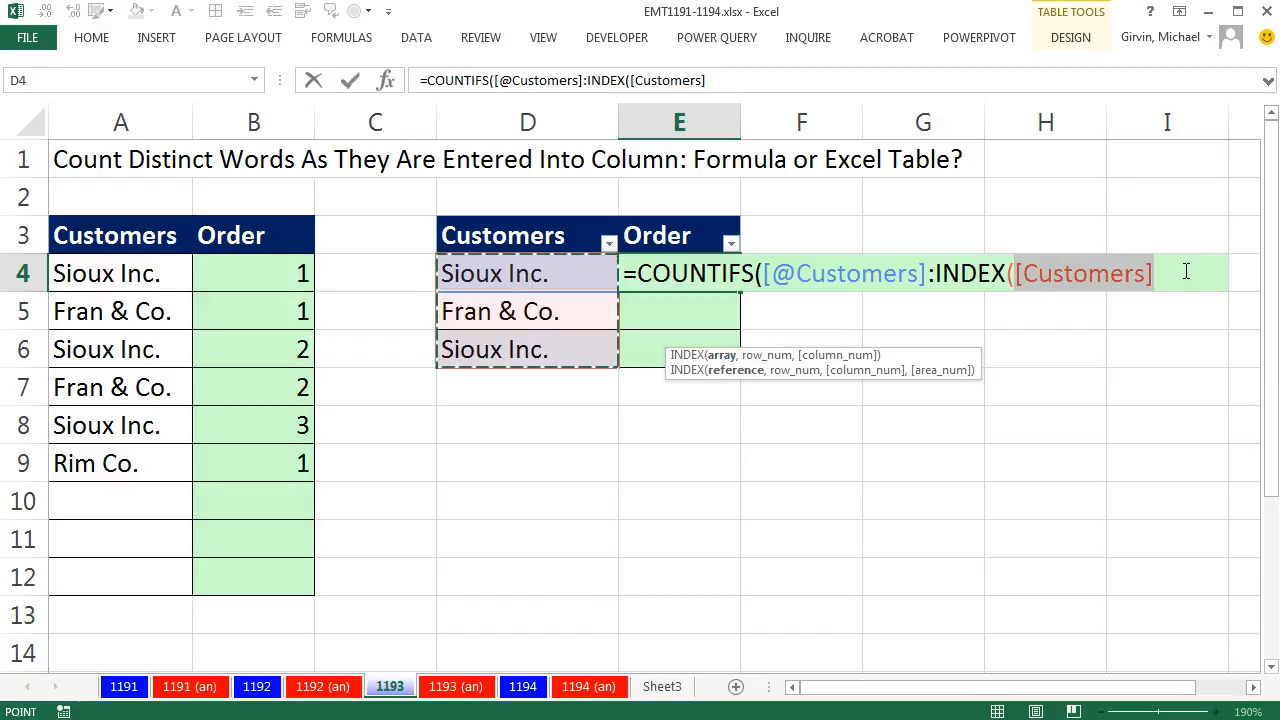
type(",")
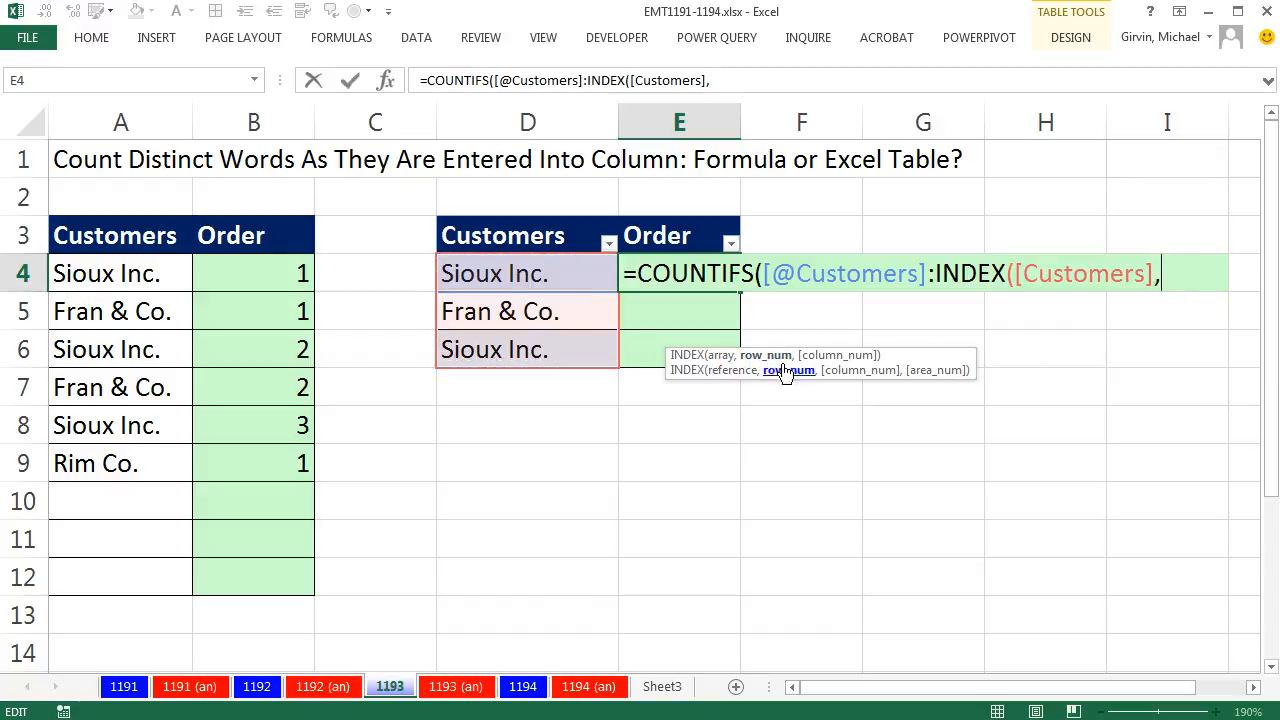
type("1")
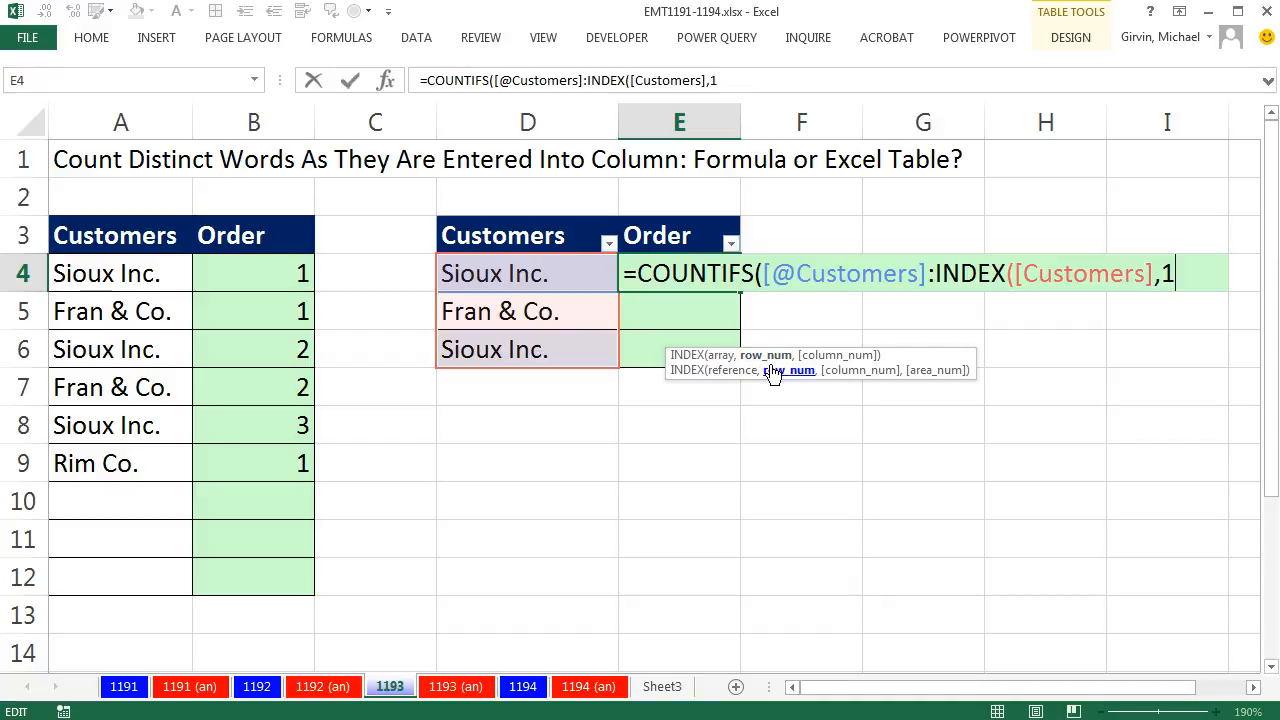
mouse_move(658, 228)
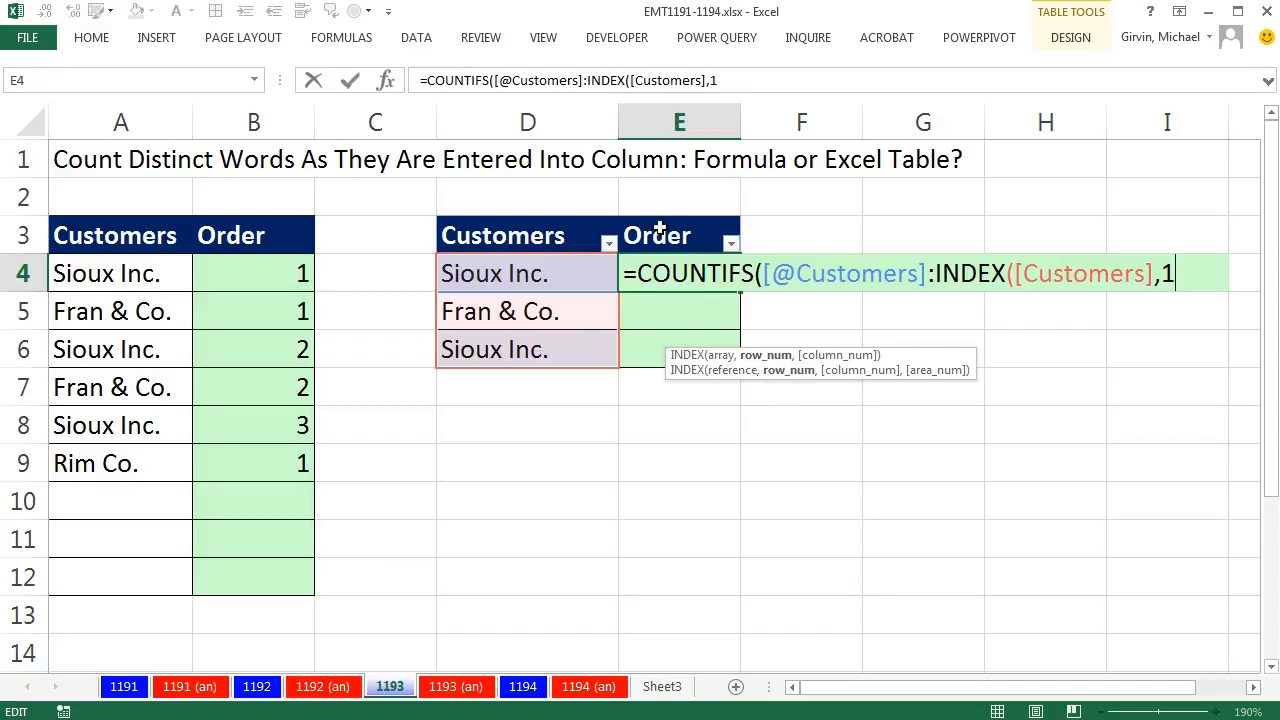
mouse_move(536, 272)
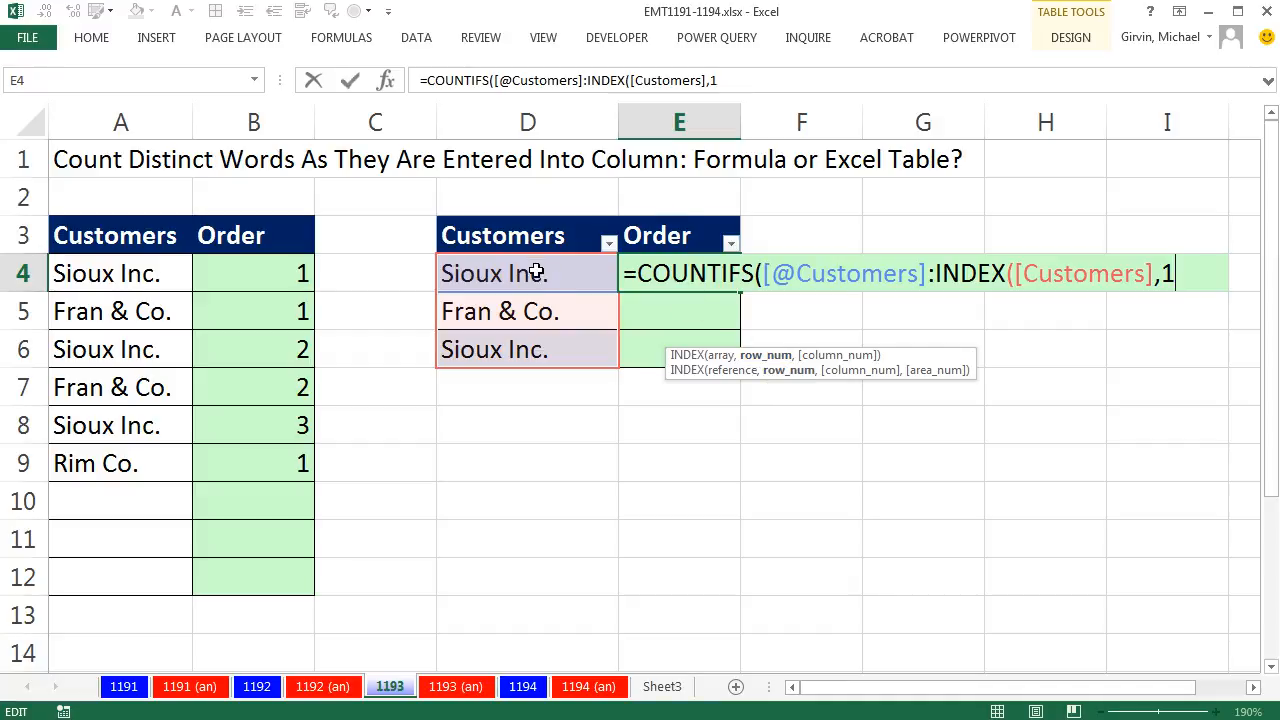
type(")")
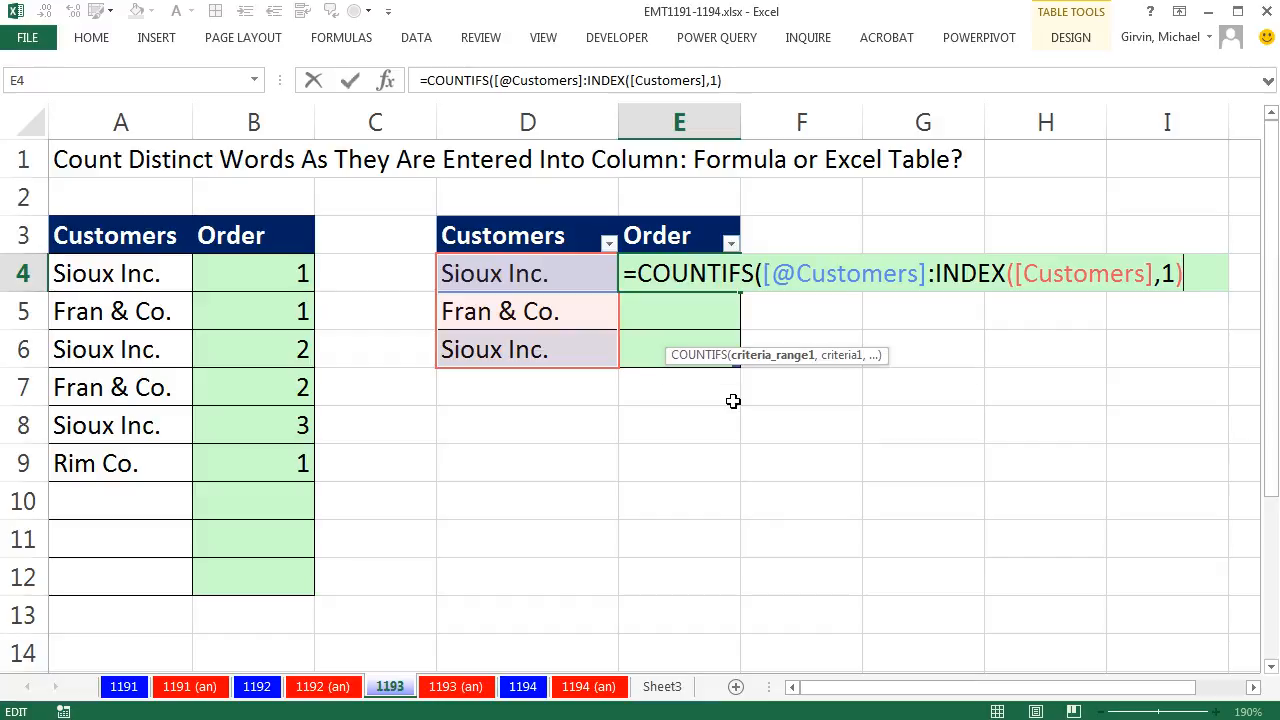
type(",[@Customers")
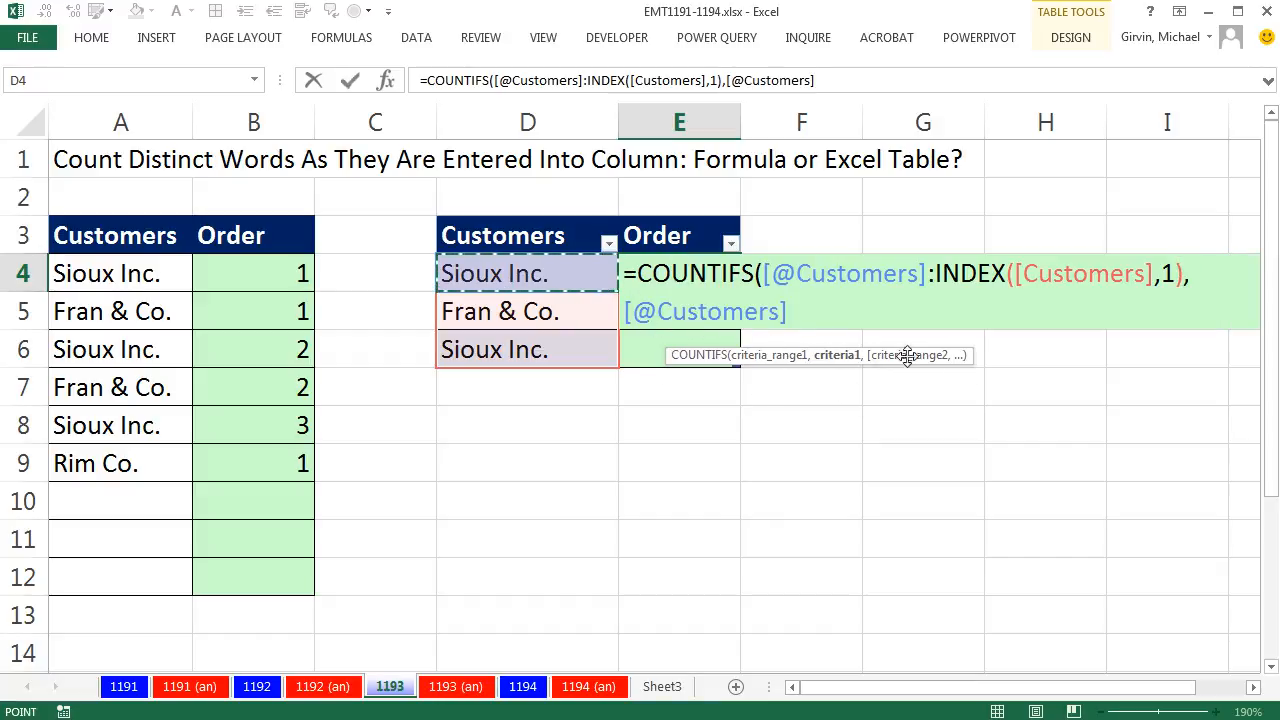
mouse_move(964, 370)
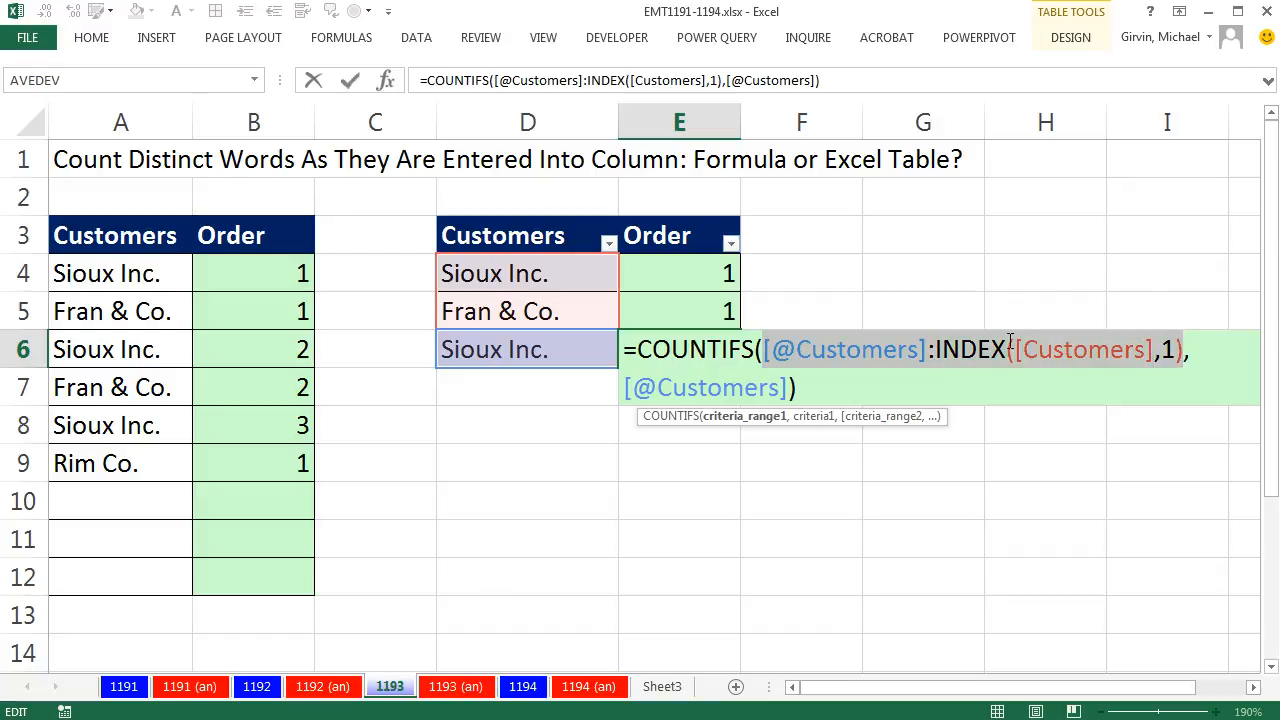
Evaluate the expanding customer range in E6 with F9, leaving the formula unchanged
key("F9")
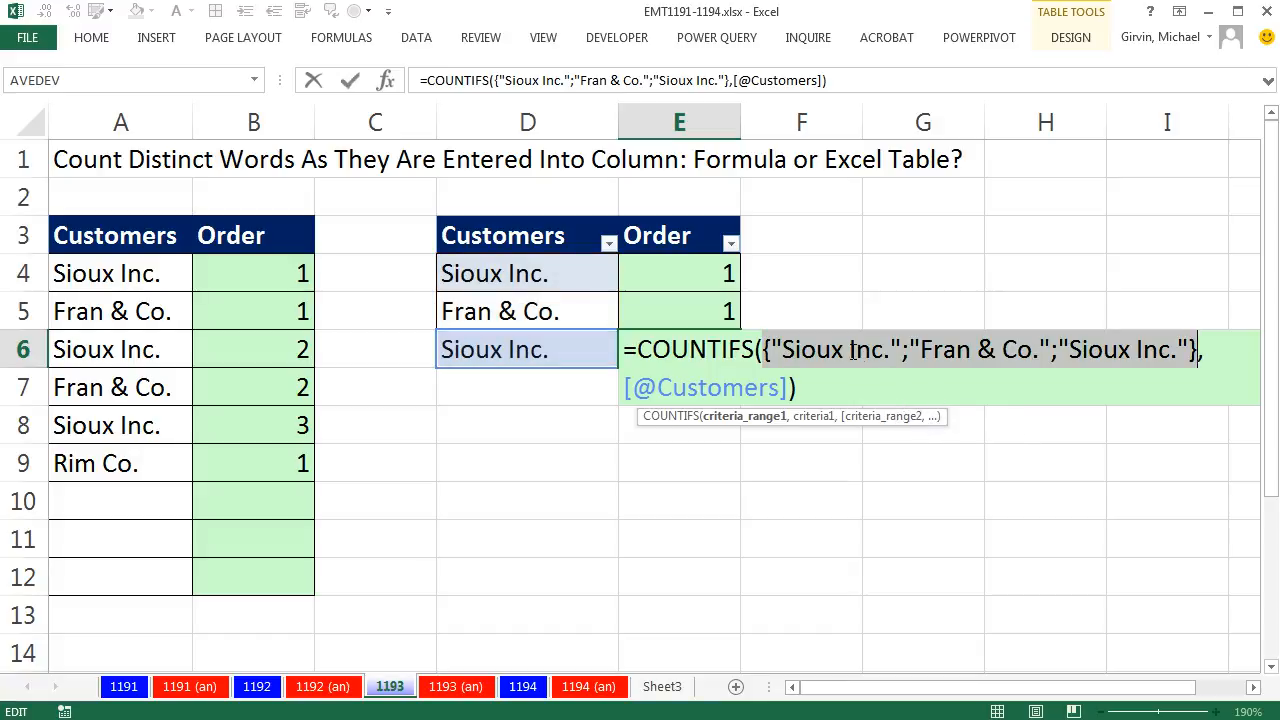
mouse_move(1172, 380)
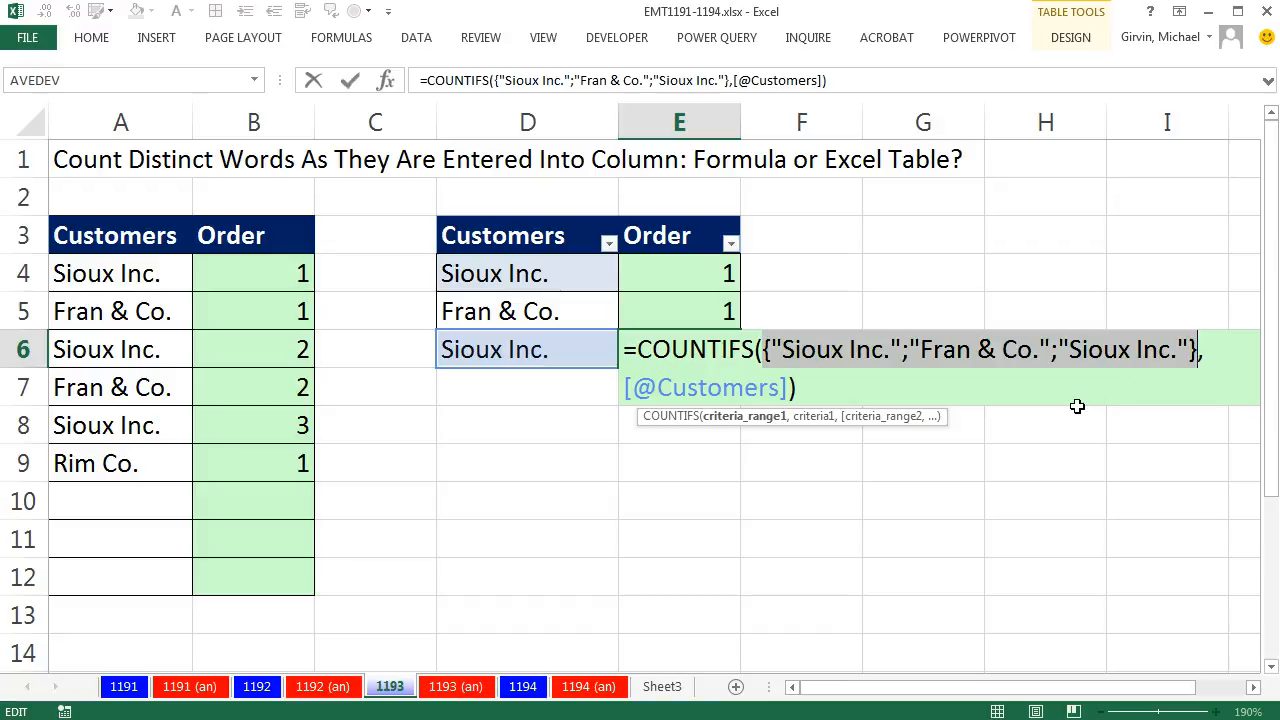
mouse_move(744, 276)
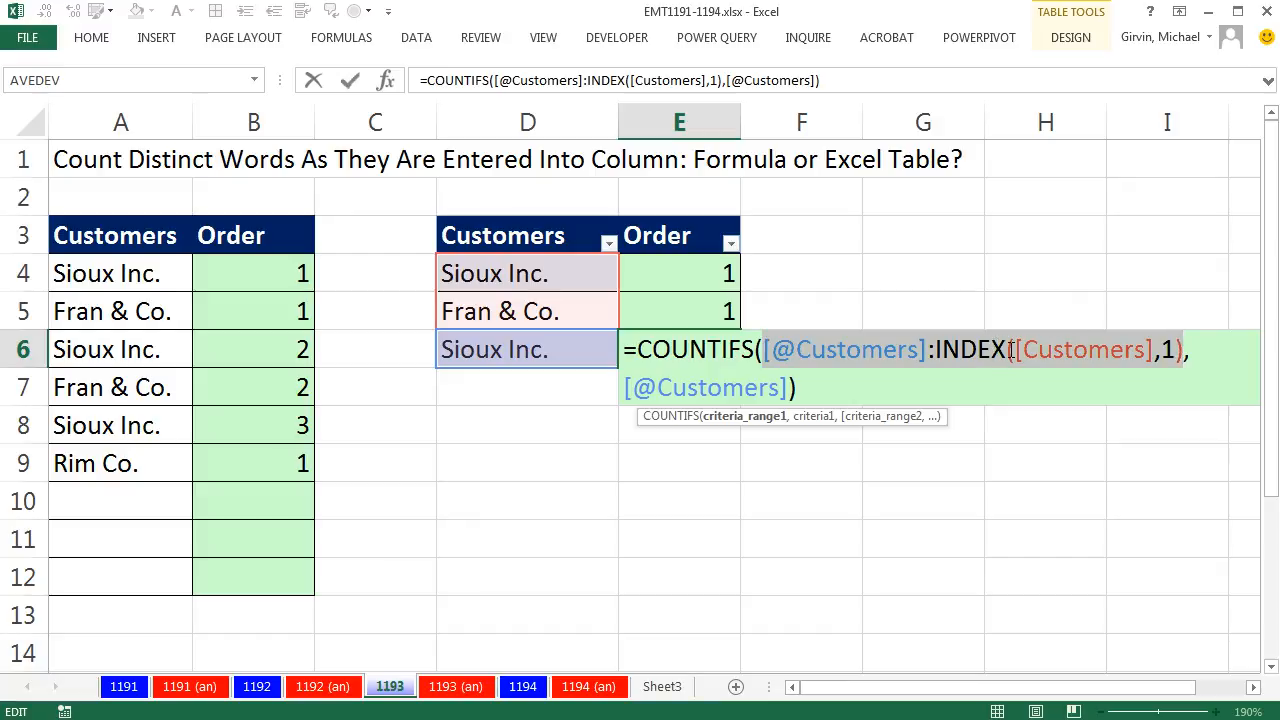
key("Enter")
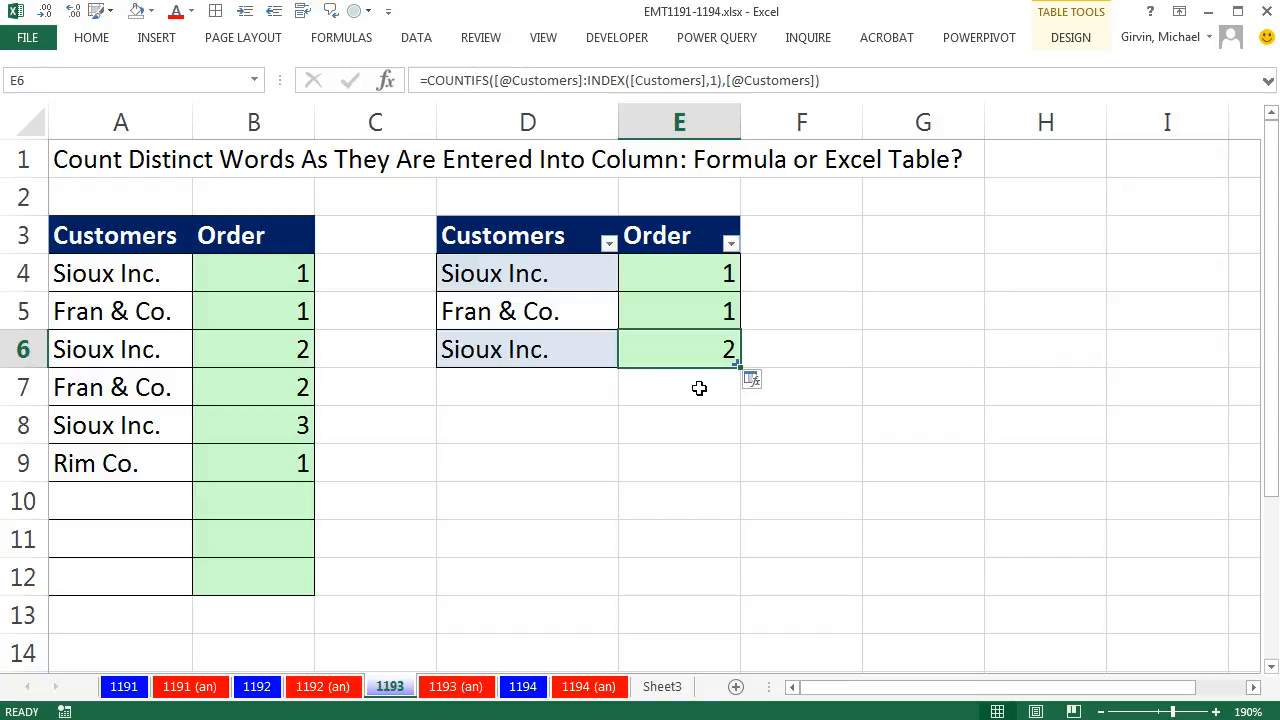
Add Sioux Inc. and Rim Co. below the table and confirm the Order formula auto-fills 3, 4, 1
type("sioux Inc.")
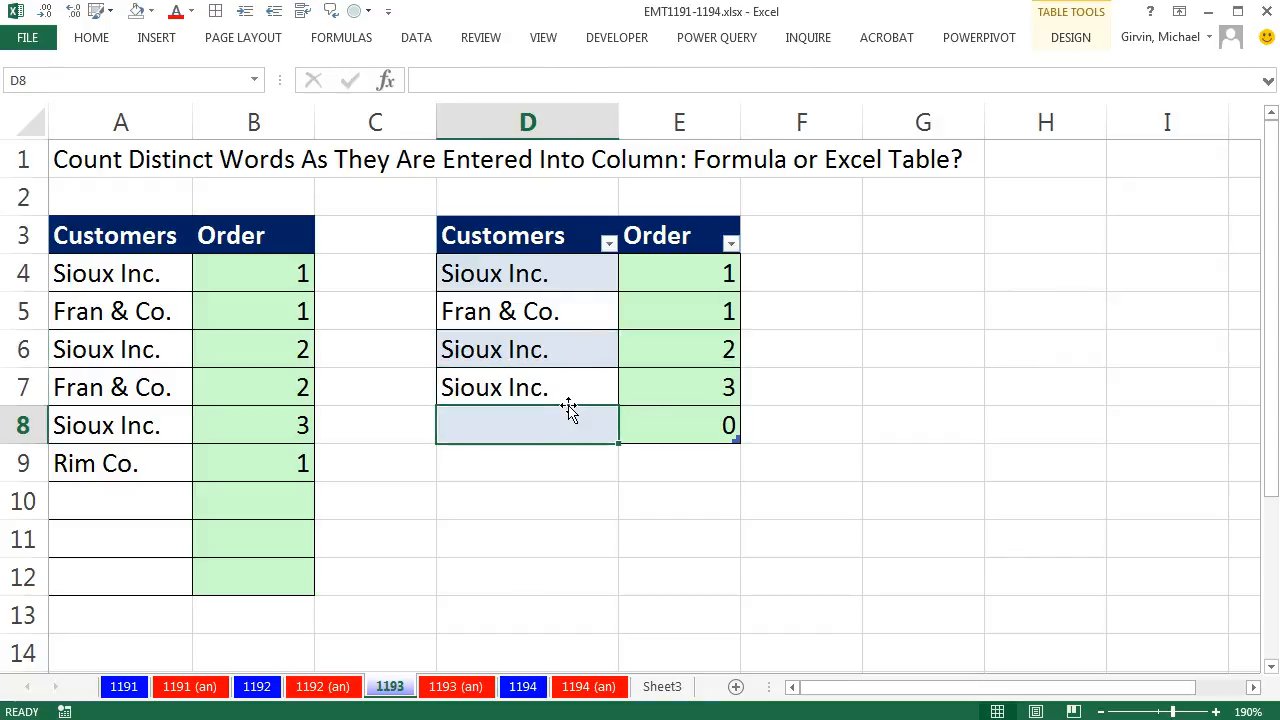
type("Rim Co.")
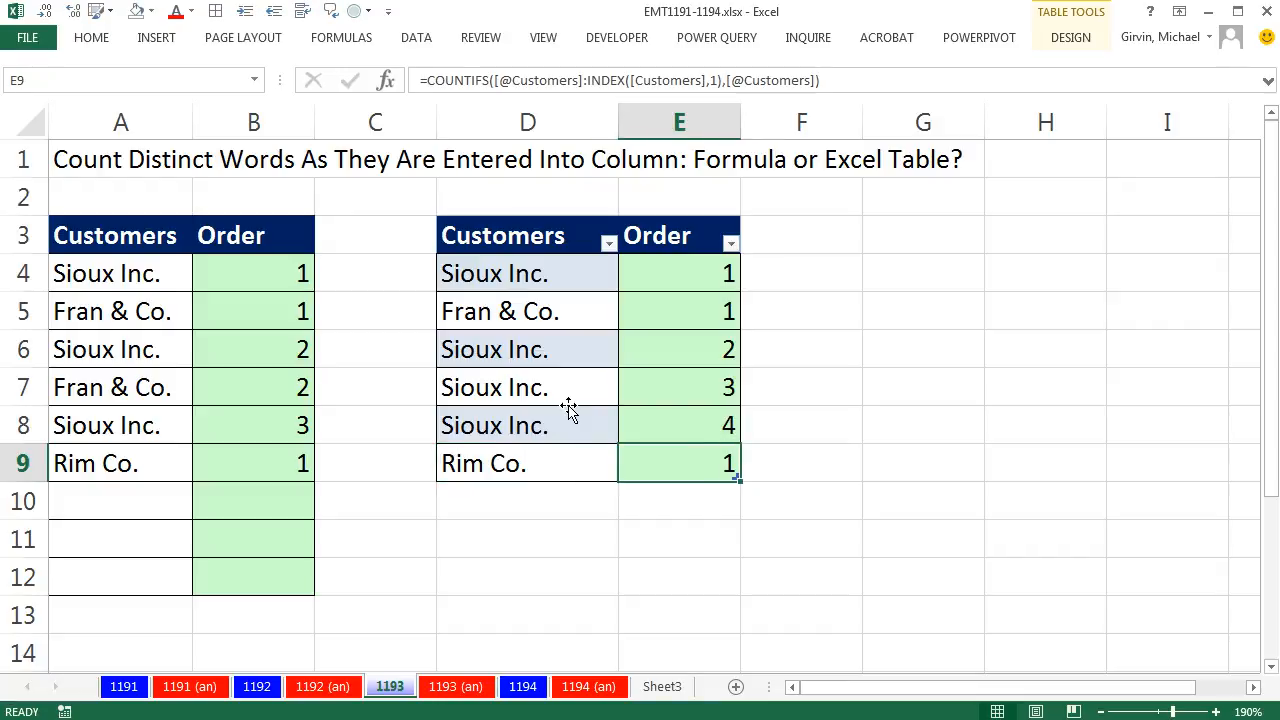
mouse_move(688, 640)
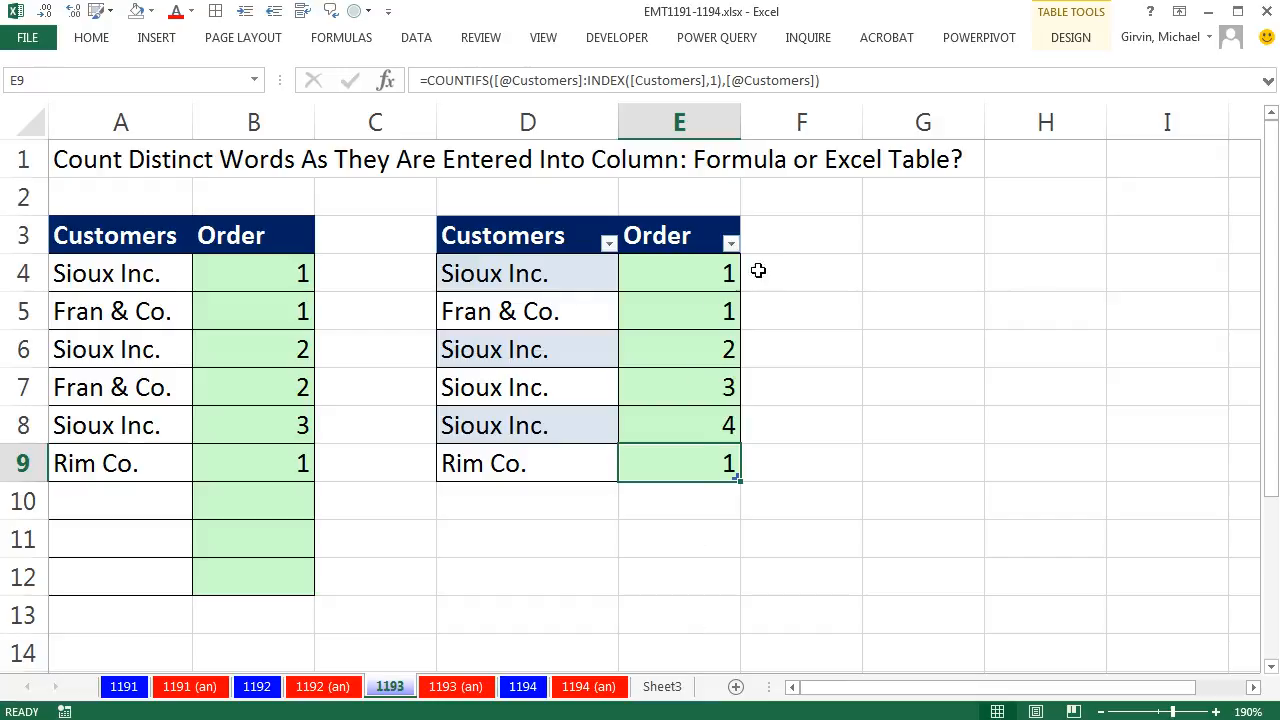
mouse_move(770, 276)
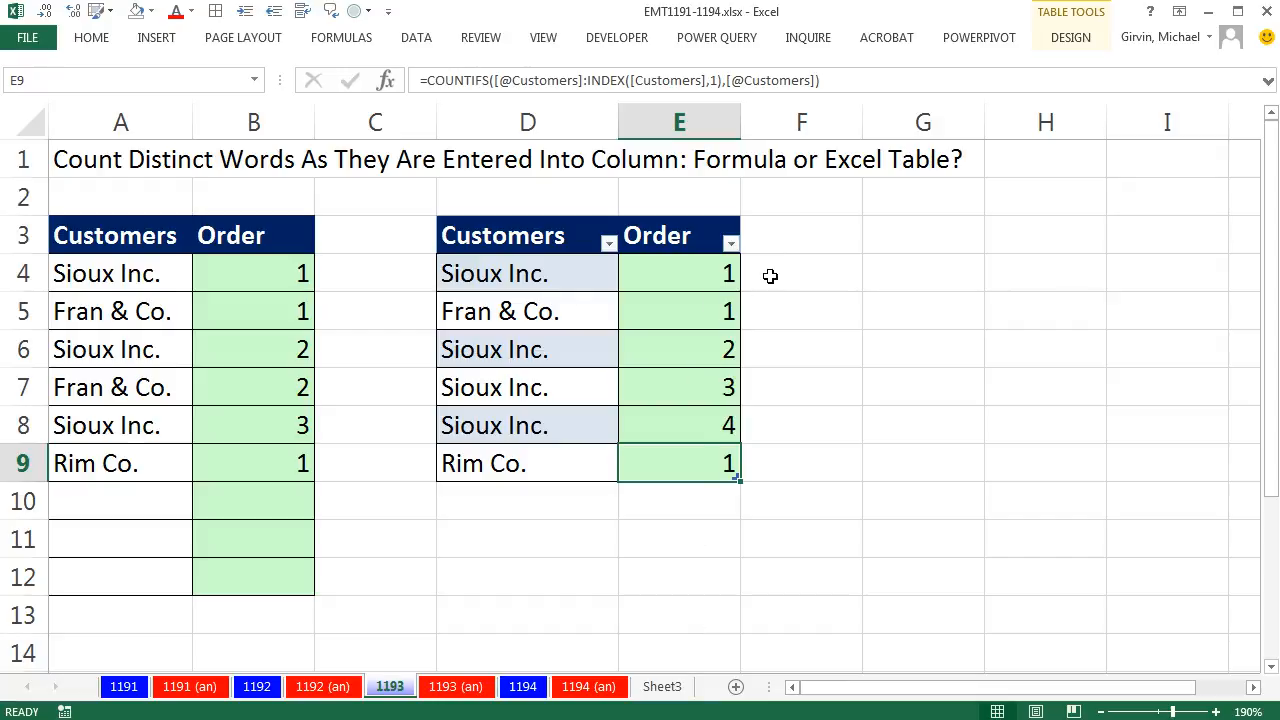
mouse_move(750, 400)
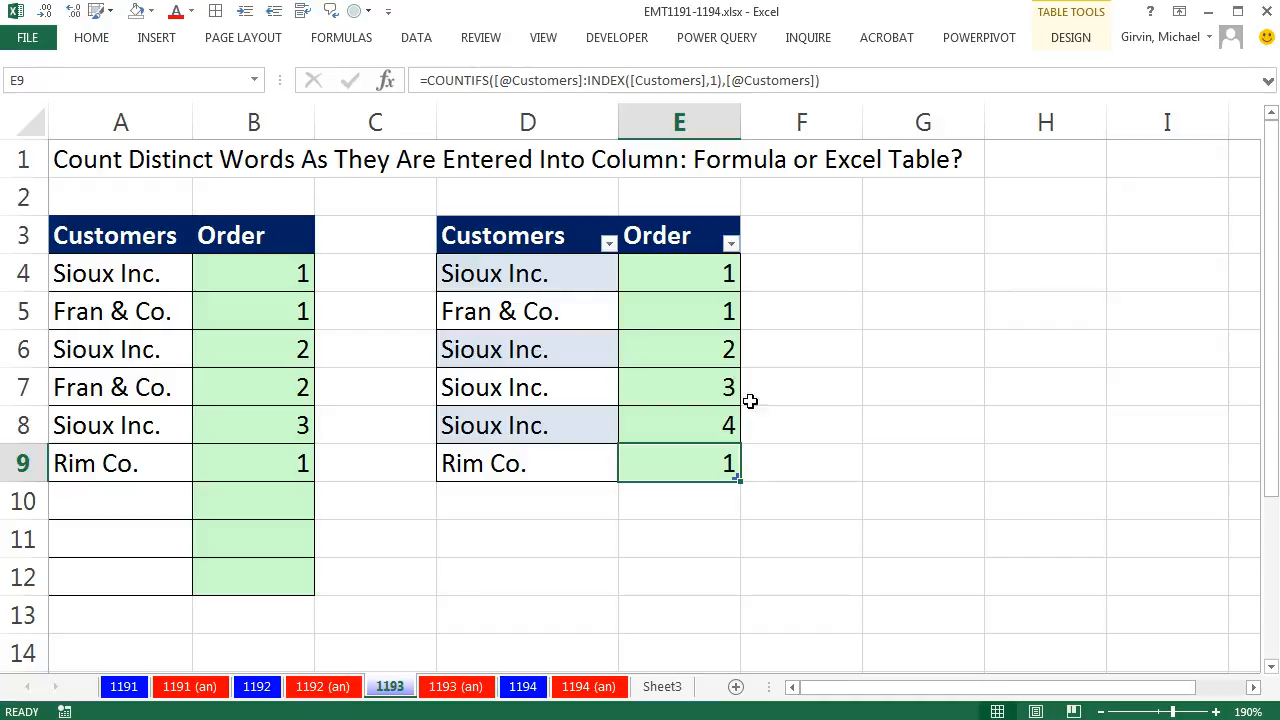
double_click(680, 312)
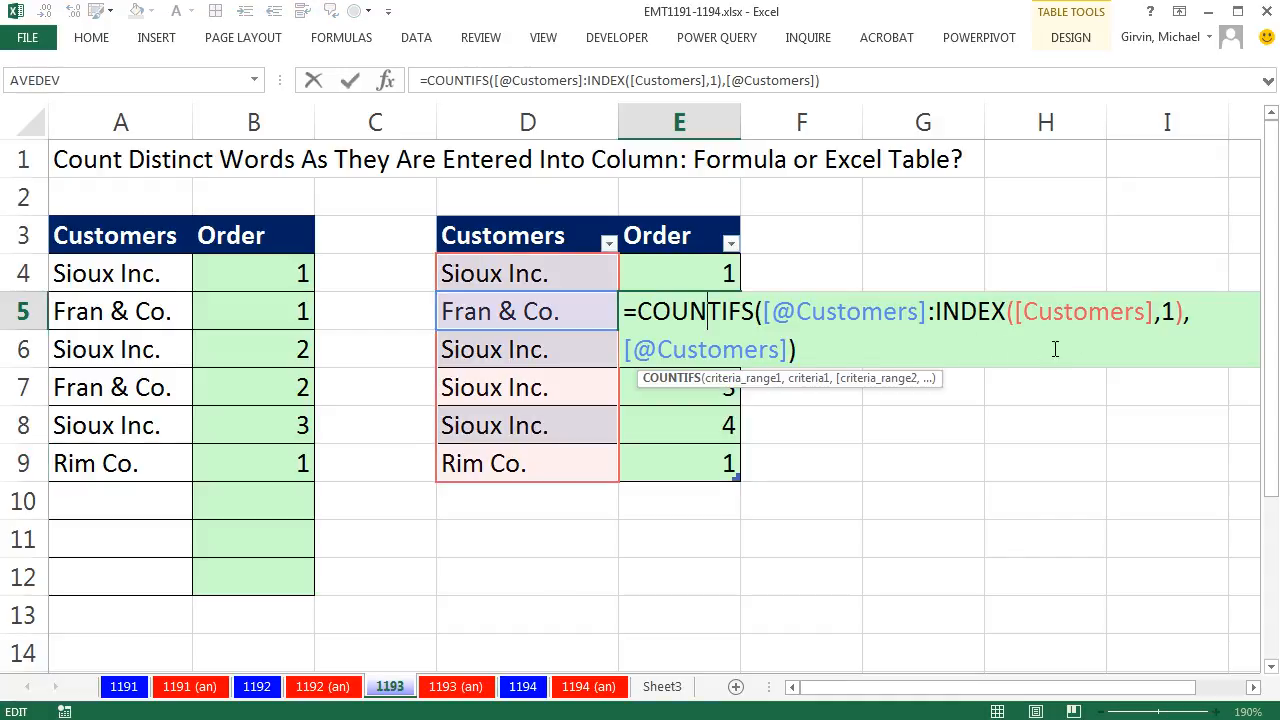
key("Enter")
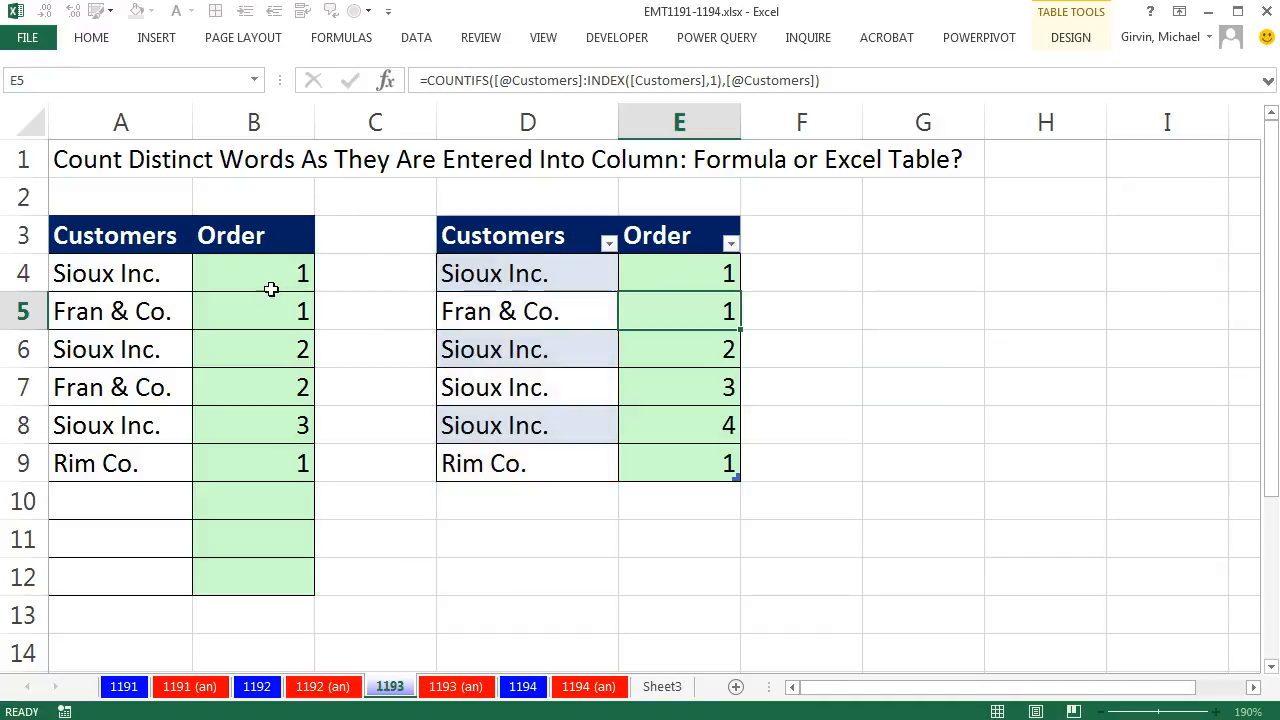
type("=IF(ISBLANK(A4),\"\",COUNTIFS(A$4:A4,A4))")
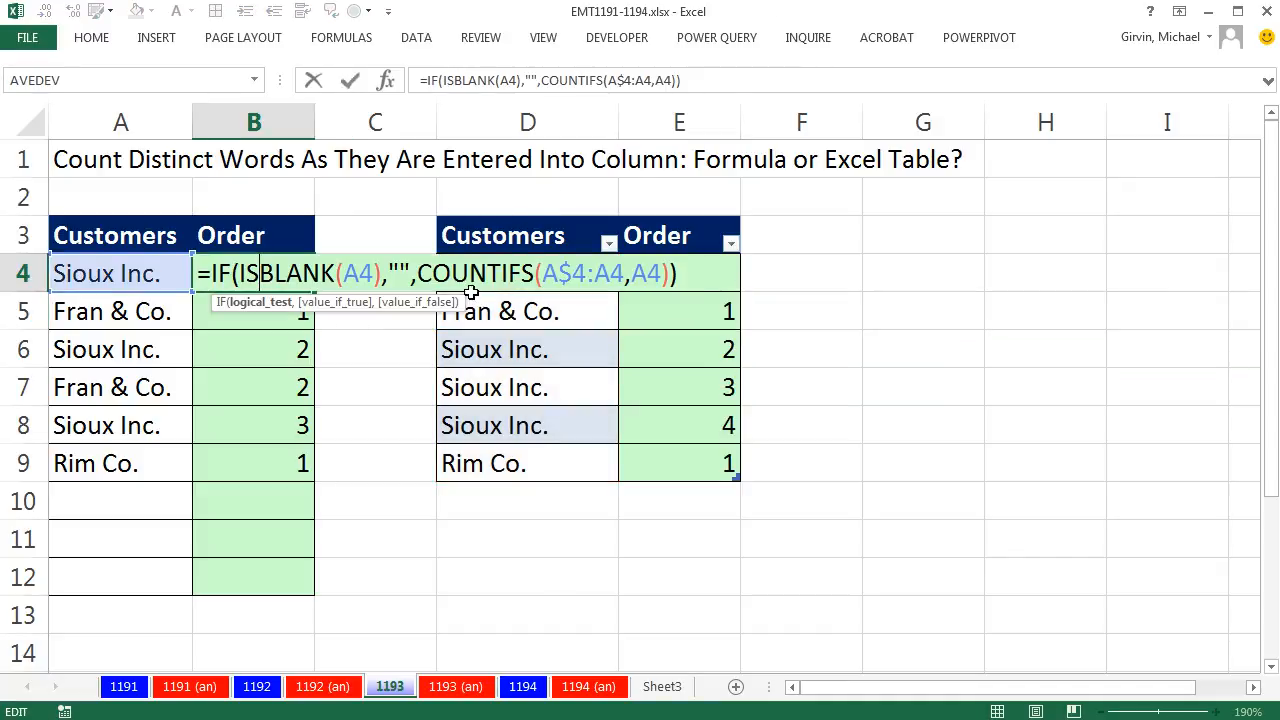
mouse_move(476, 512)
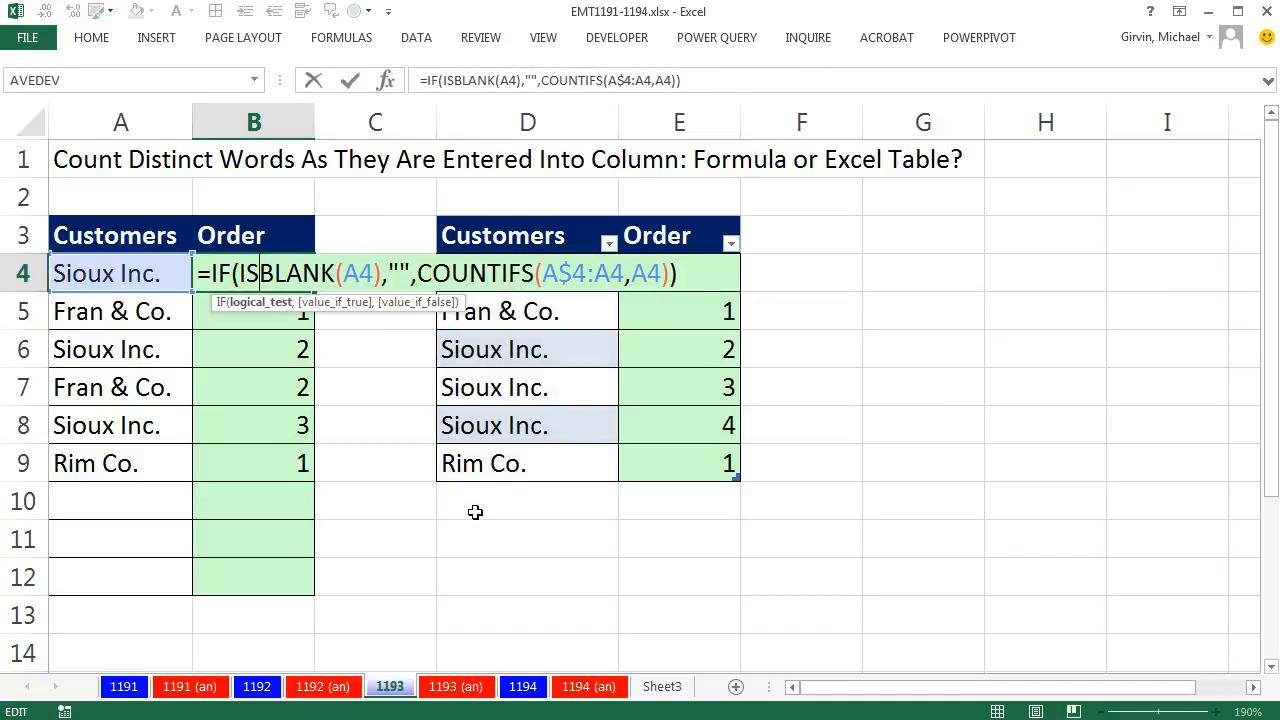